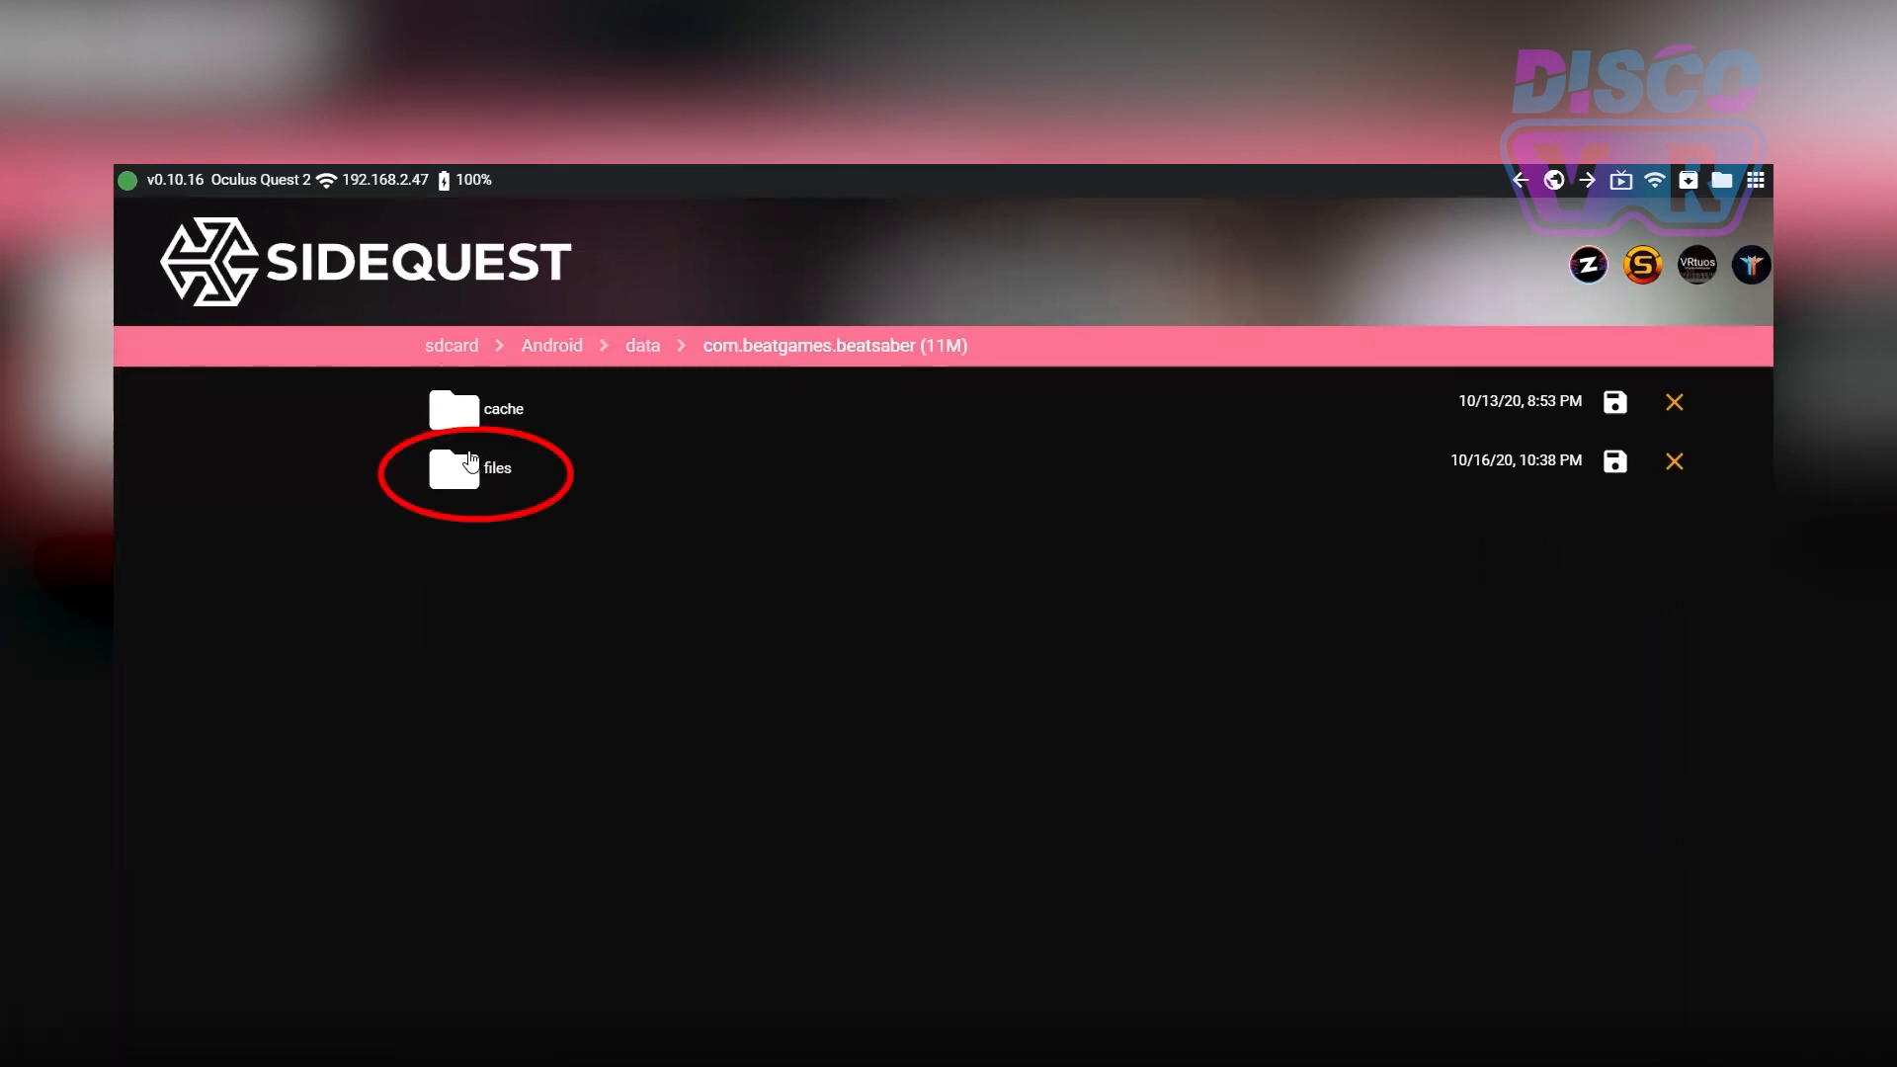
Step: Back up AvatarData.dat and PlayerData.dat from com.beatgames.beatsaber/files to a PC folder
double_click(496, 467)
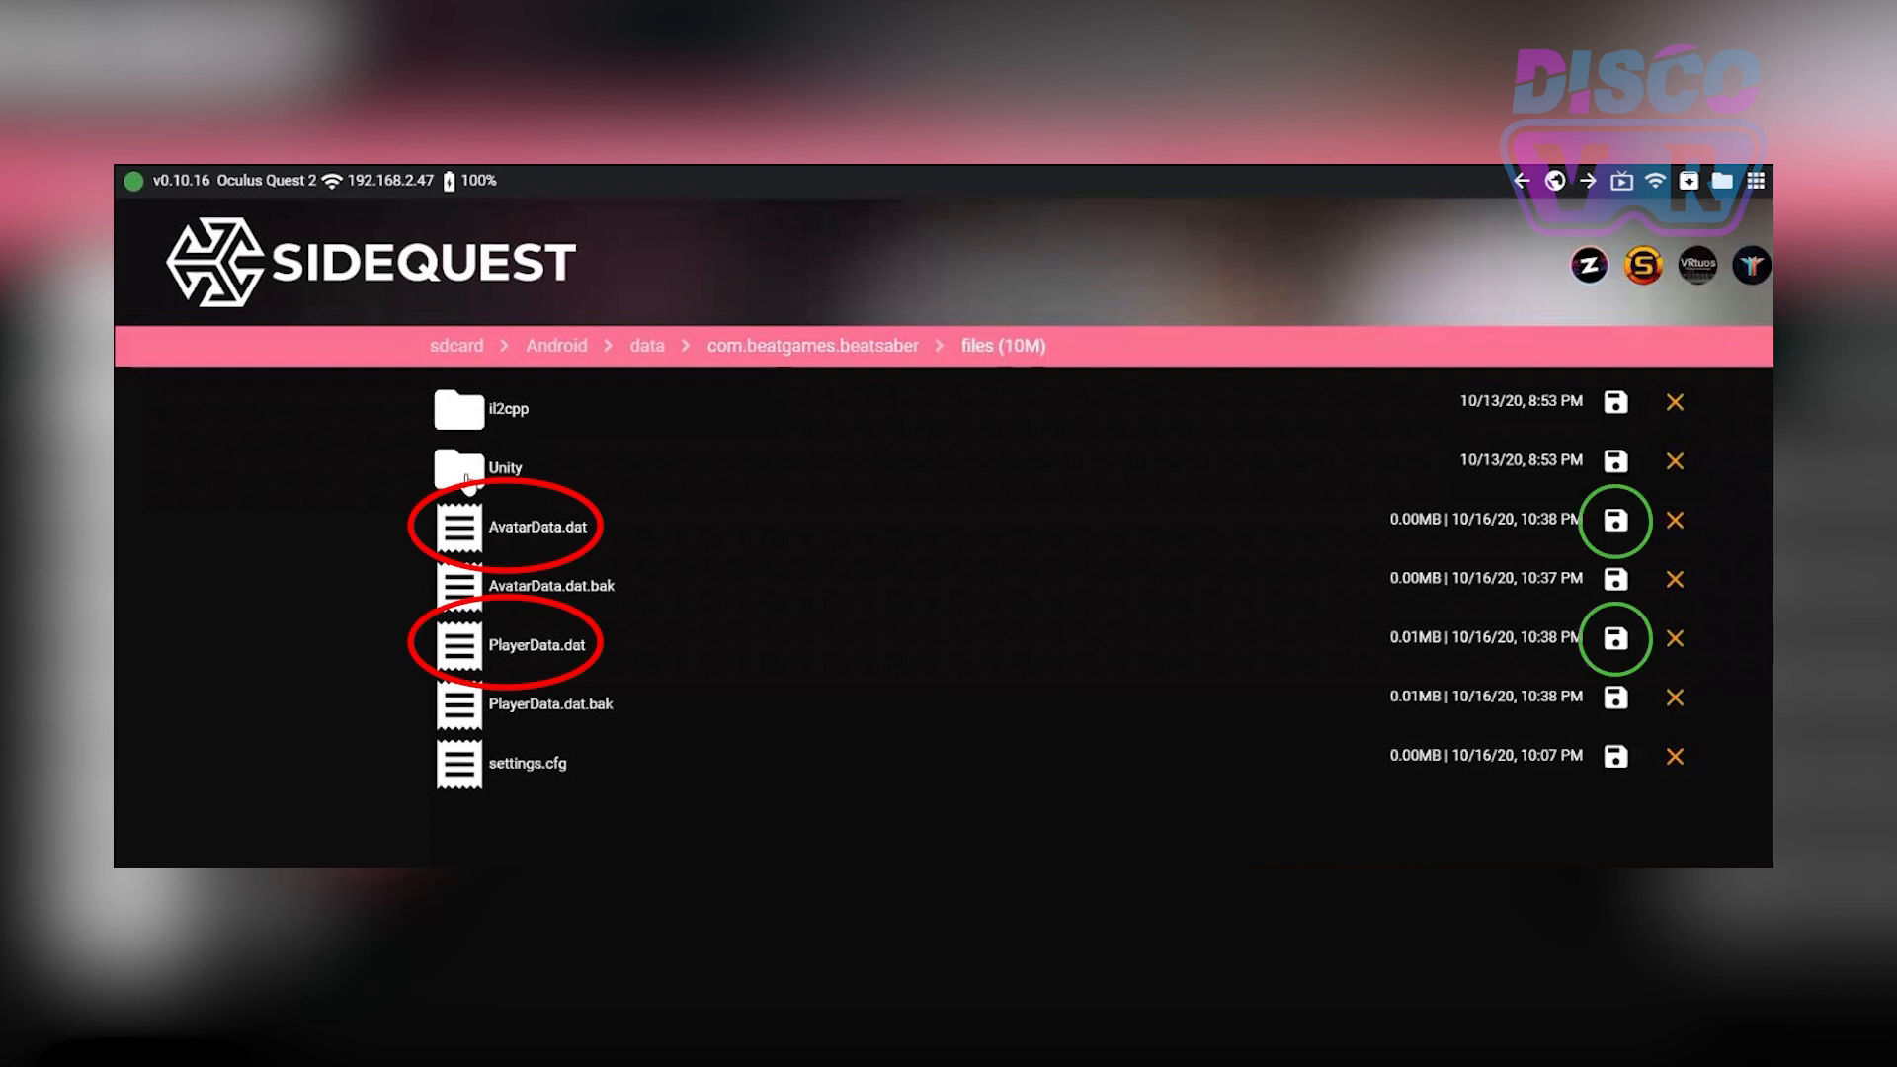
left_click(1616, 639)
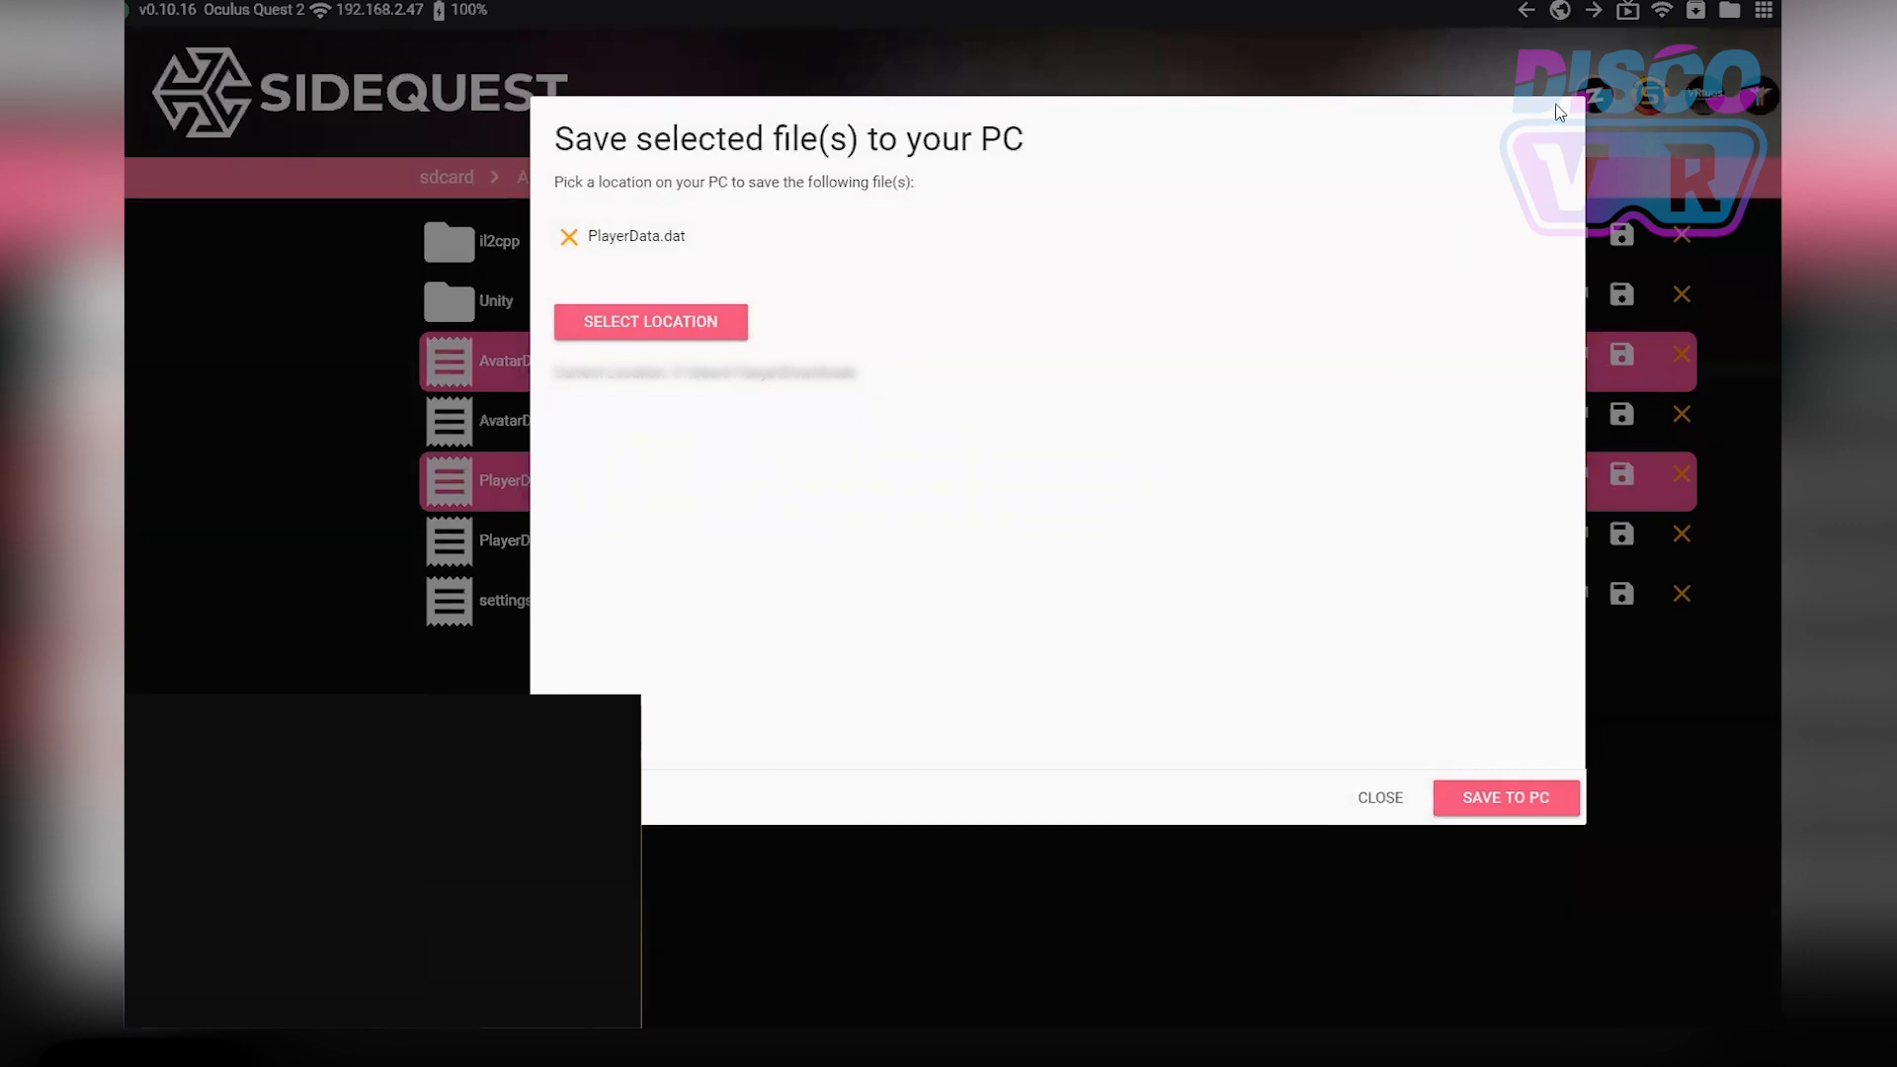
mouse_move(1475, 807)
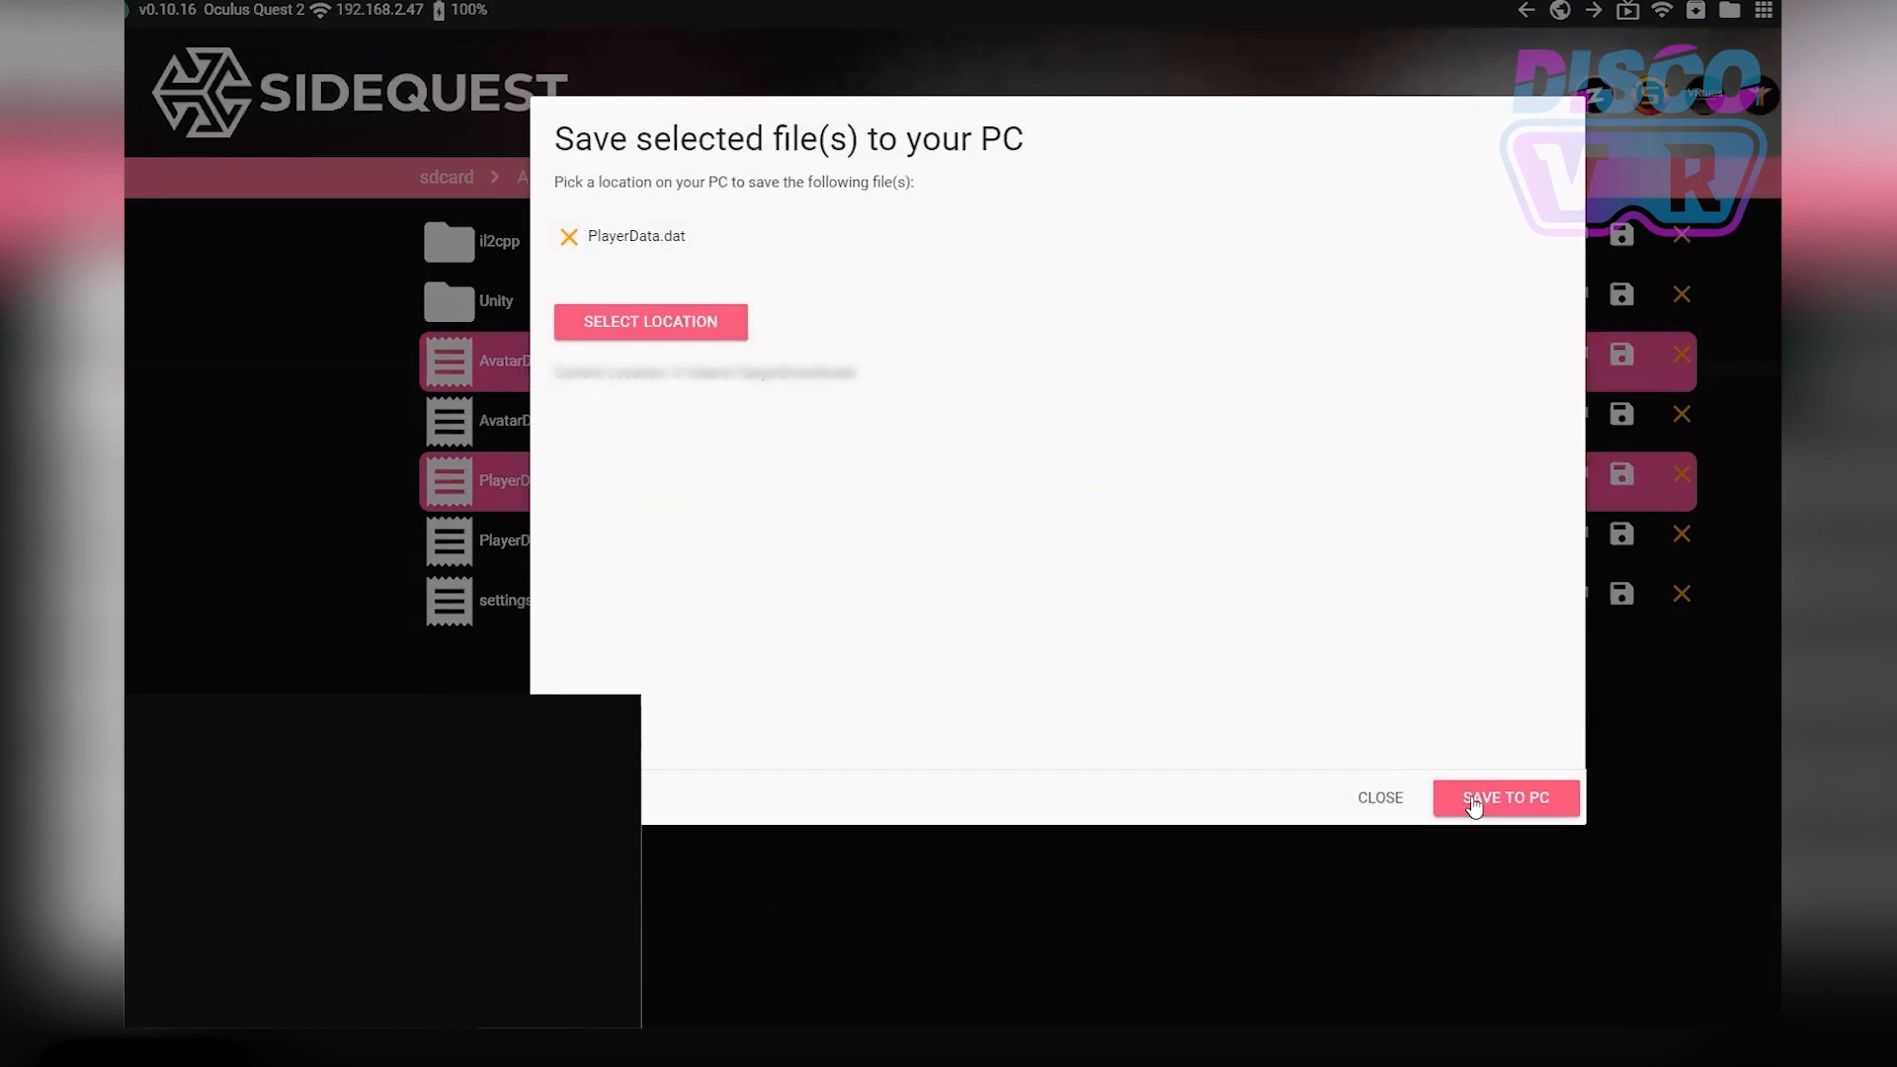
left_click(1506, 797)
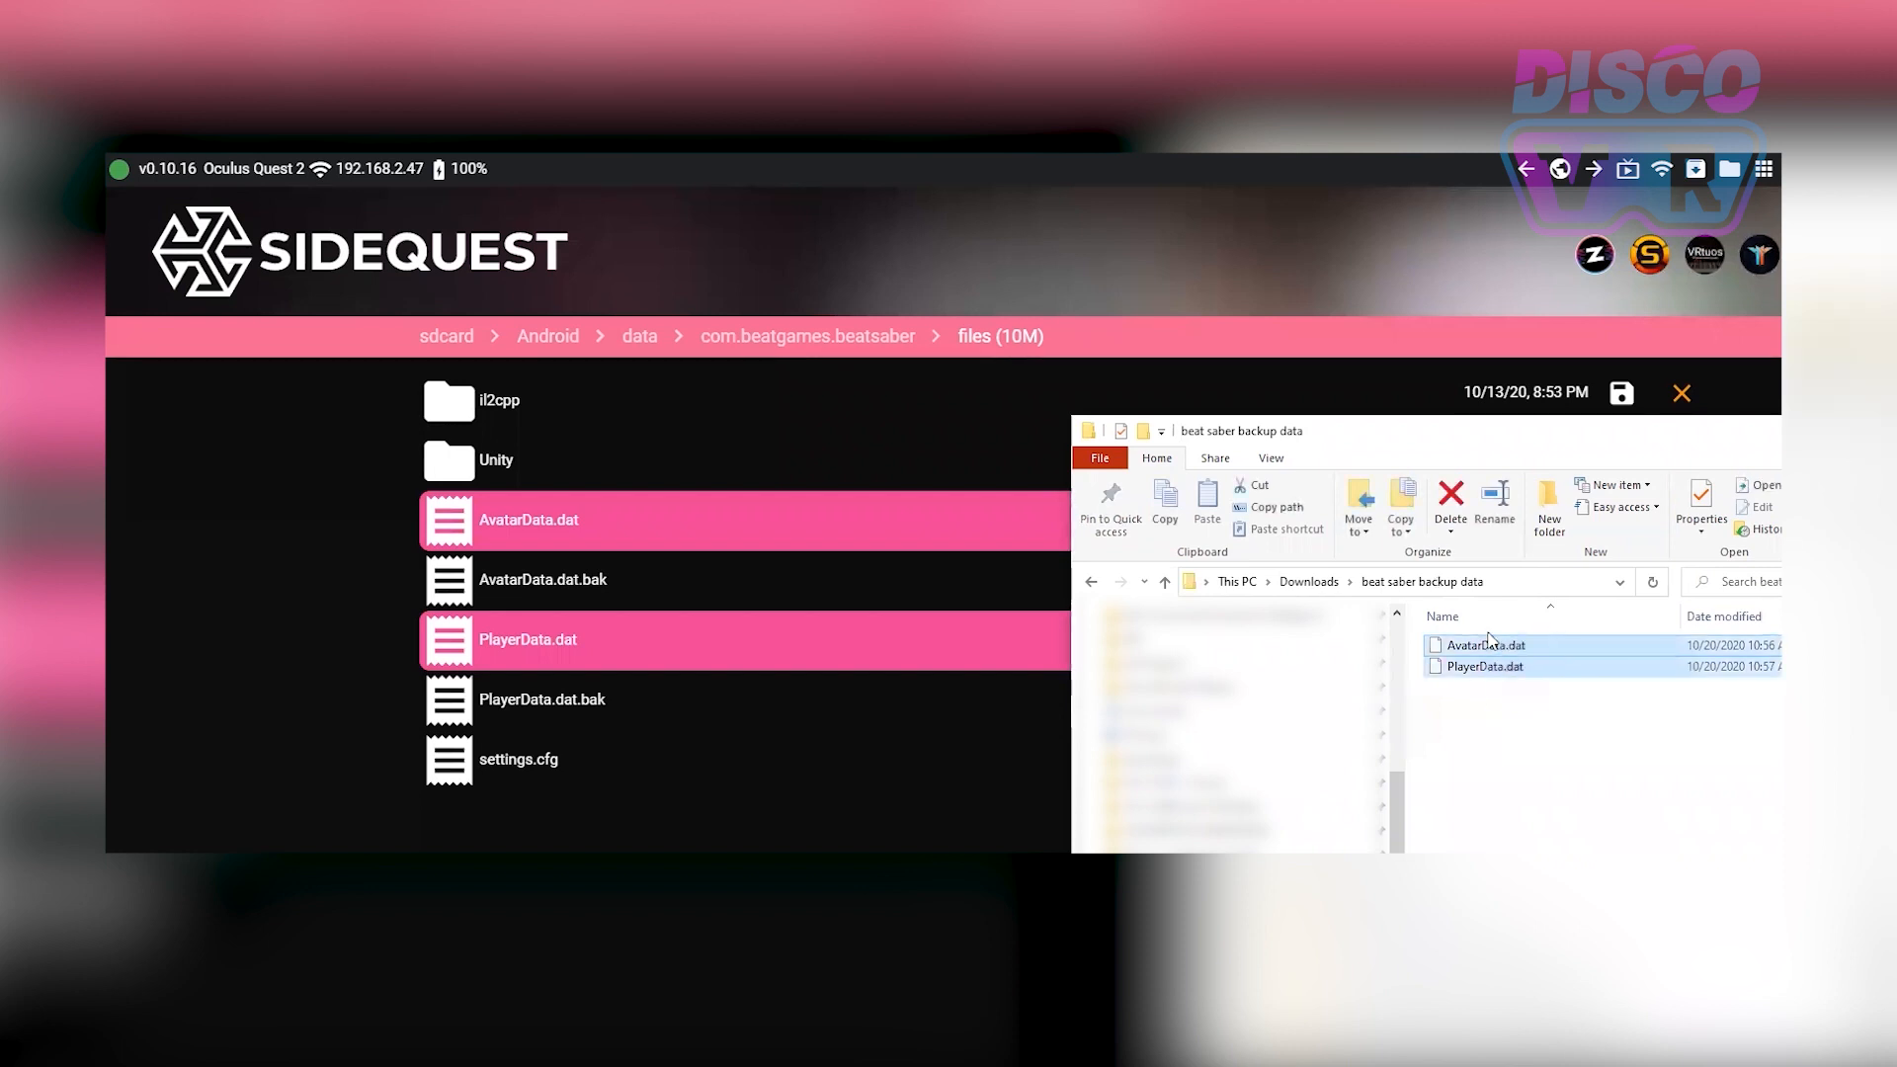
left_click_drag(1481, 653, 796, 550)
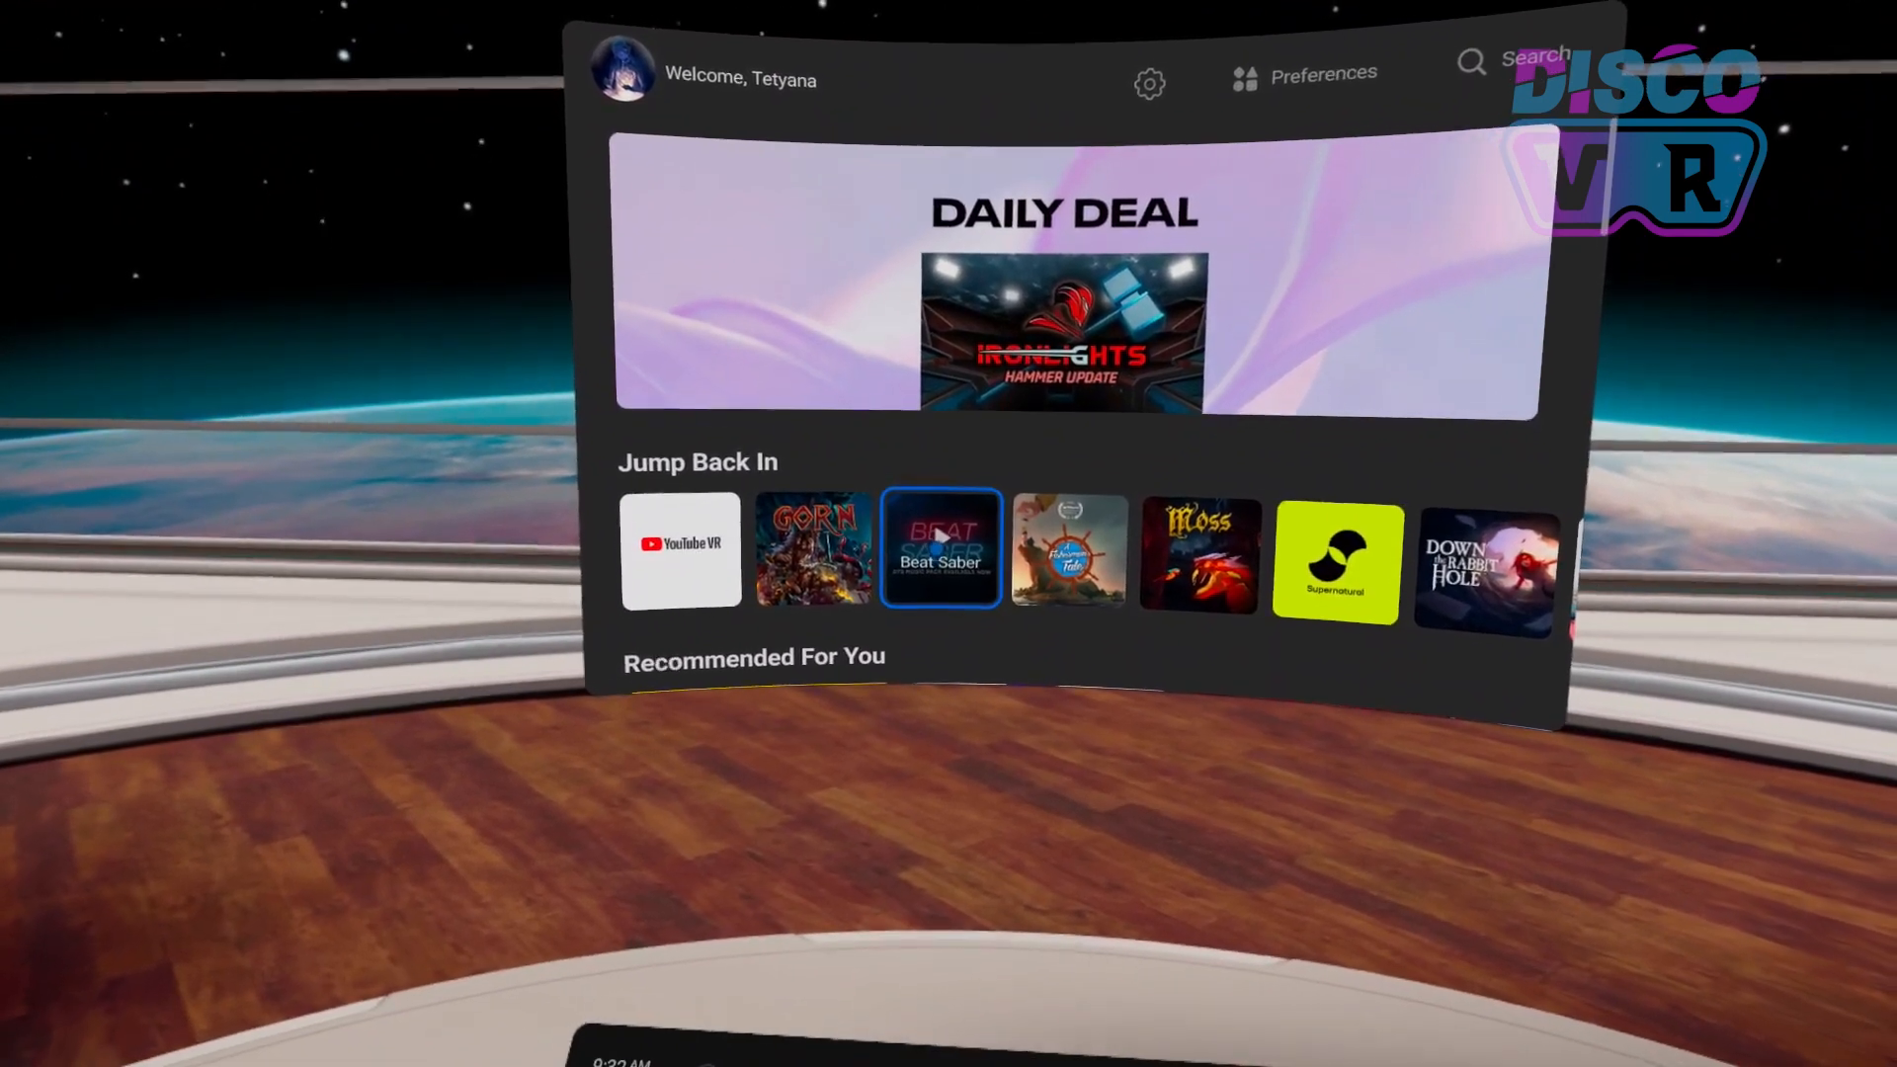
left_click(941, 551)
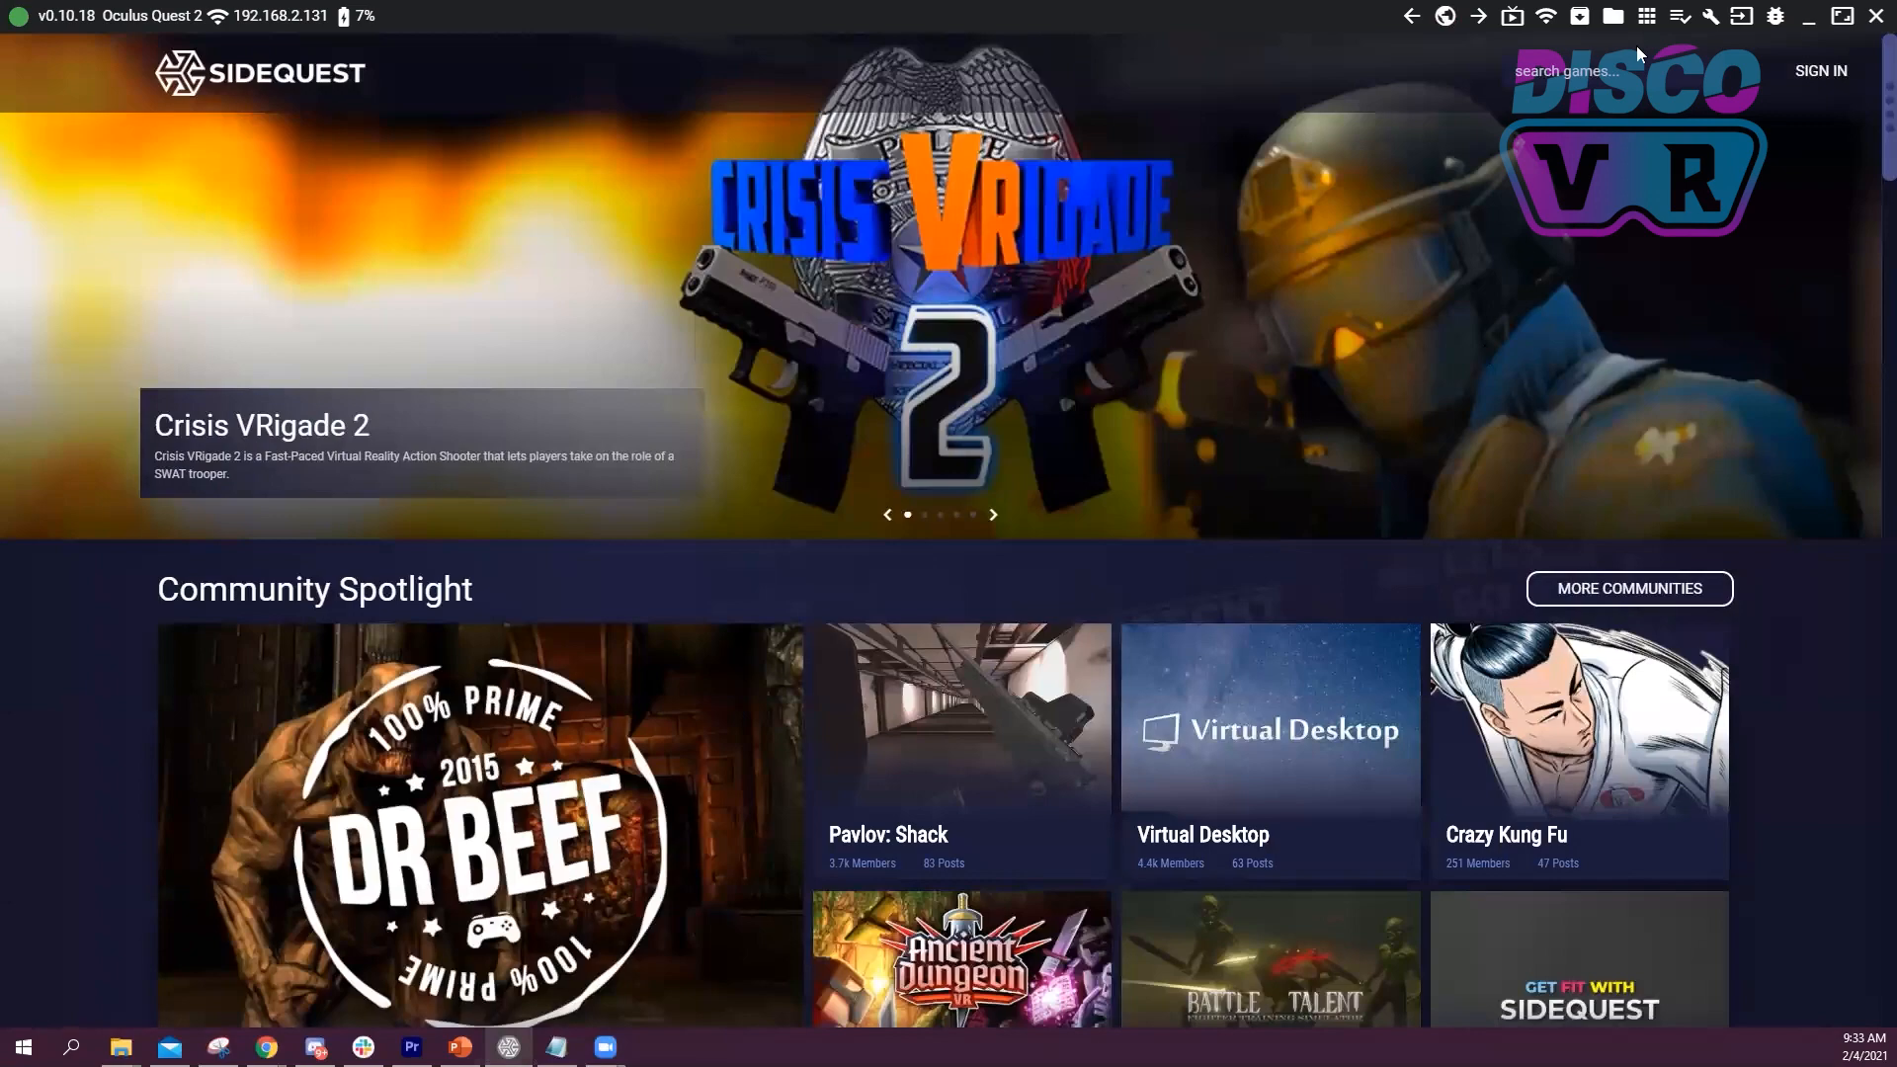
mouse_move(1648, 16)
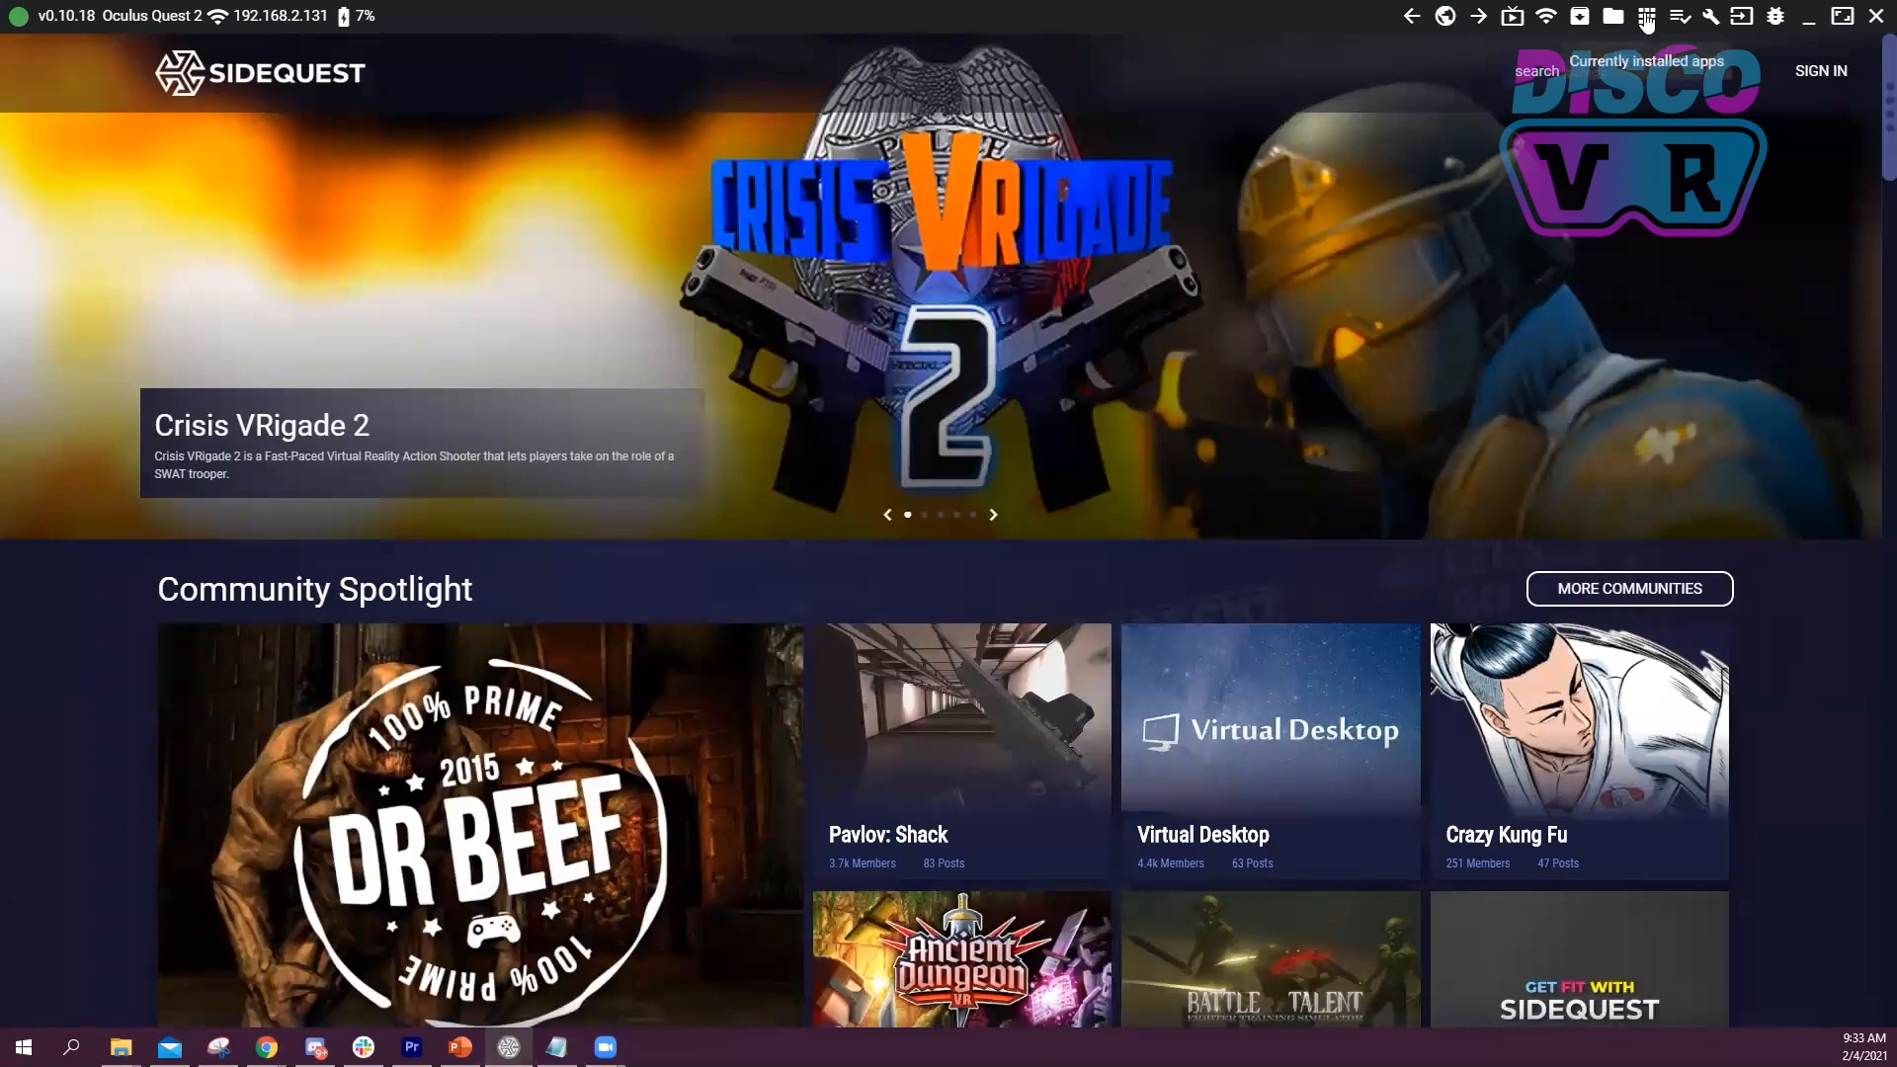
Step: Show SideQuest's installed apps list, with Beat Saber and BMBF at the top
left_click(1643, 15)
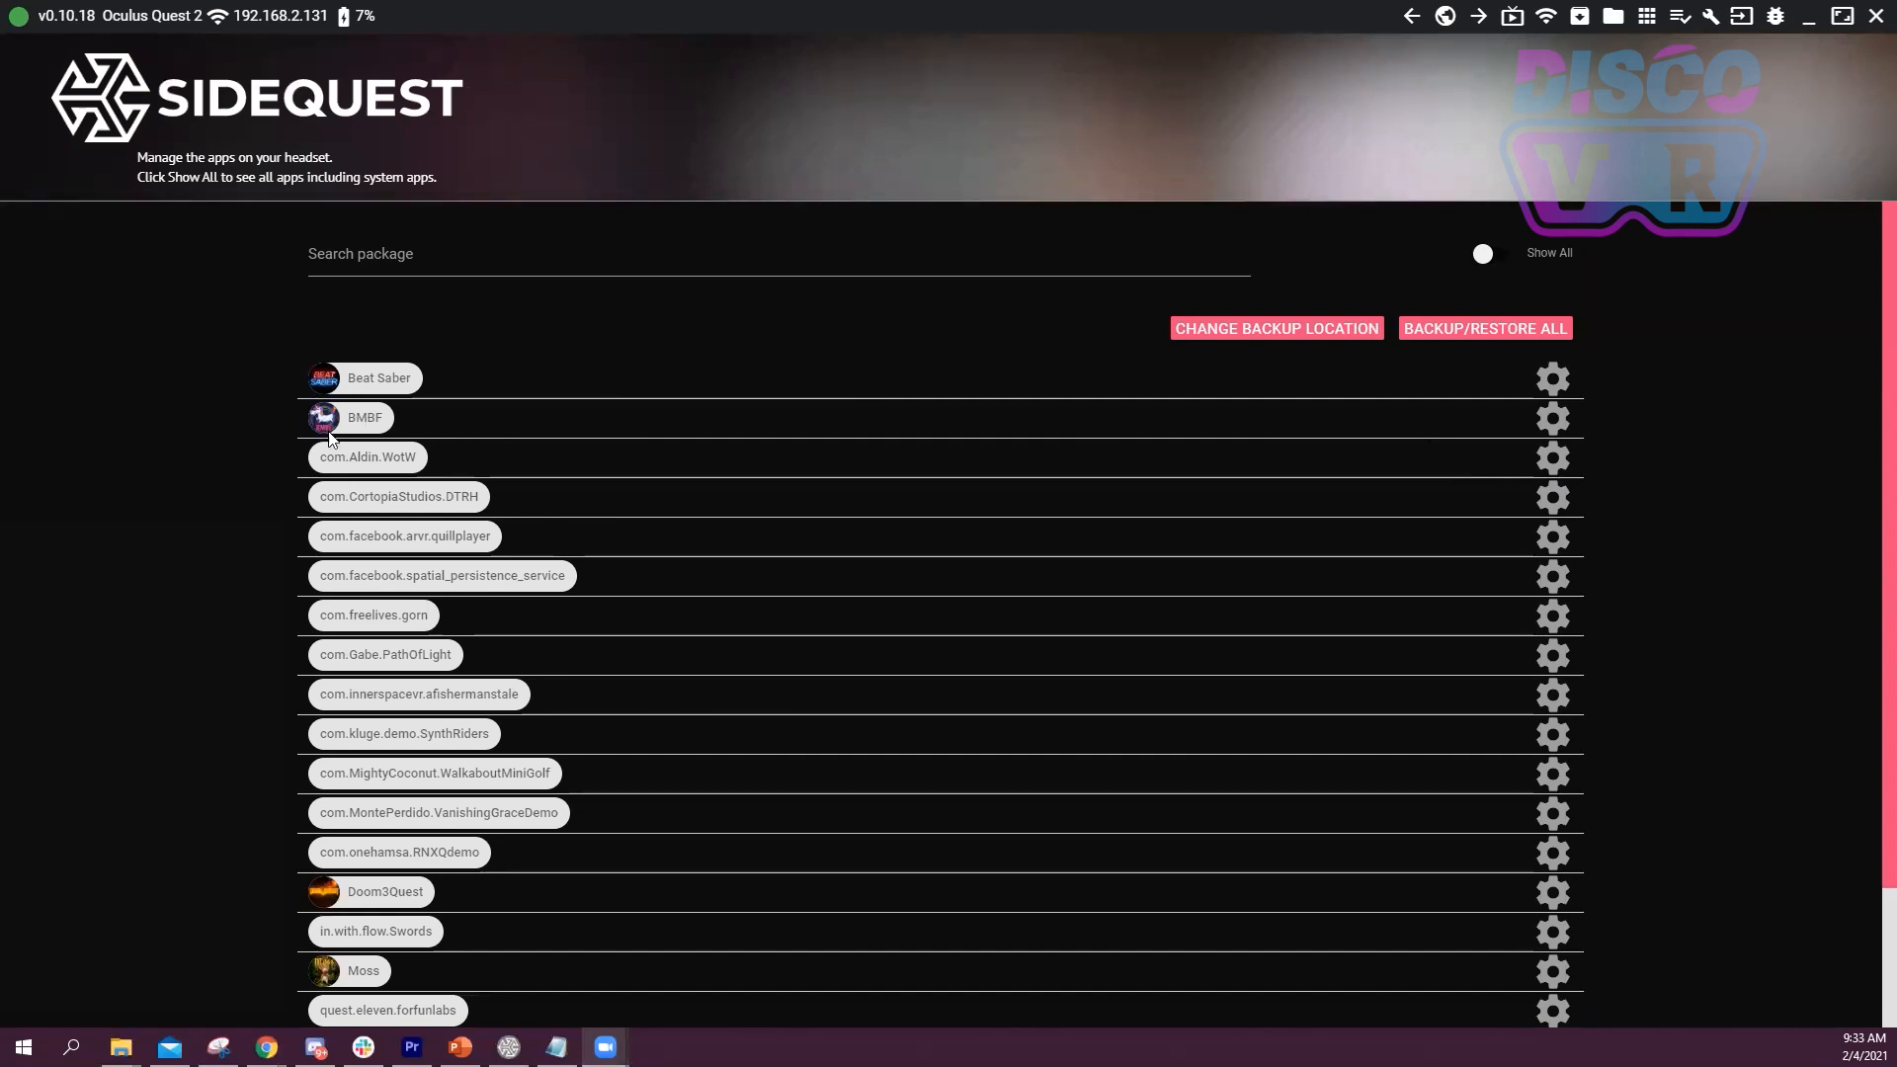
left_click(1552, 418)
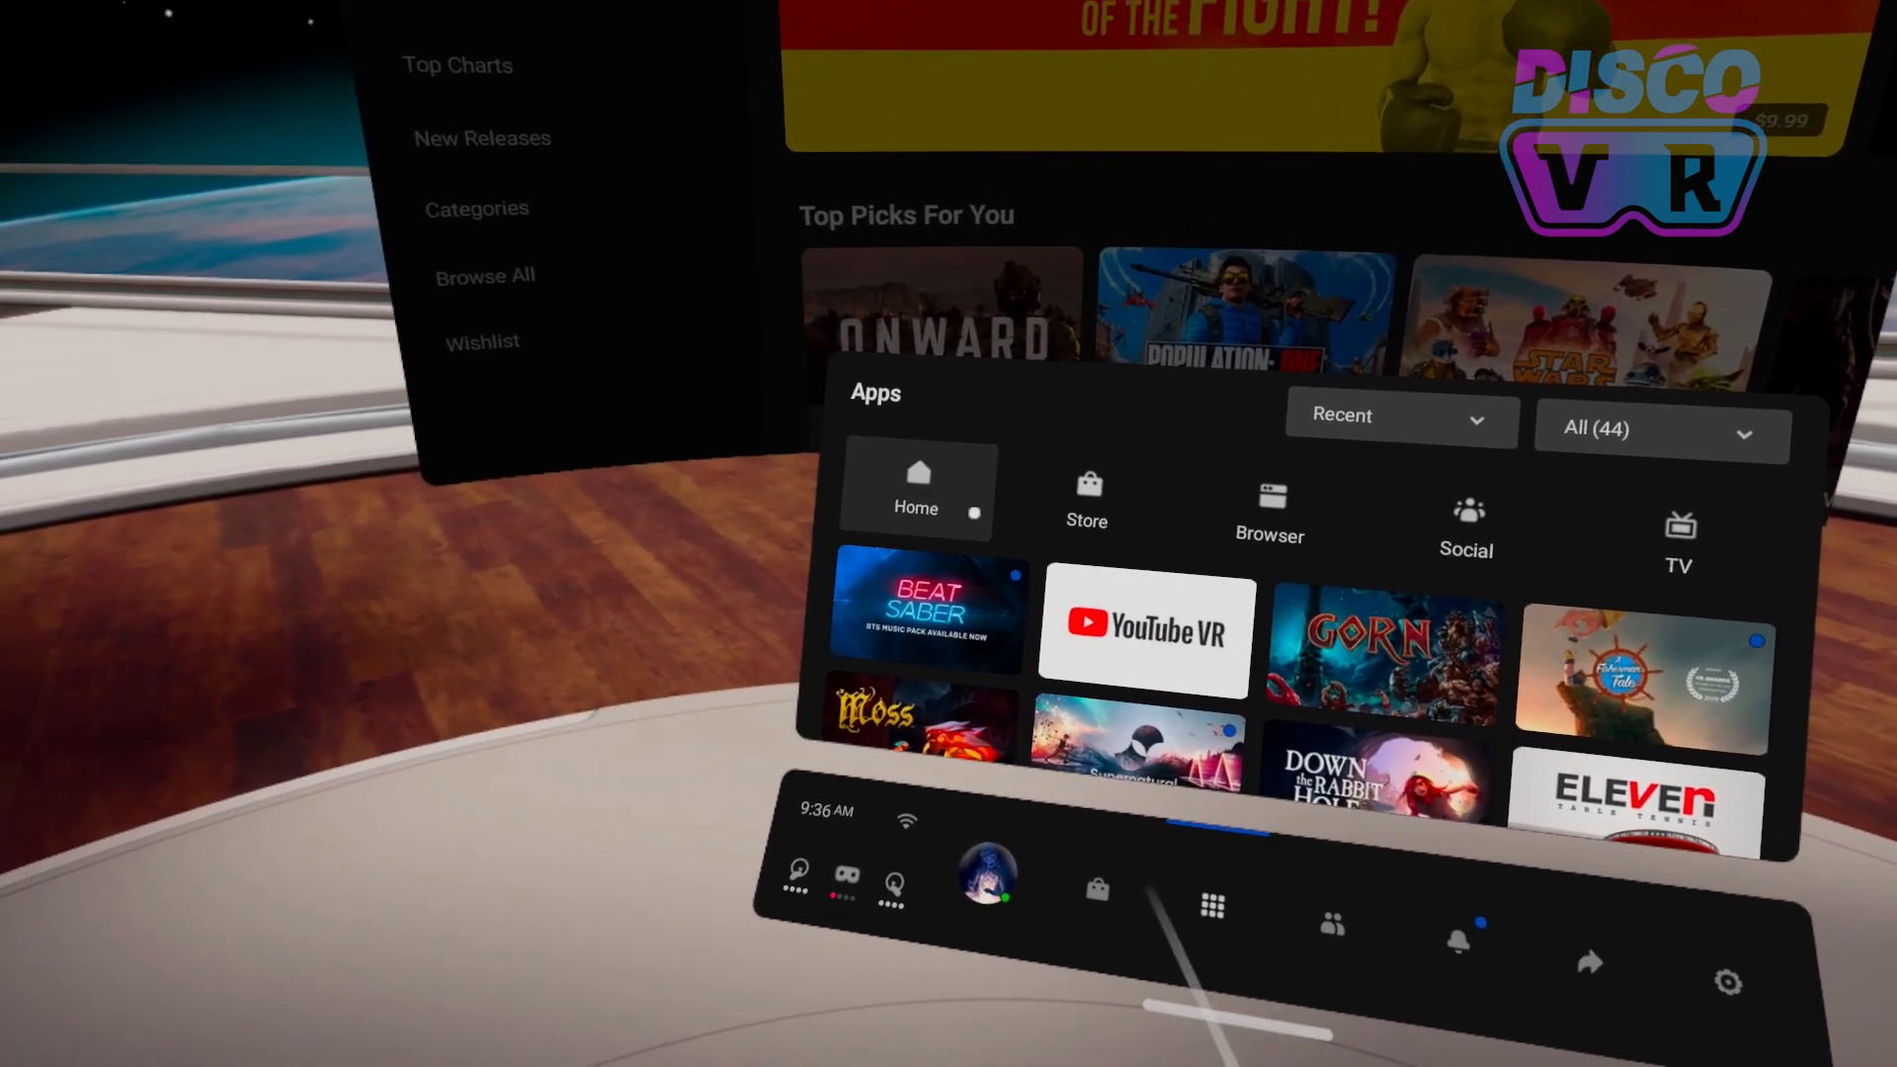
mouse_move(924, 611)
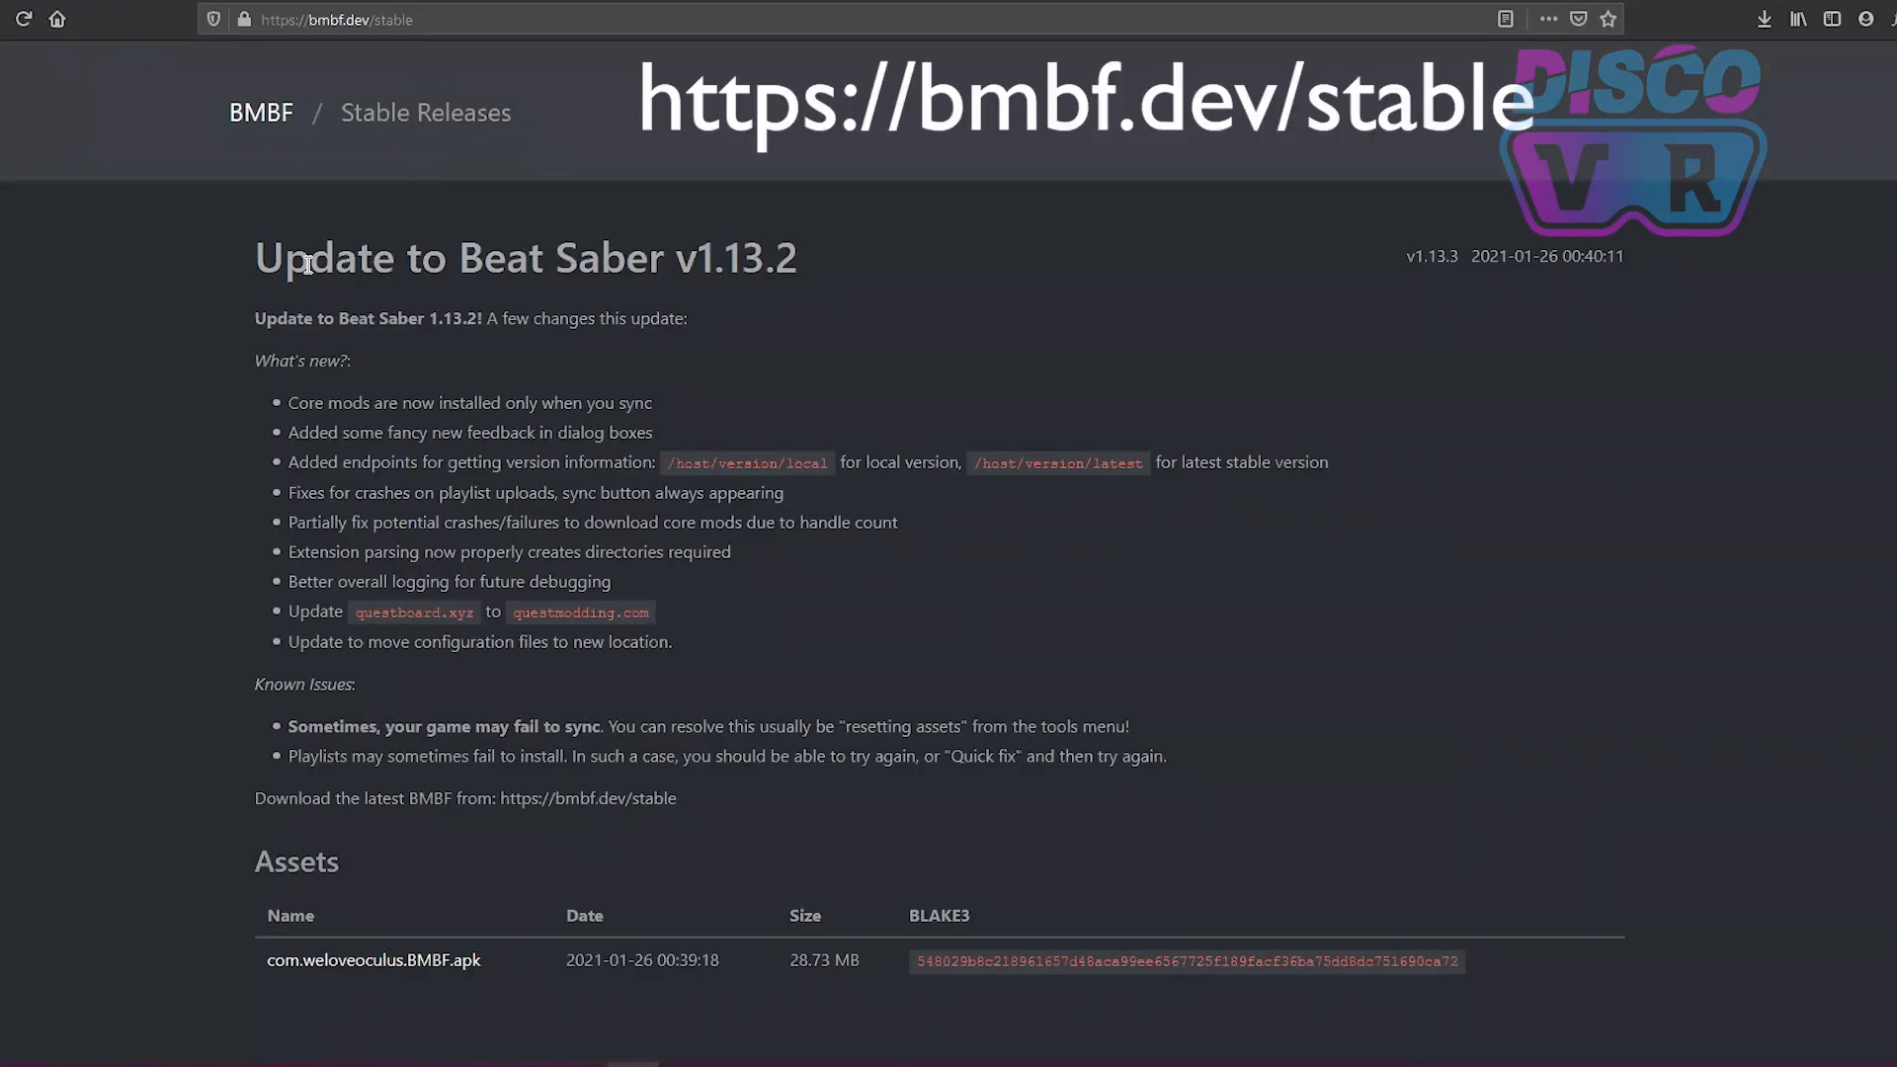
mouse_move(1386, 248)
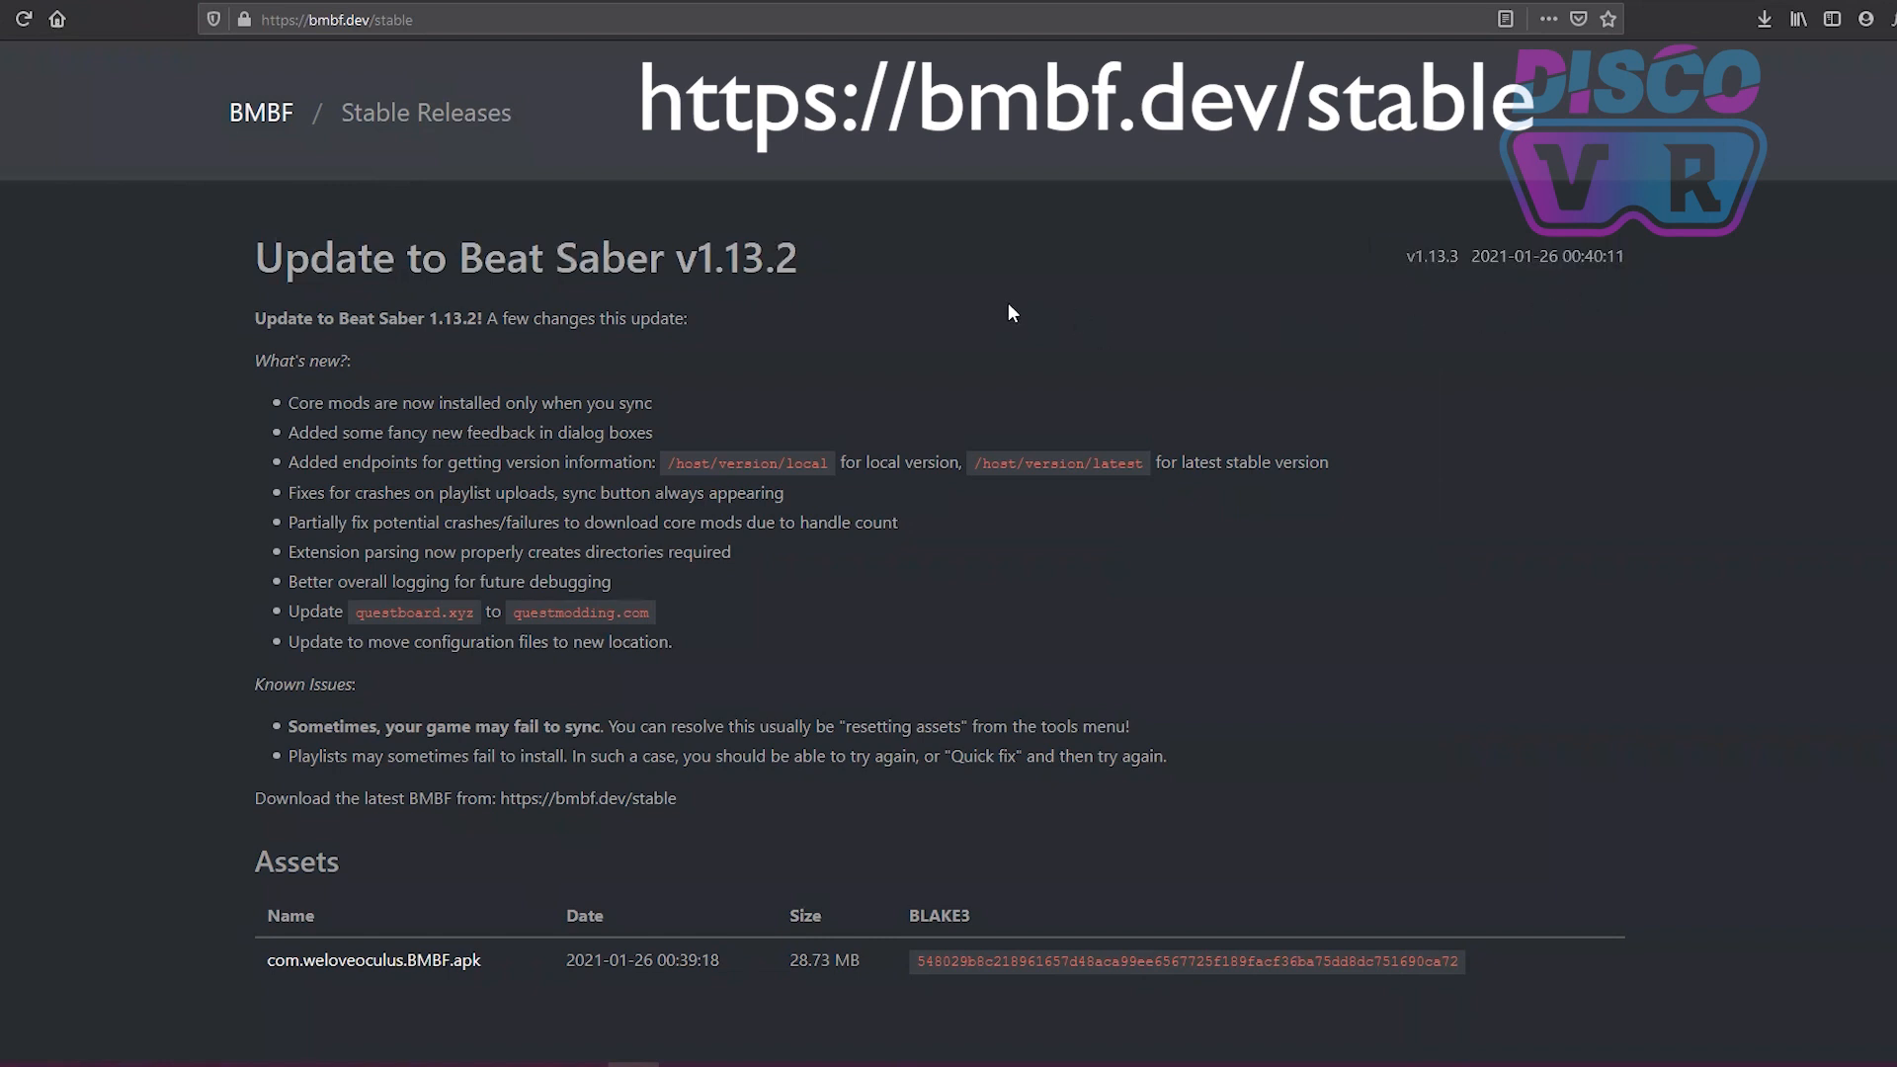
mouse_move(967, 327)
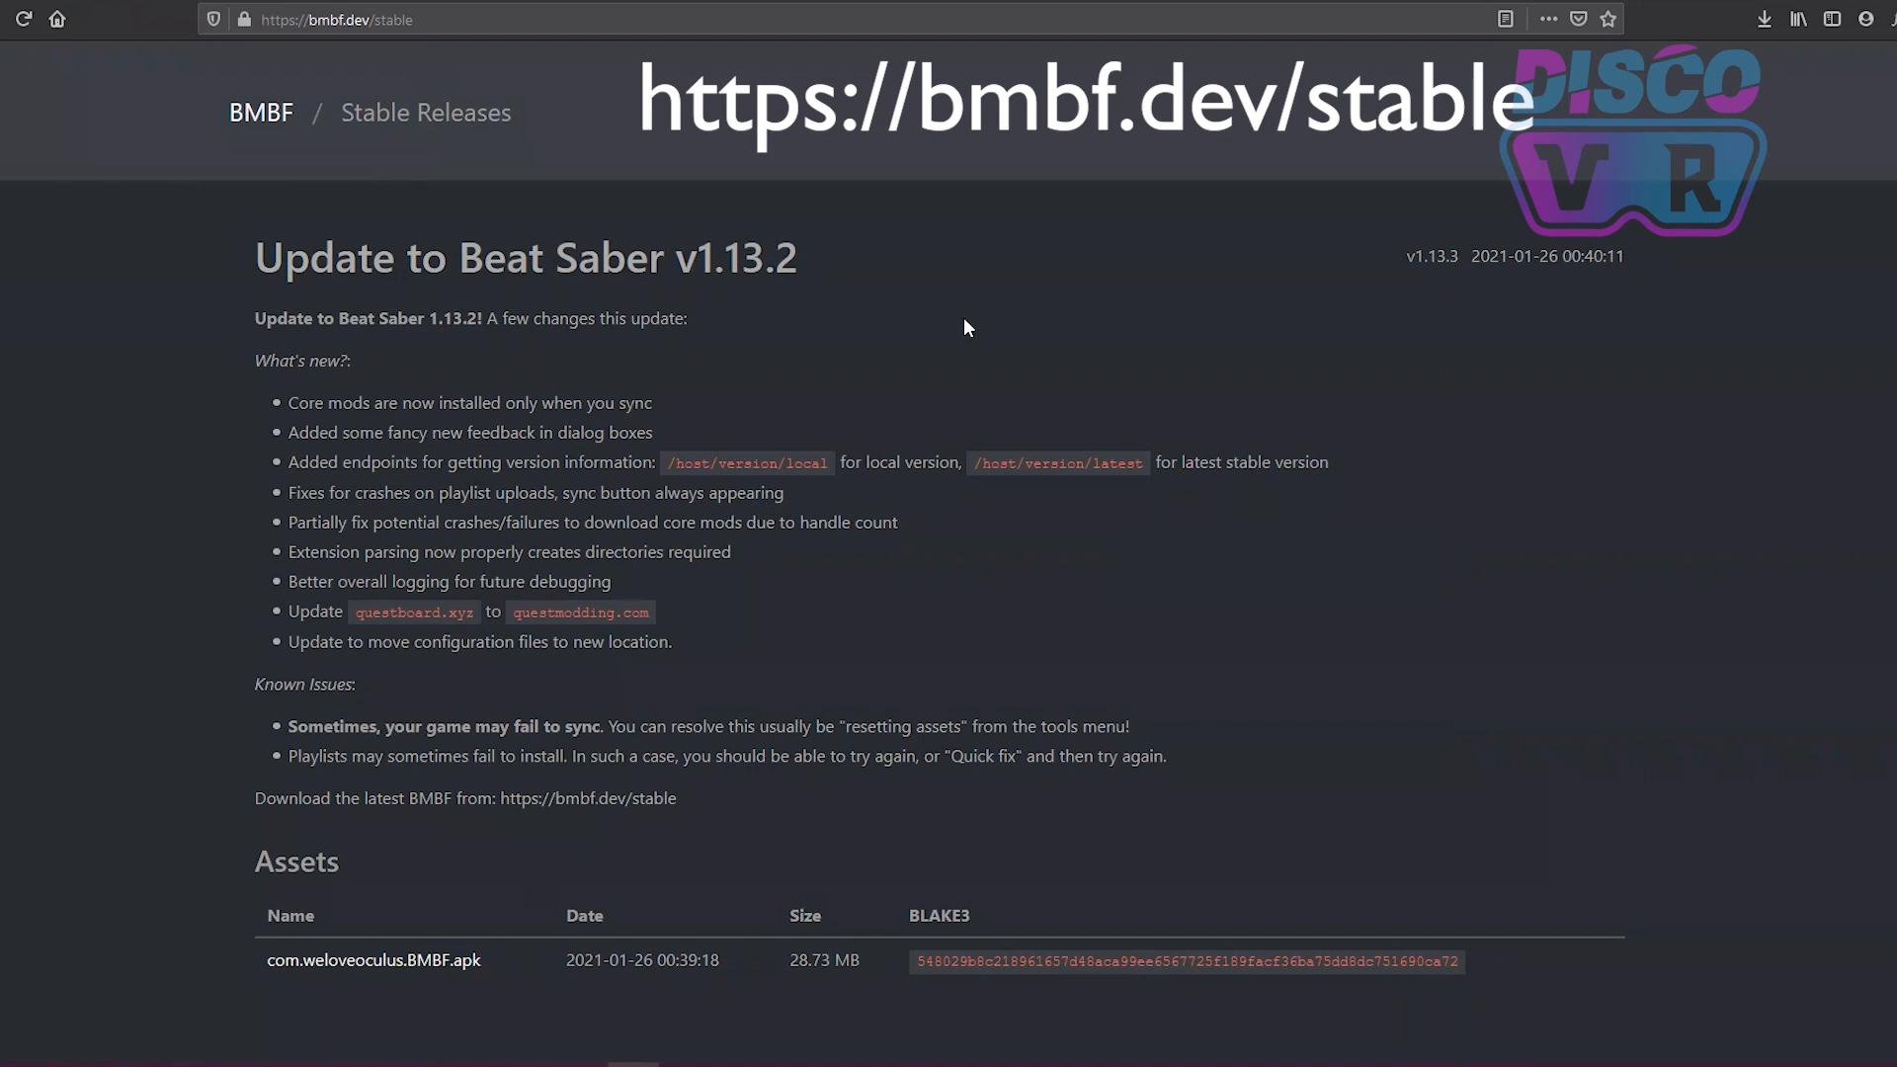
mouse_move(428, 978)
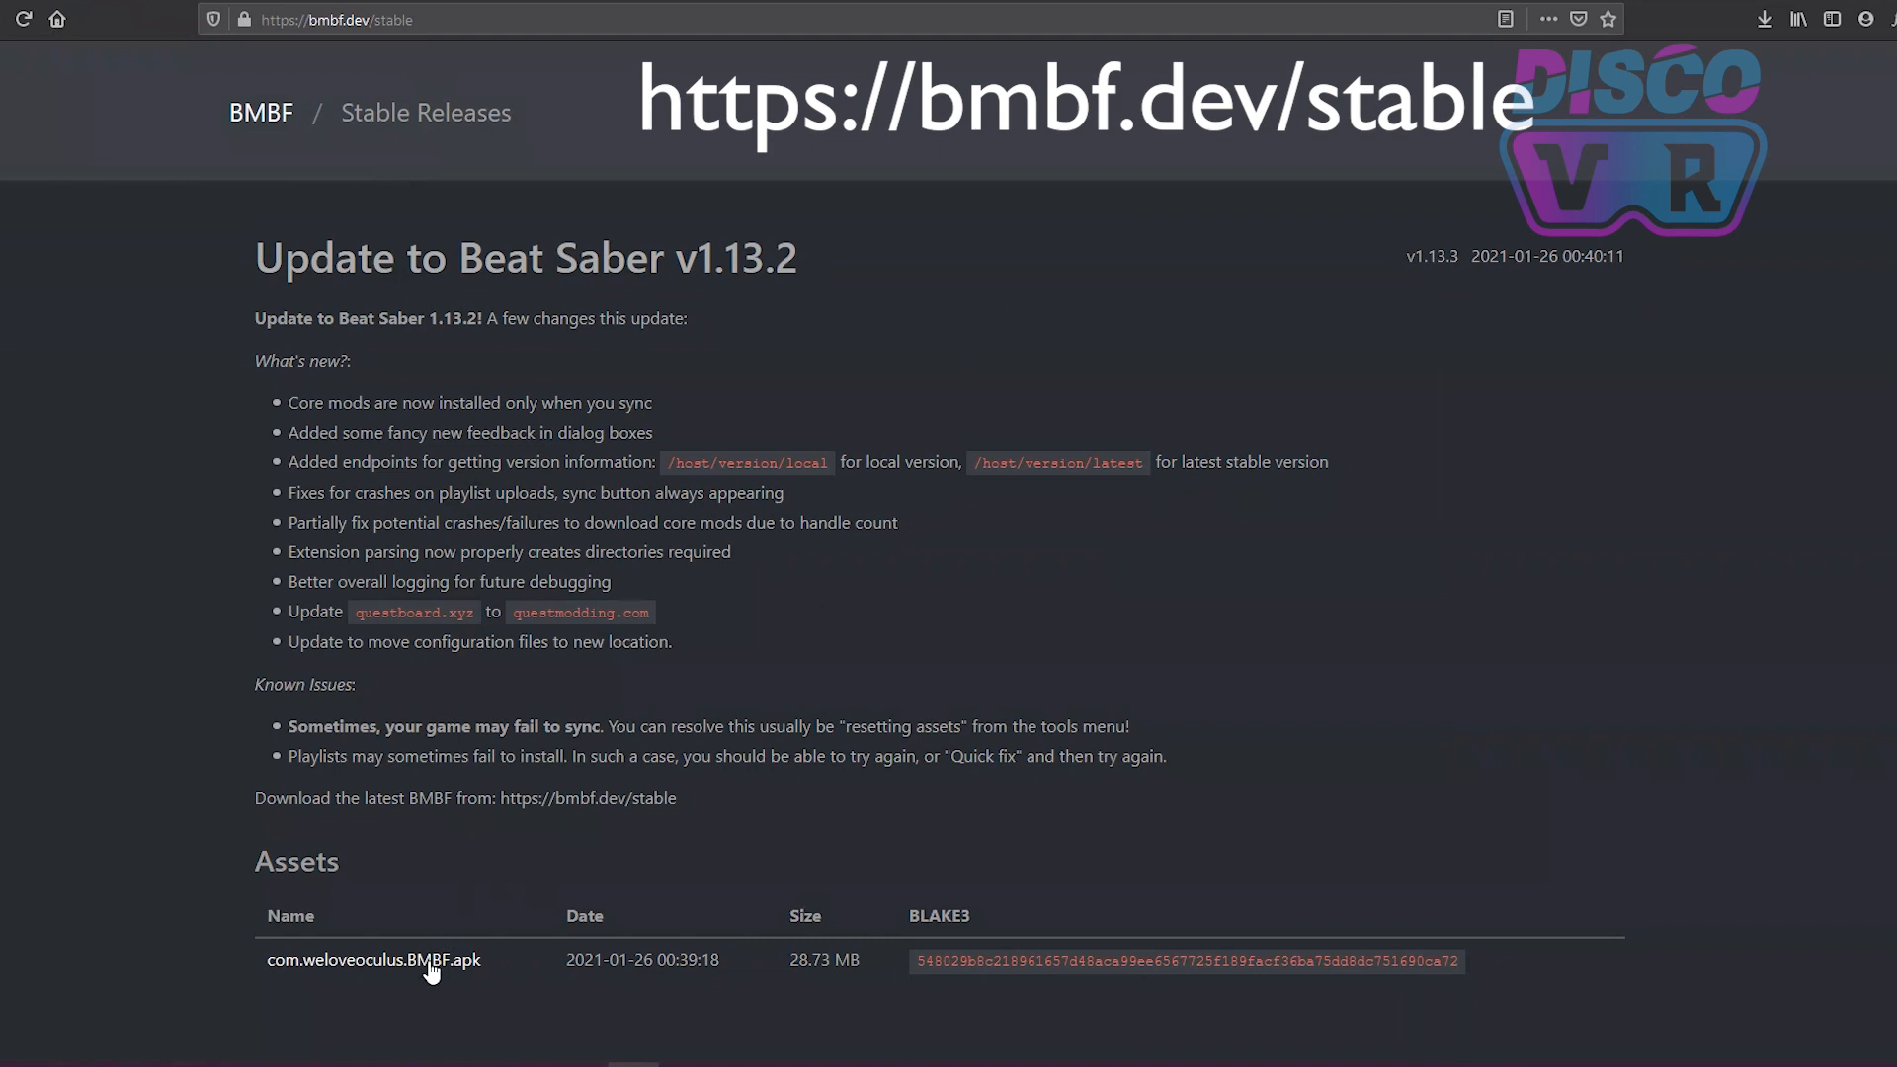
Step: Save com.weloveoculus.BMBF.apk from bmbf.dev/stable to disk
left_click(370, 961)
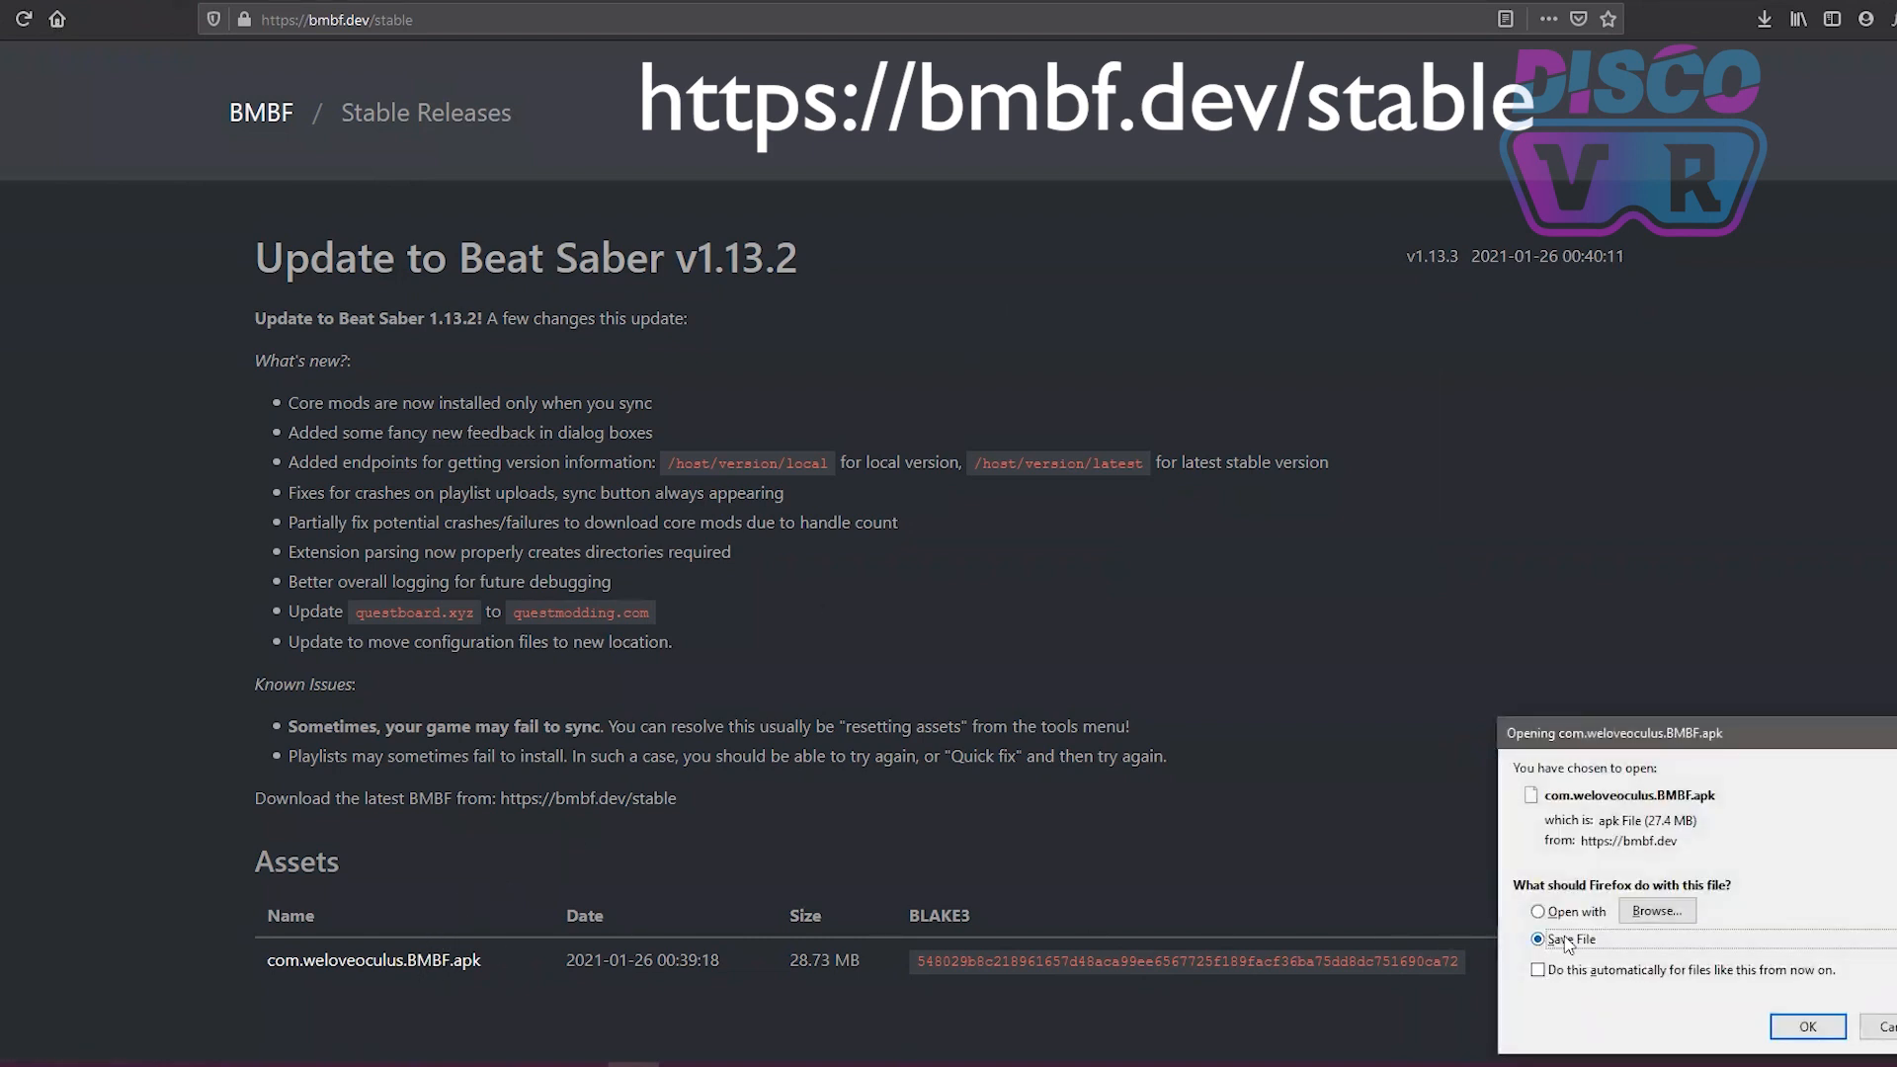
left_click(1806, 1026)
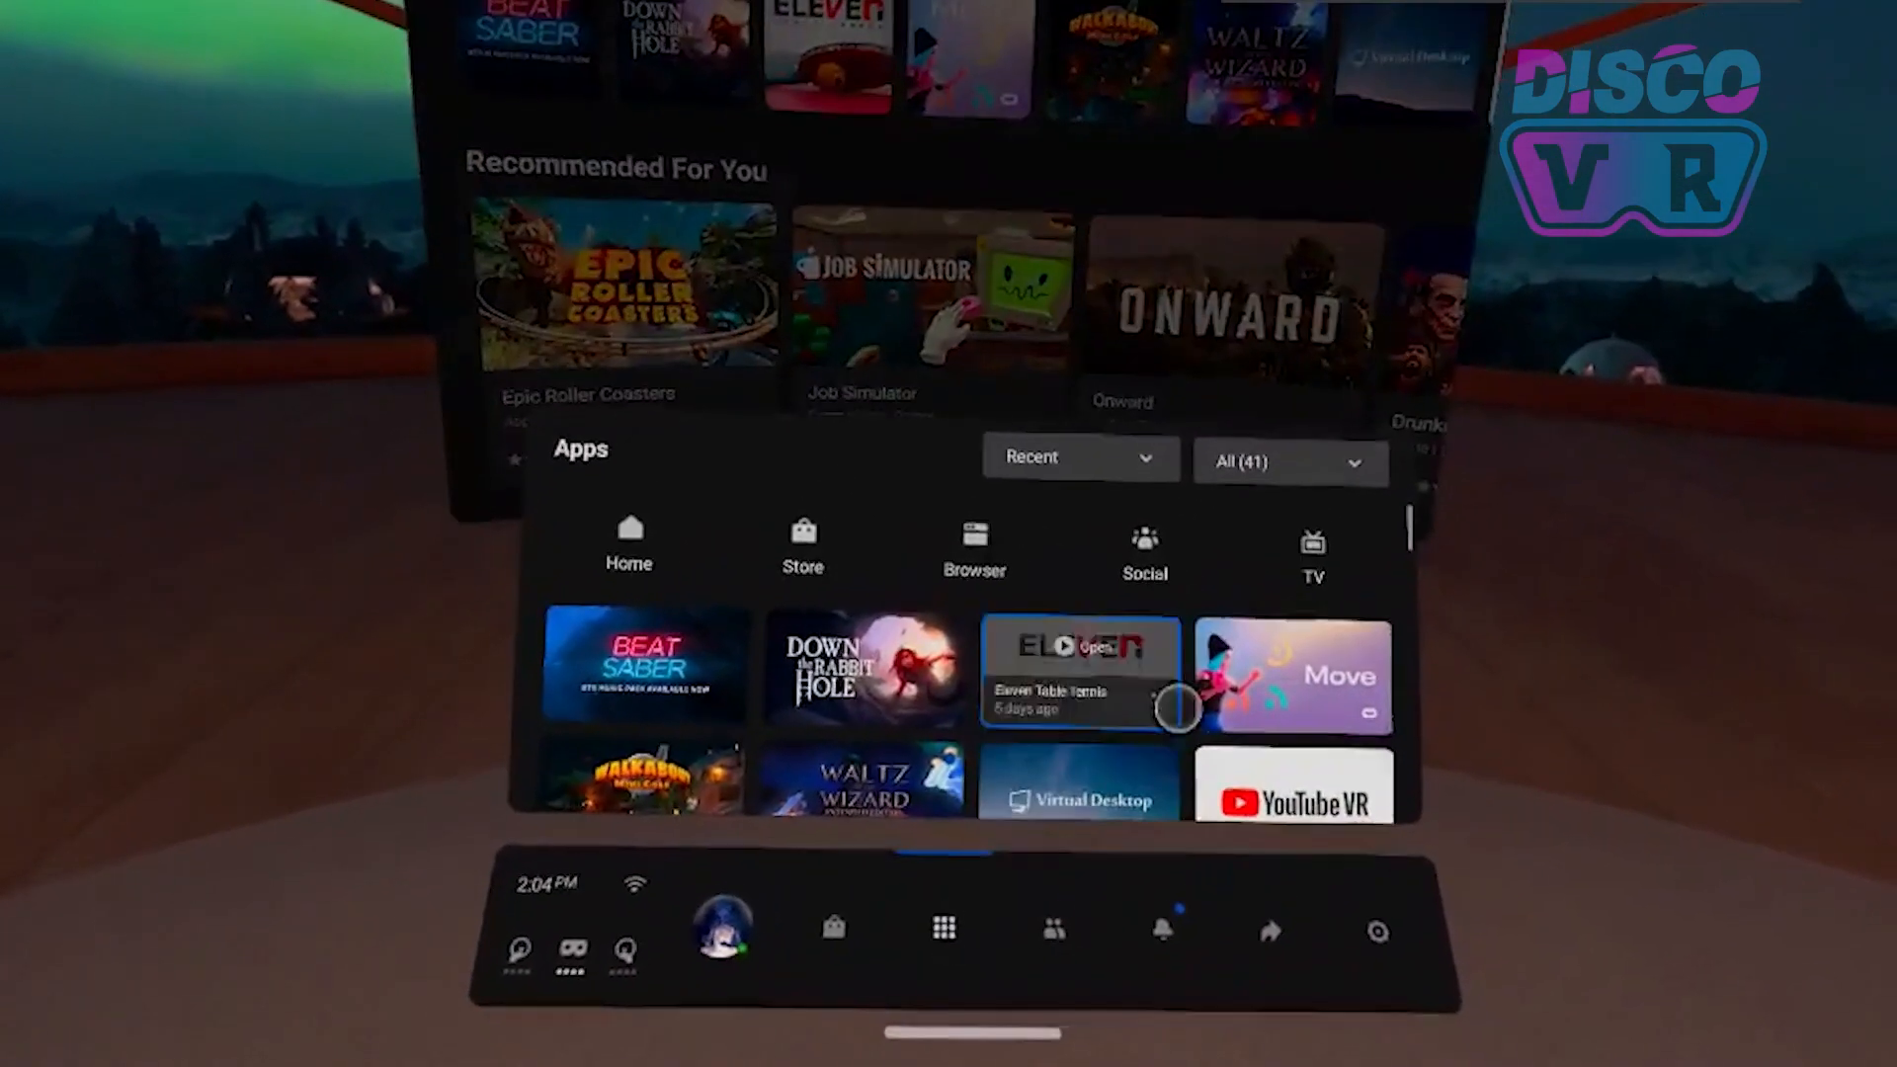
Step: Filter the library to Unknown Sources, uninstall Beat Saber in BMBF, and close the Restore App popup
left_click(1290, 460)
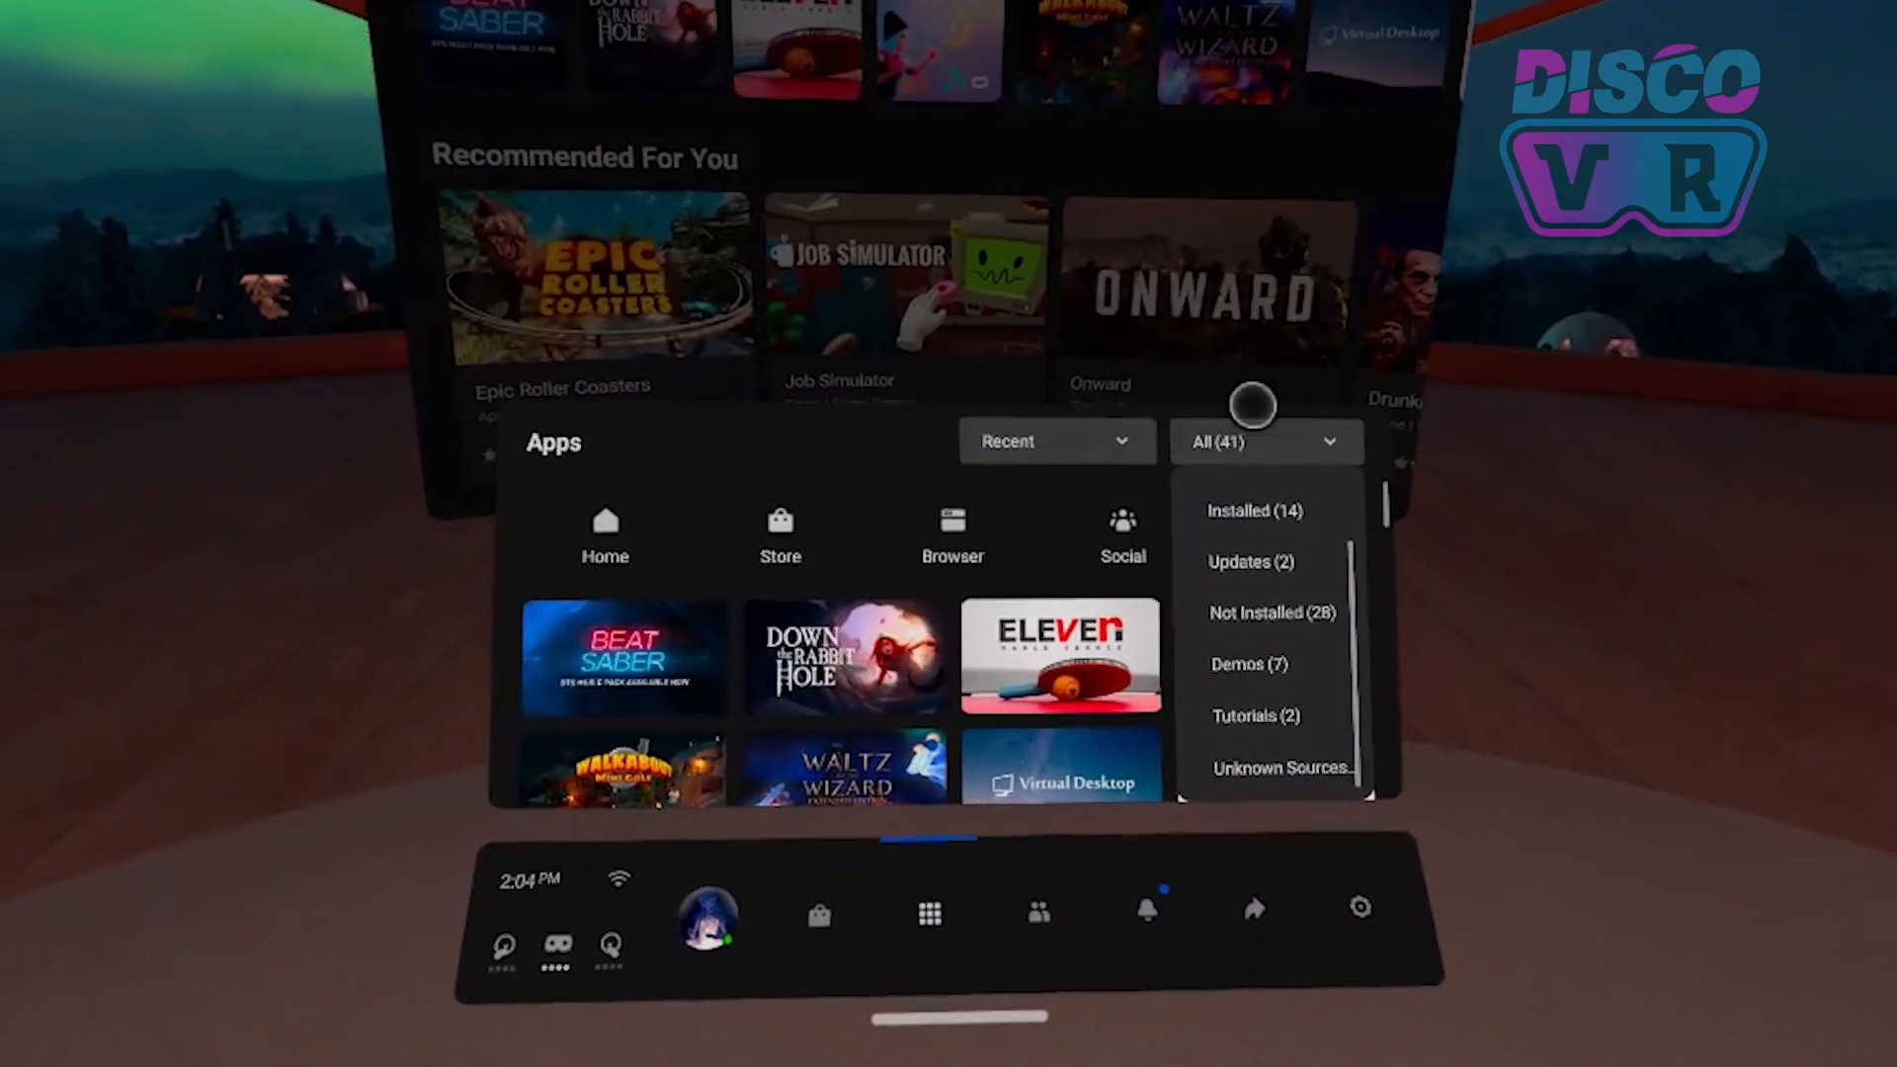
left_click(1283, 766)
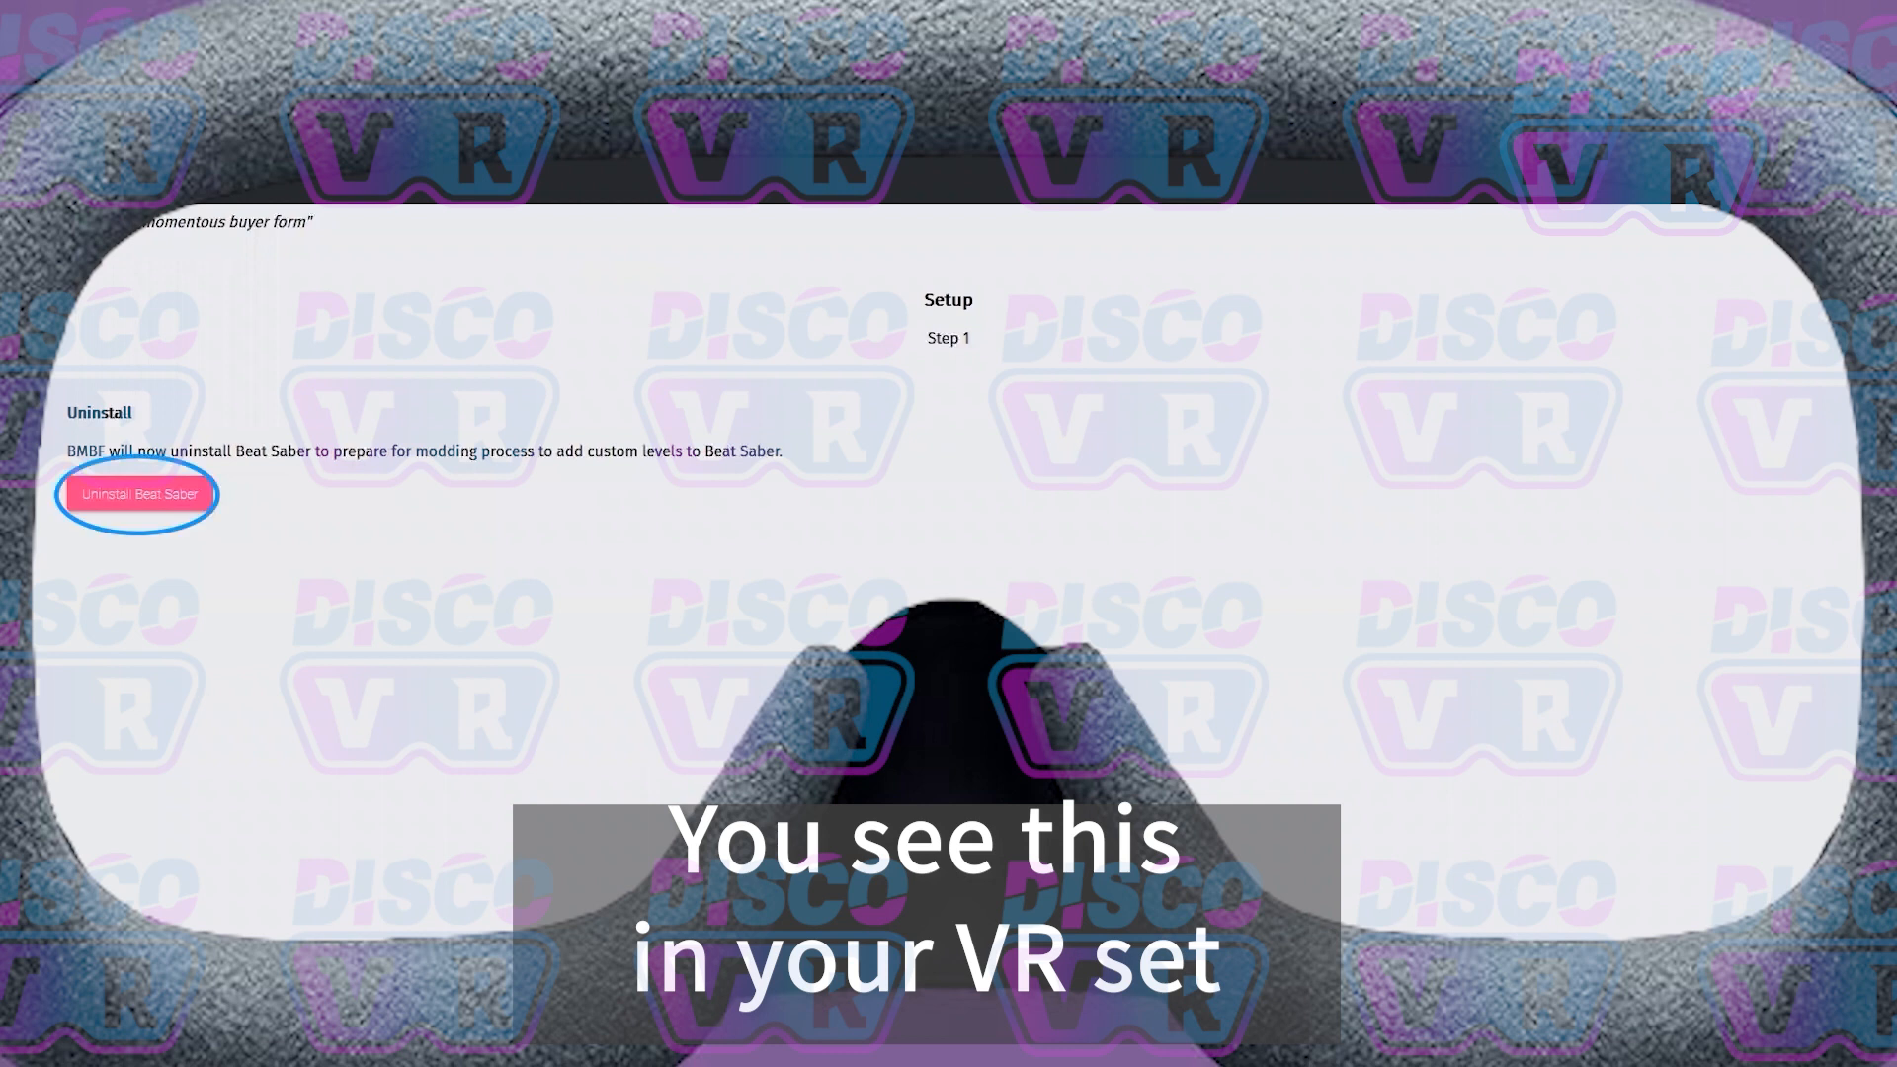
left_click(138, 494)
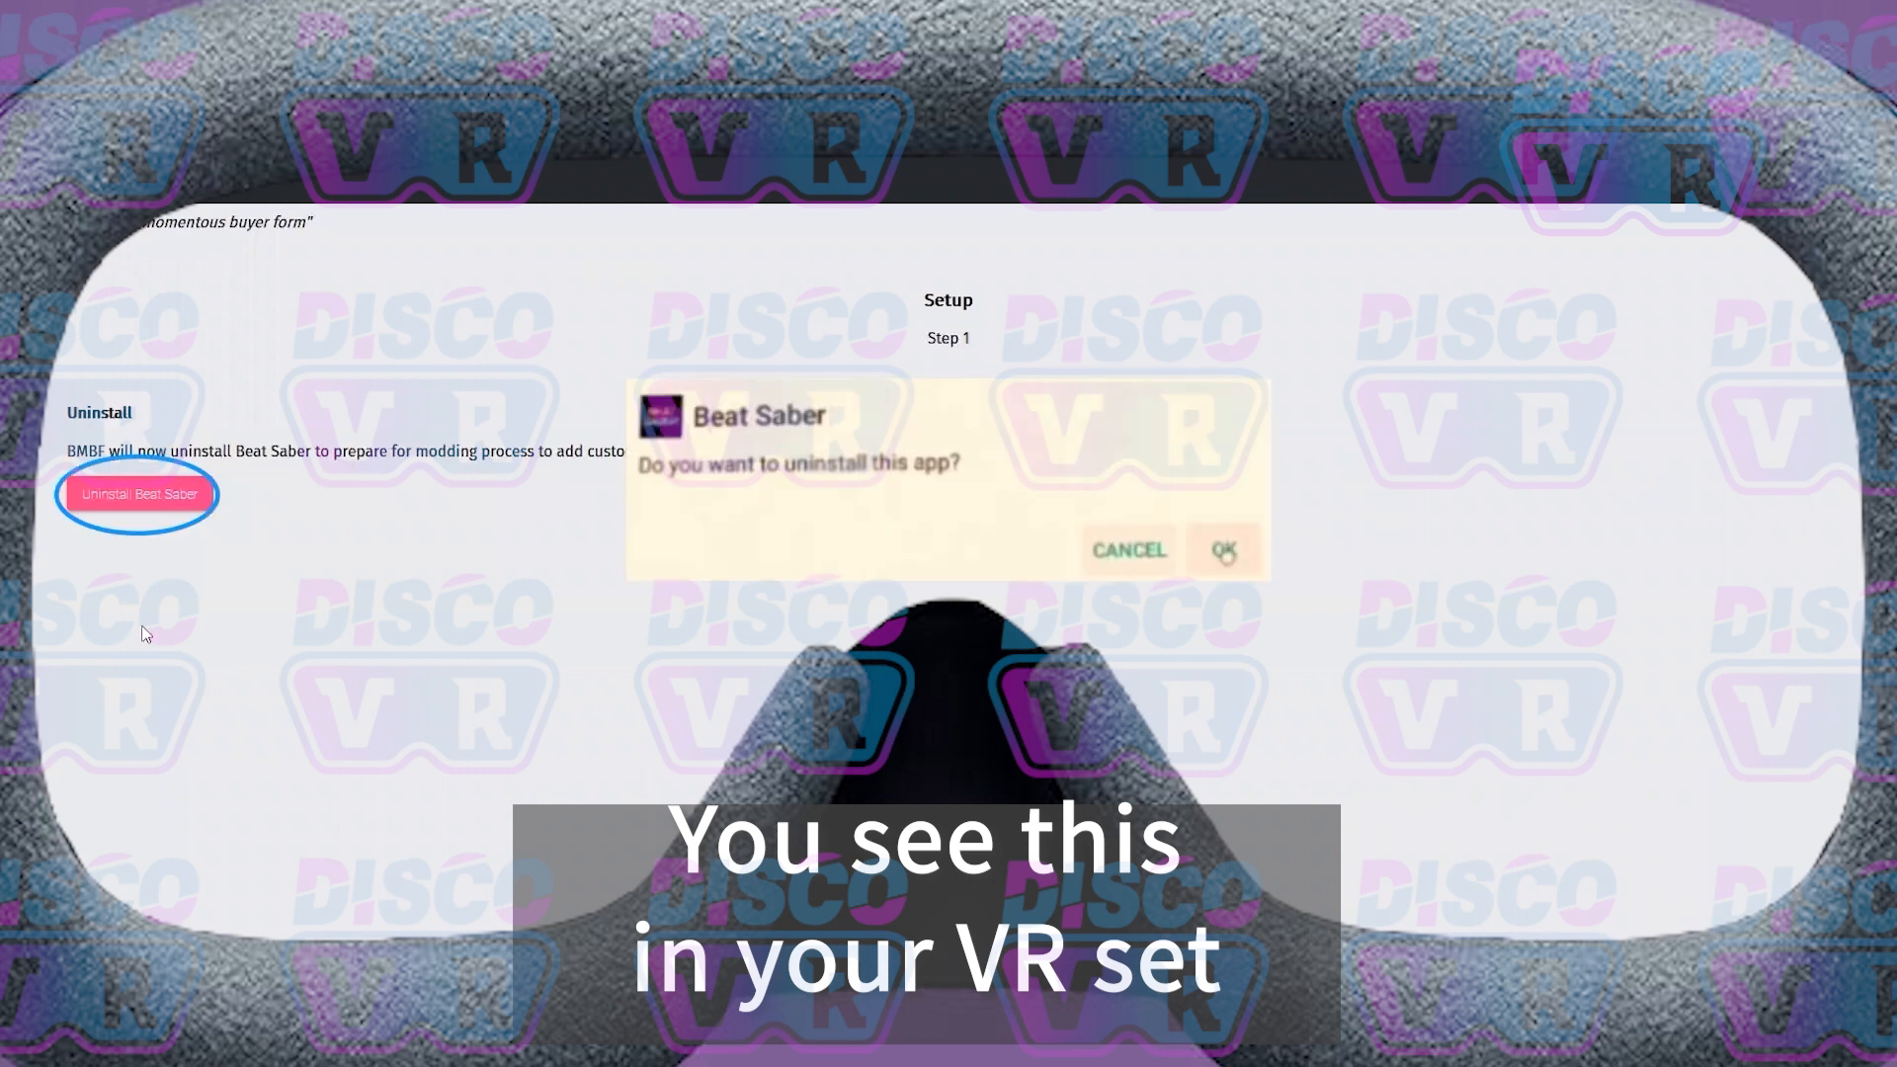
left_click(1225, 549)
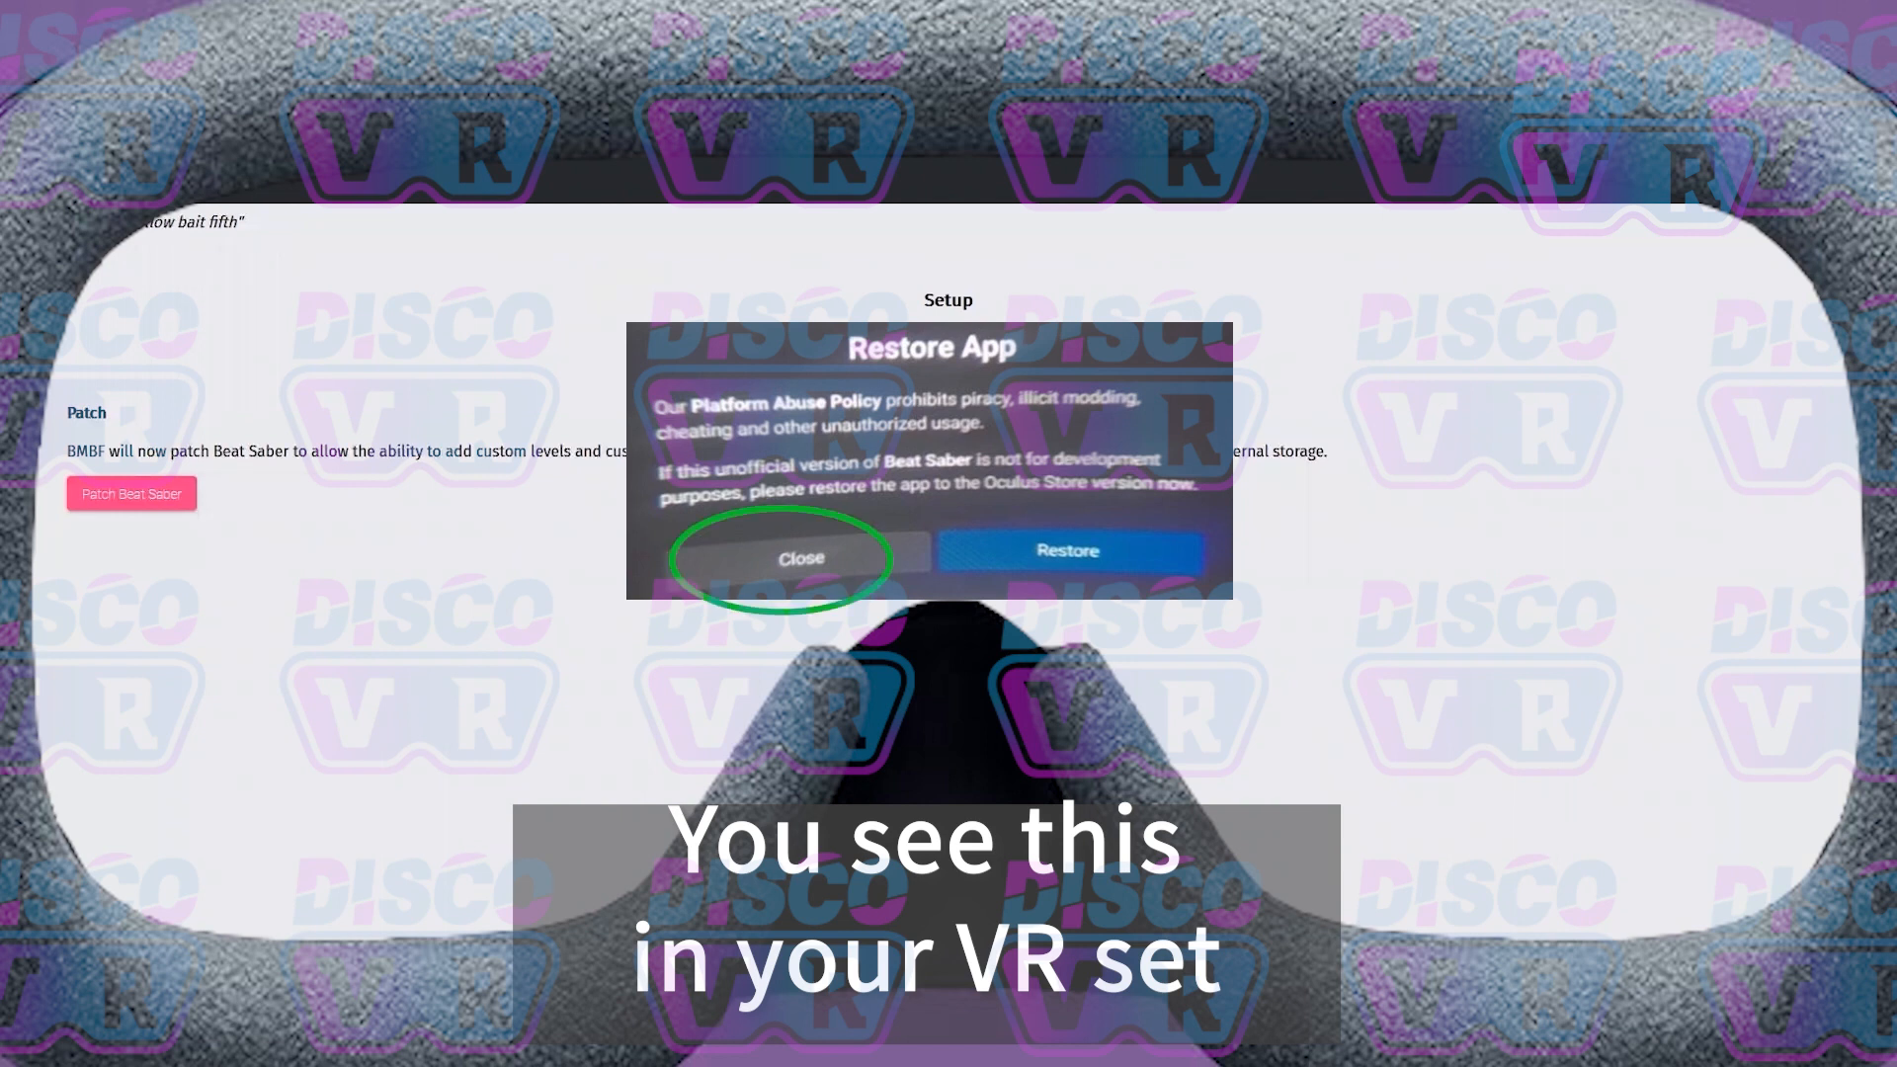
left_click(800, 560)
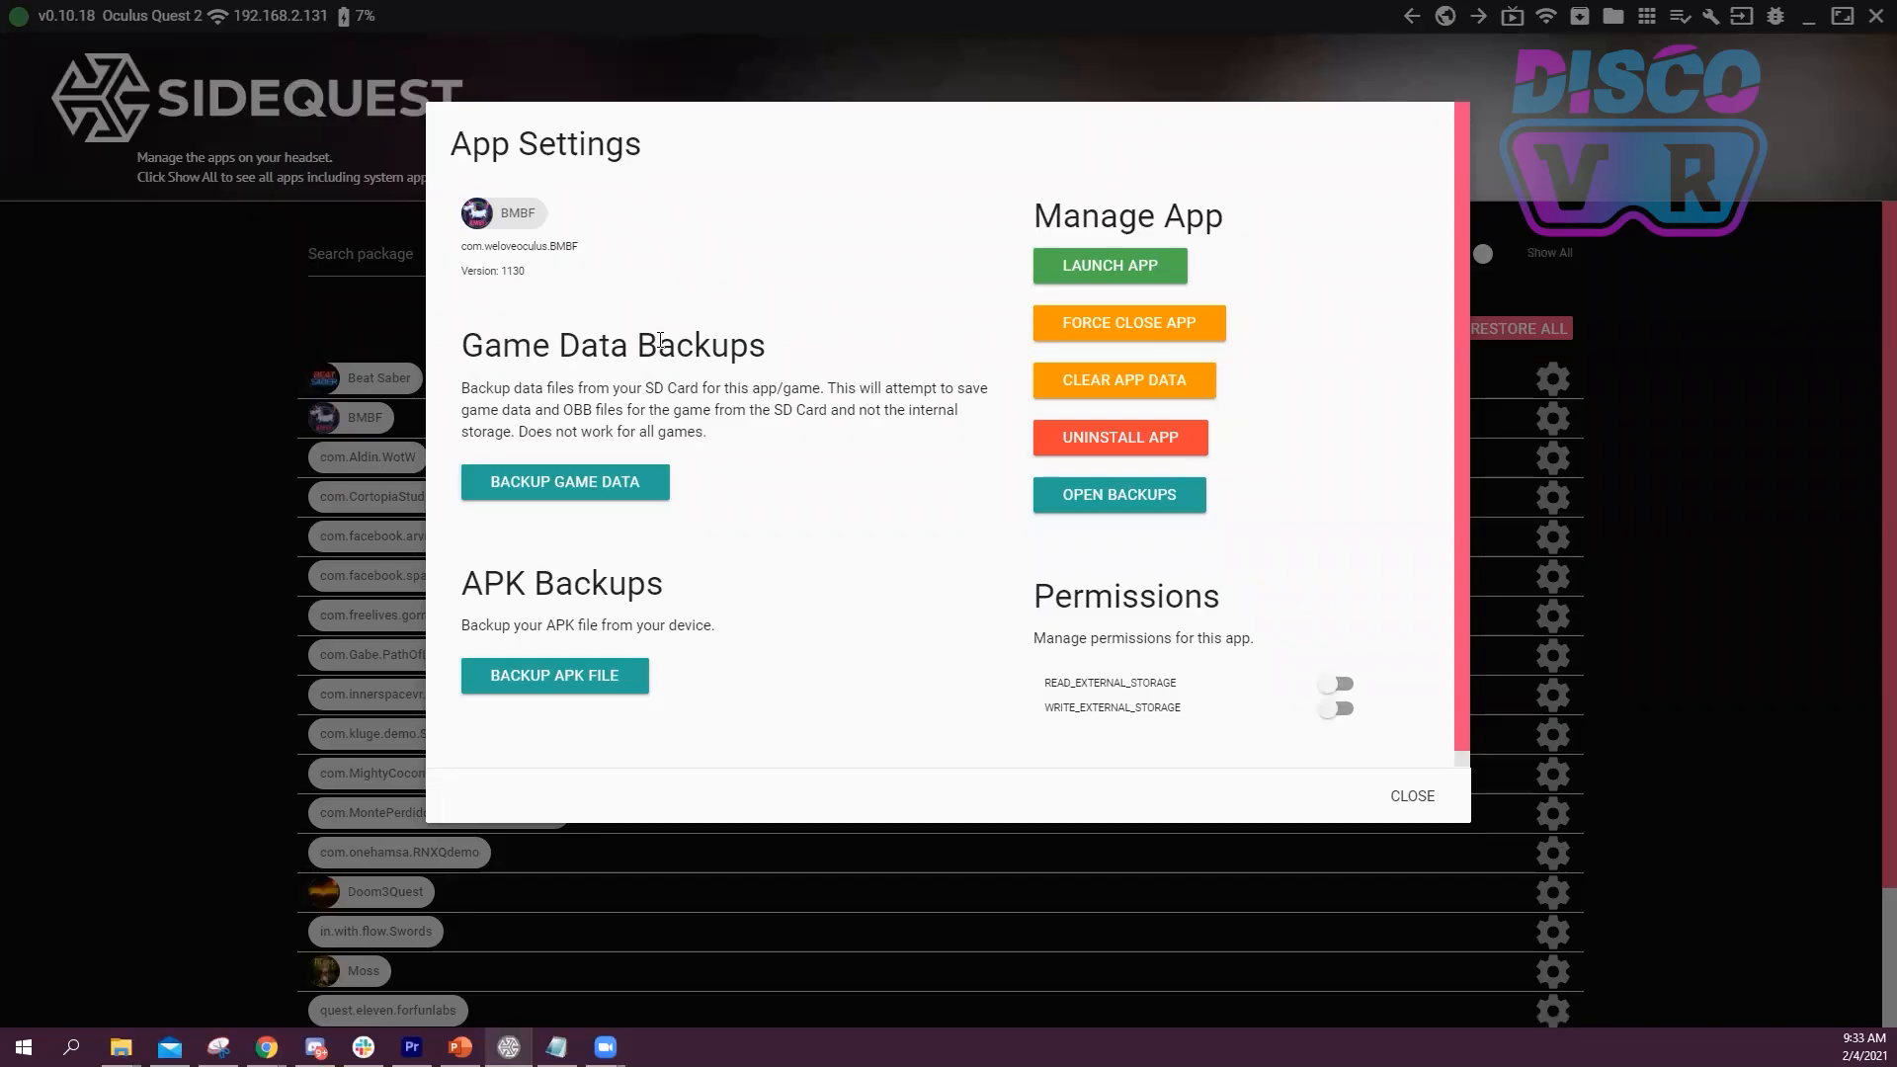
Step: Open BMBF's settings from its gear icon in SideQuest's installed apps list
left_click(1128, 322)
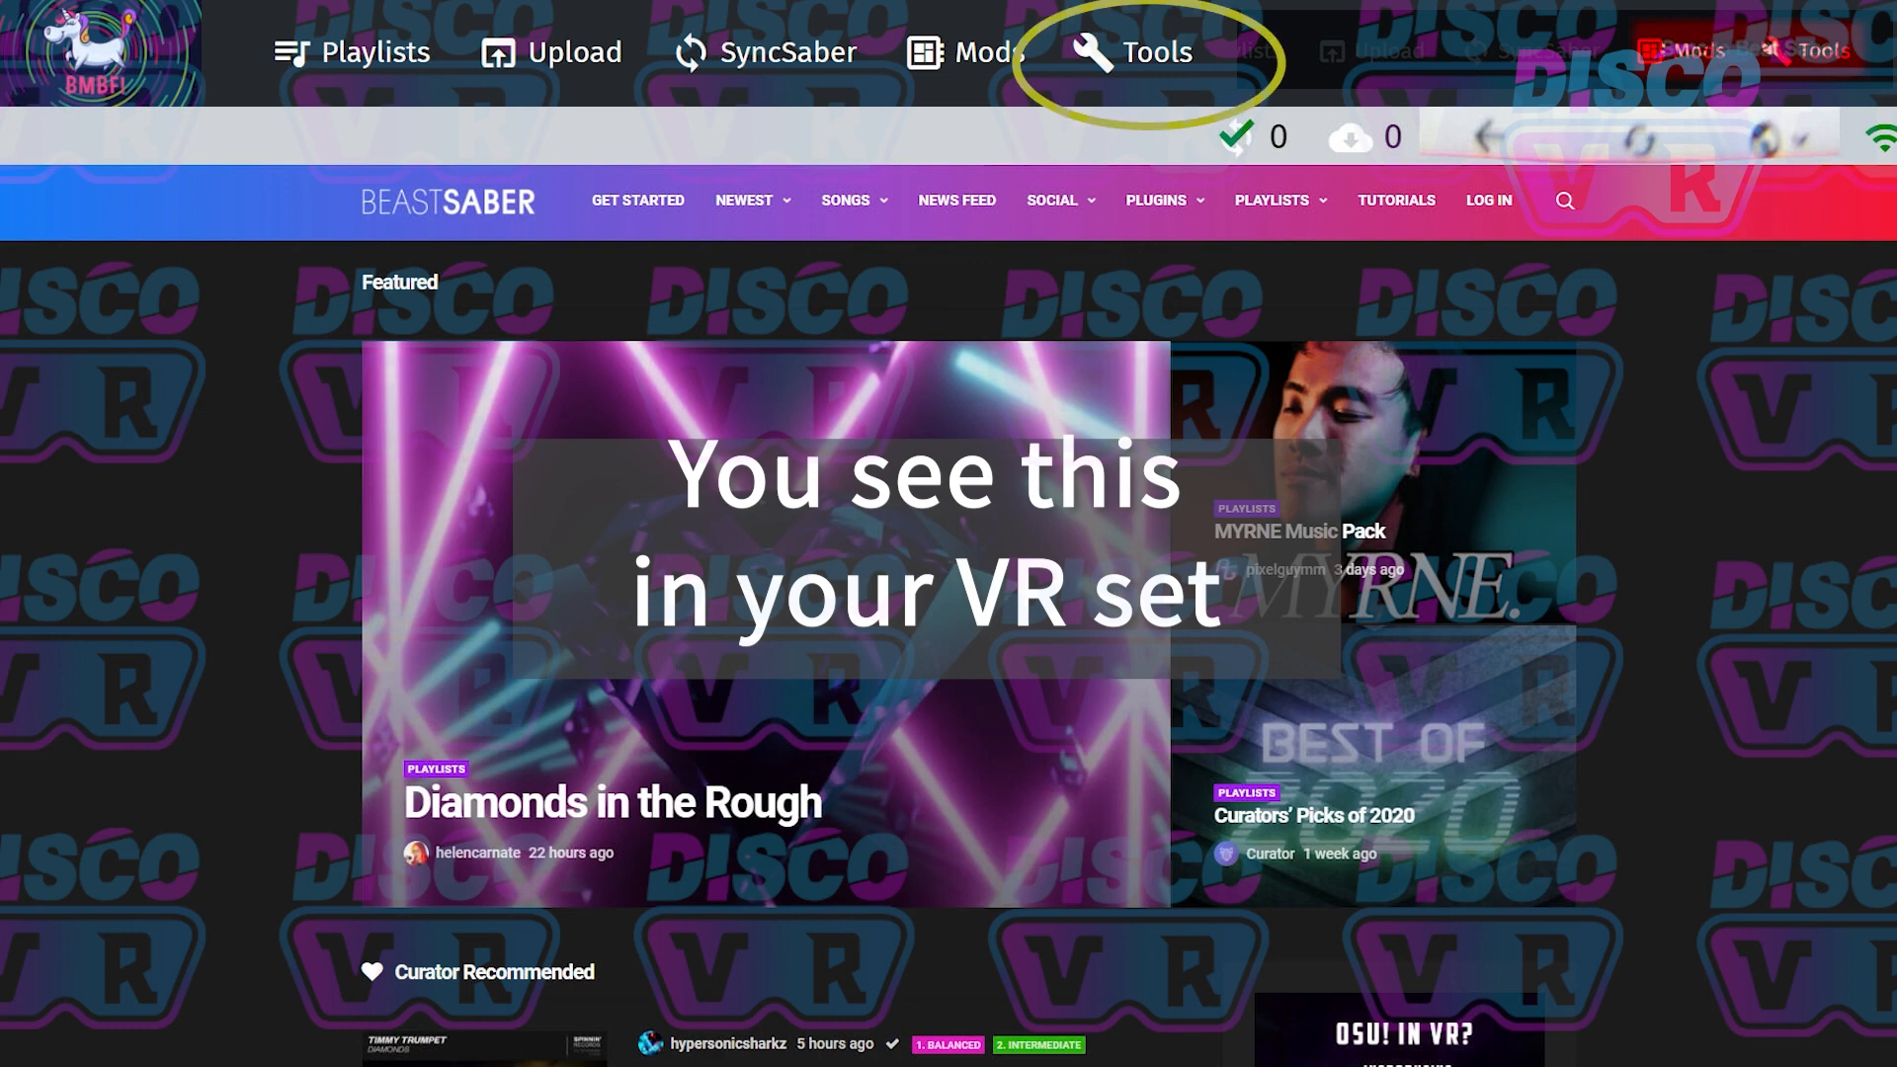
Step: Delete the Accuracy Bloques and GoodbyeBug mods from BMBF's Mods list, confirming each
left_click(1155, 51)
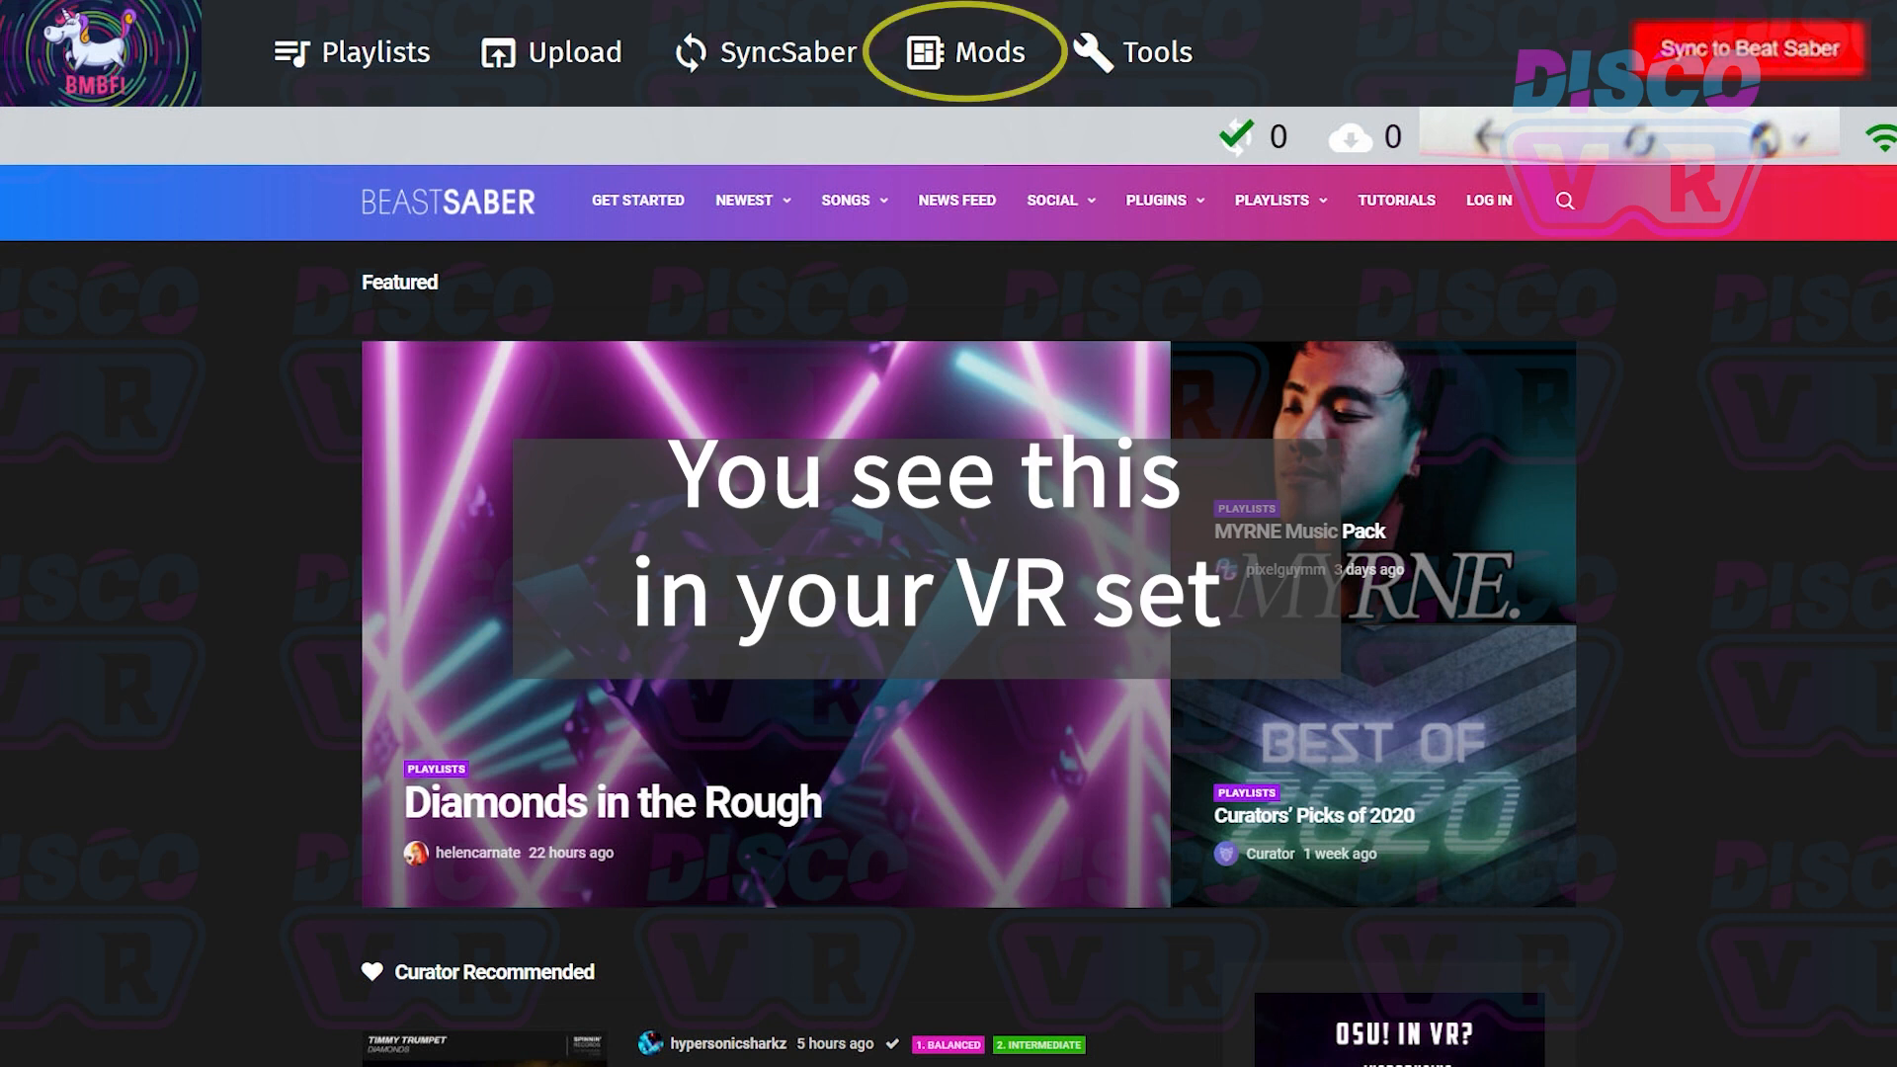
left_click(995, 52)
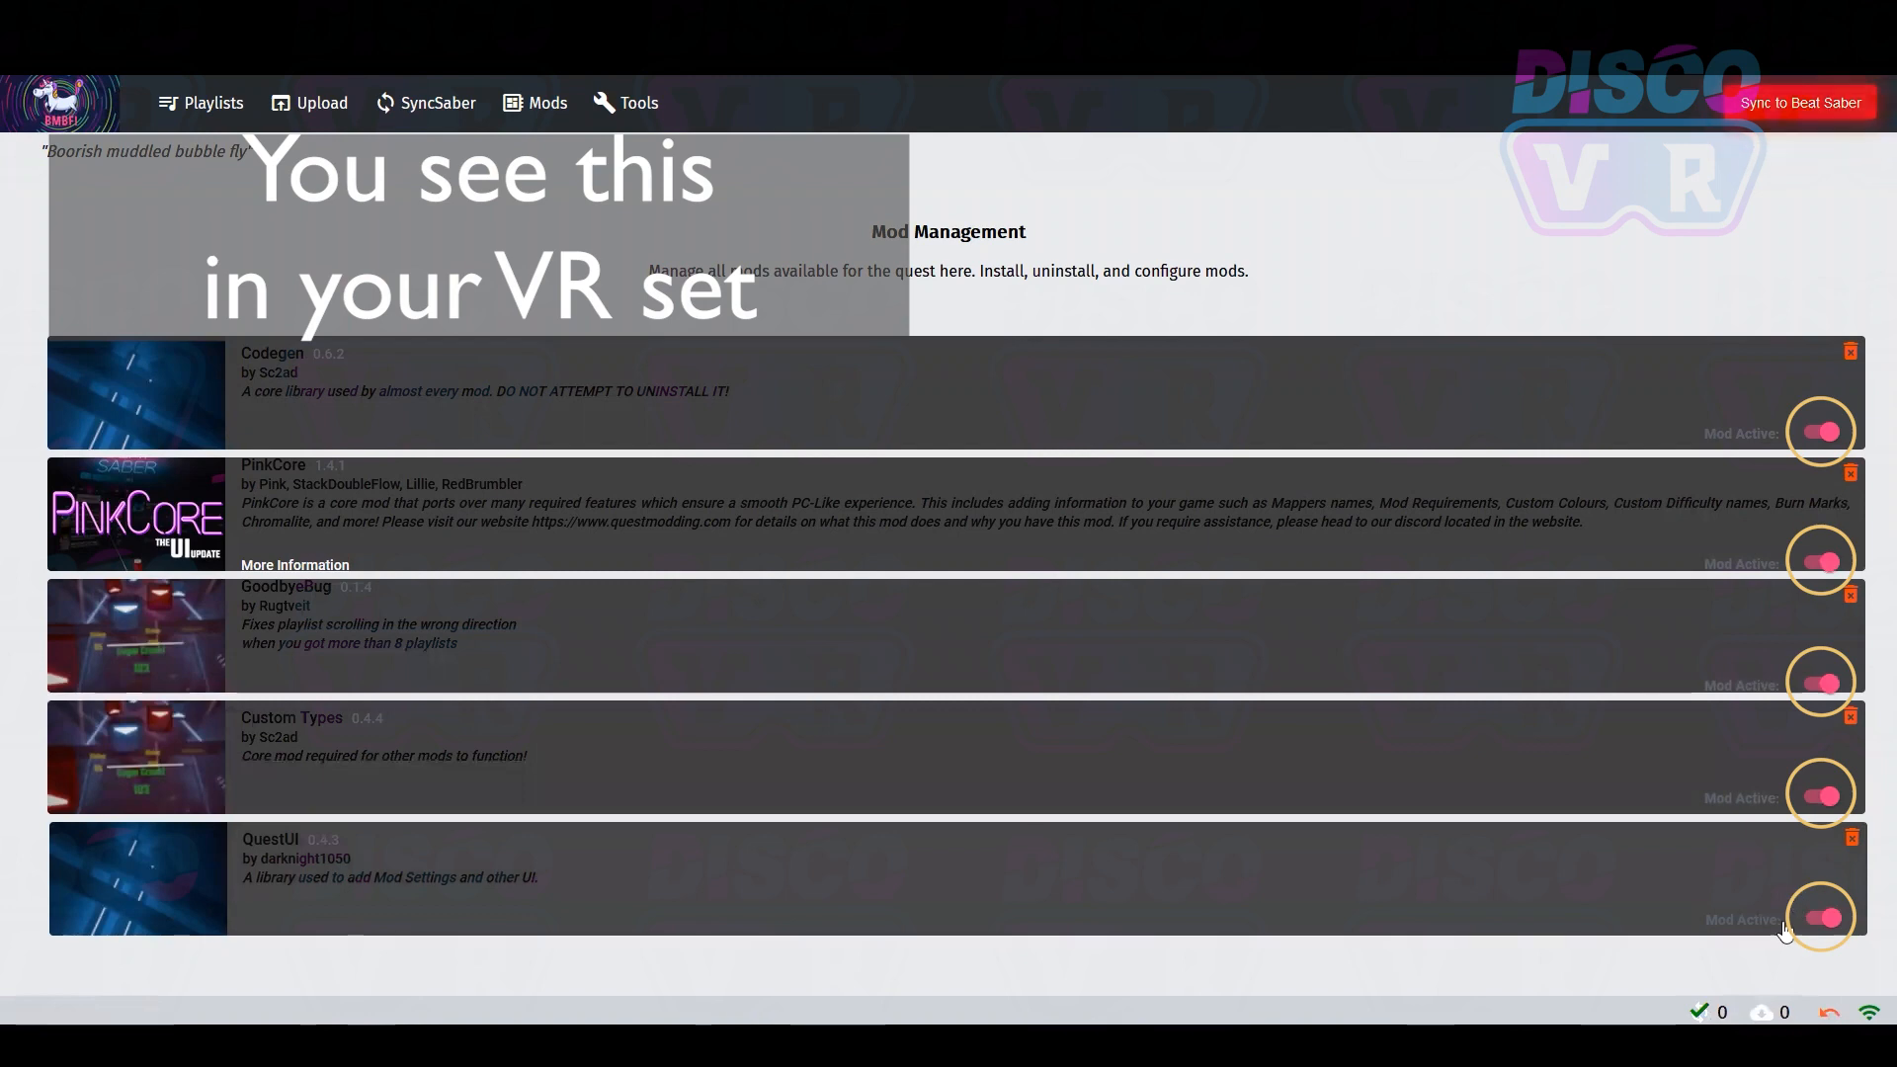
scroll("down", 3)
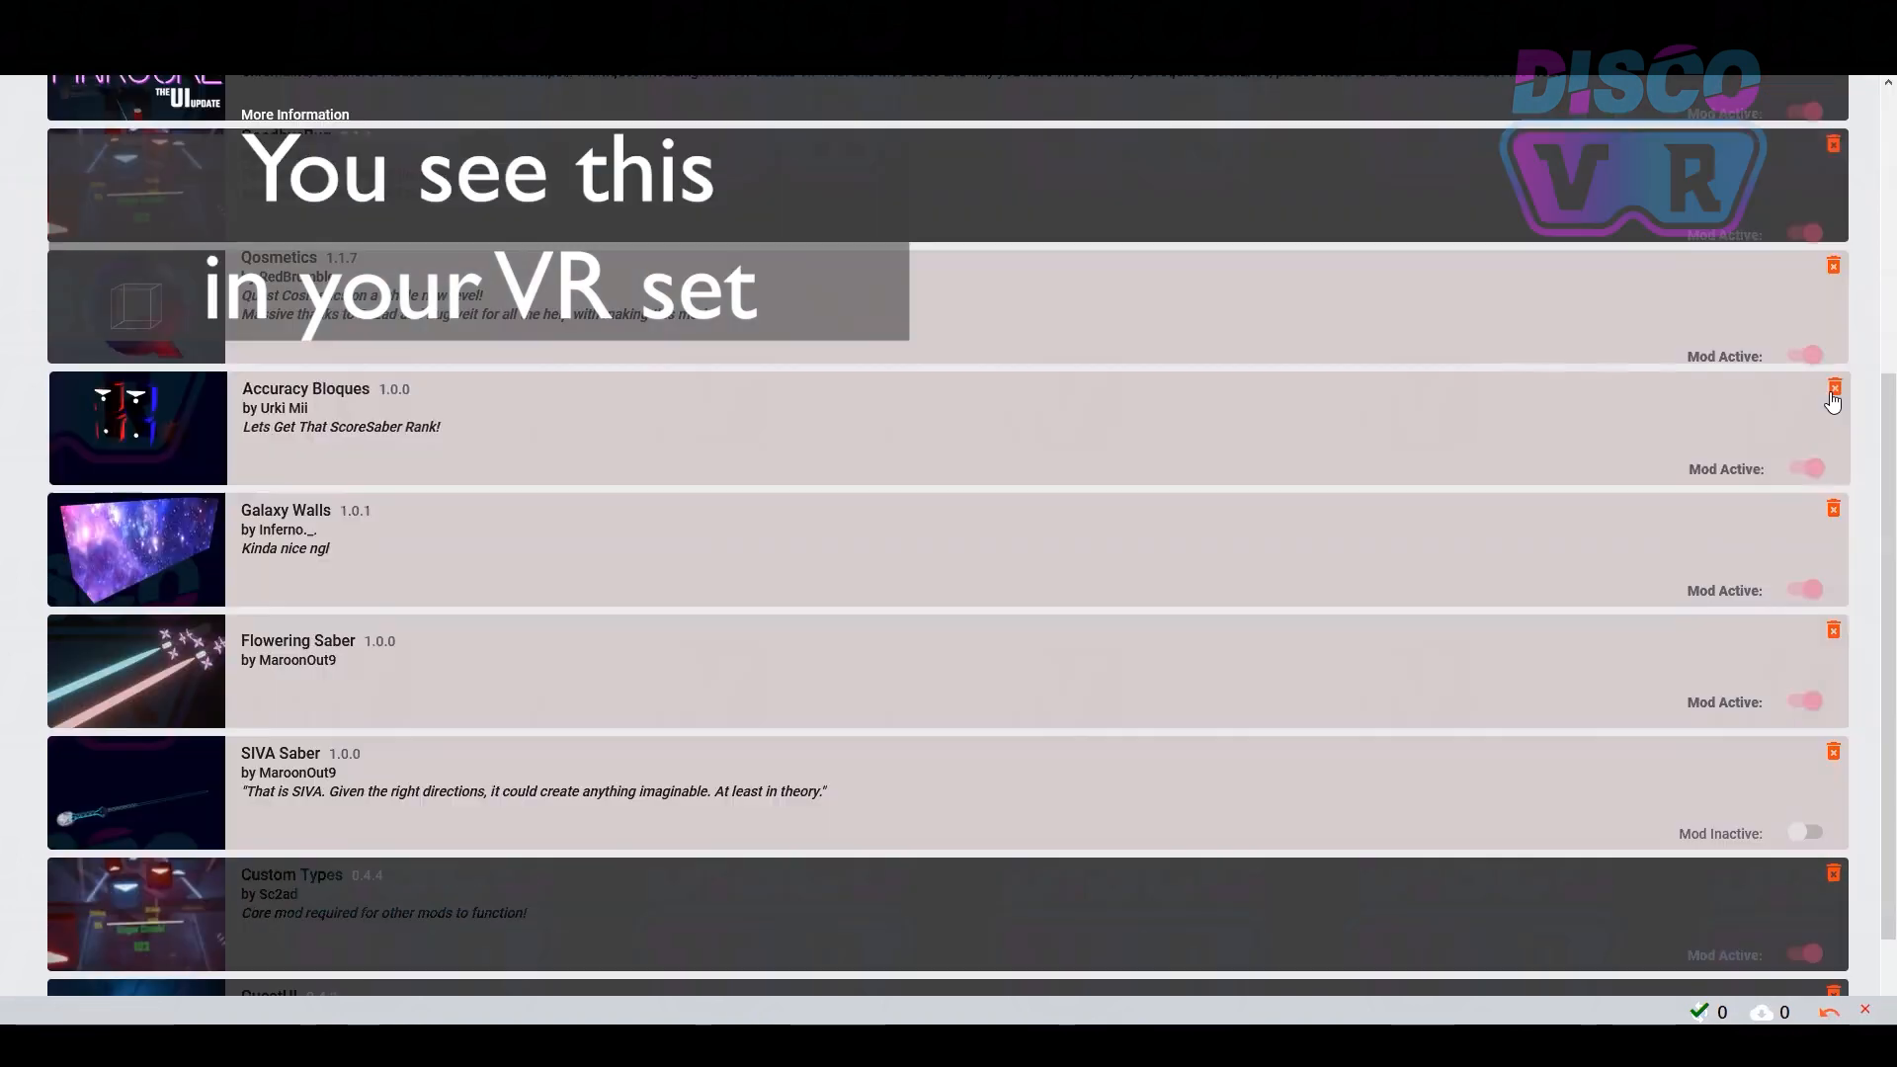
left_click(1832, 386)
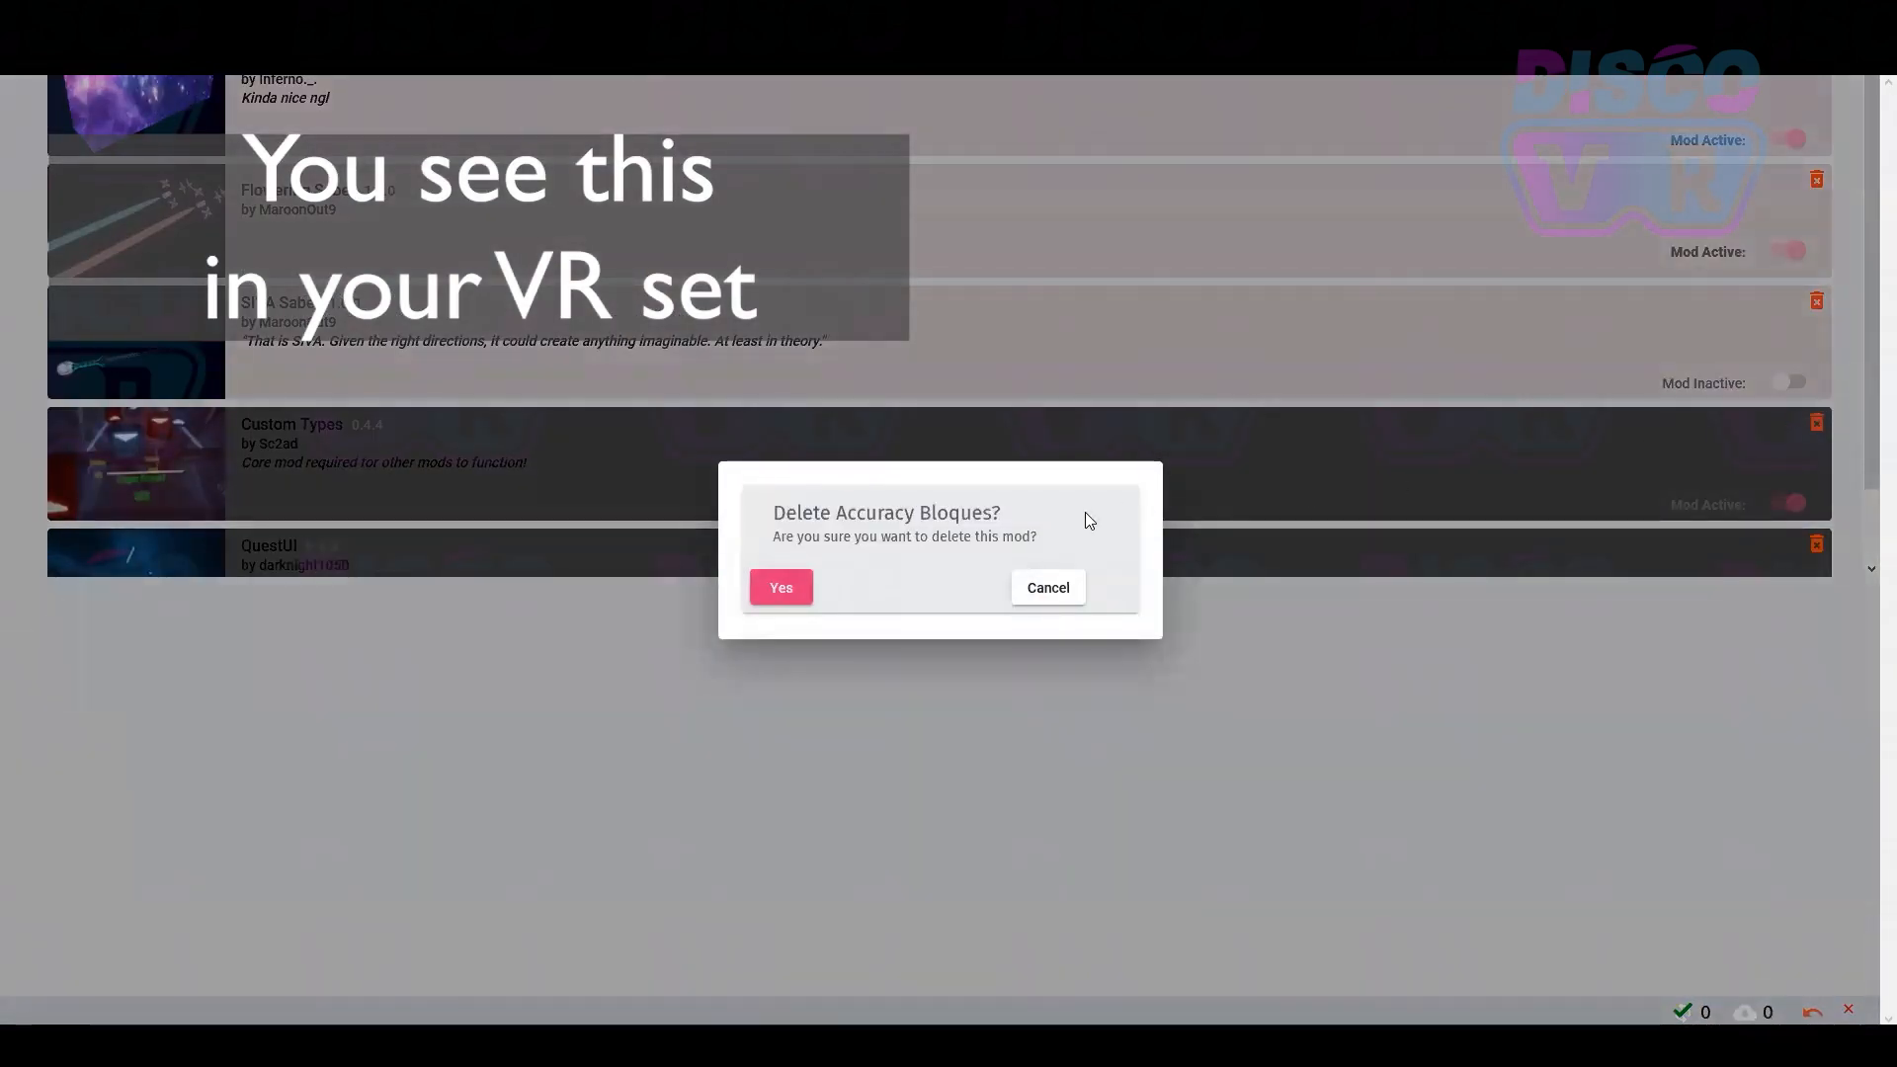
left_click(781, 587)
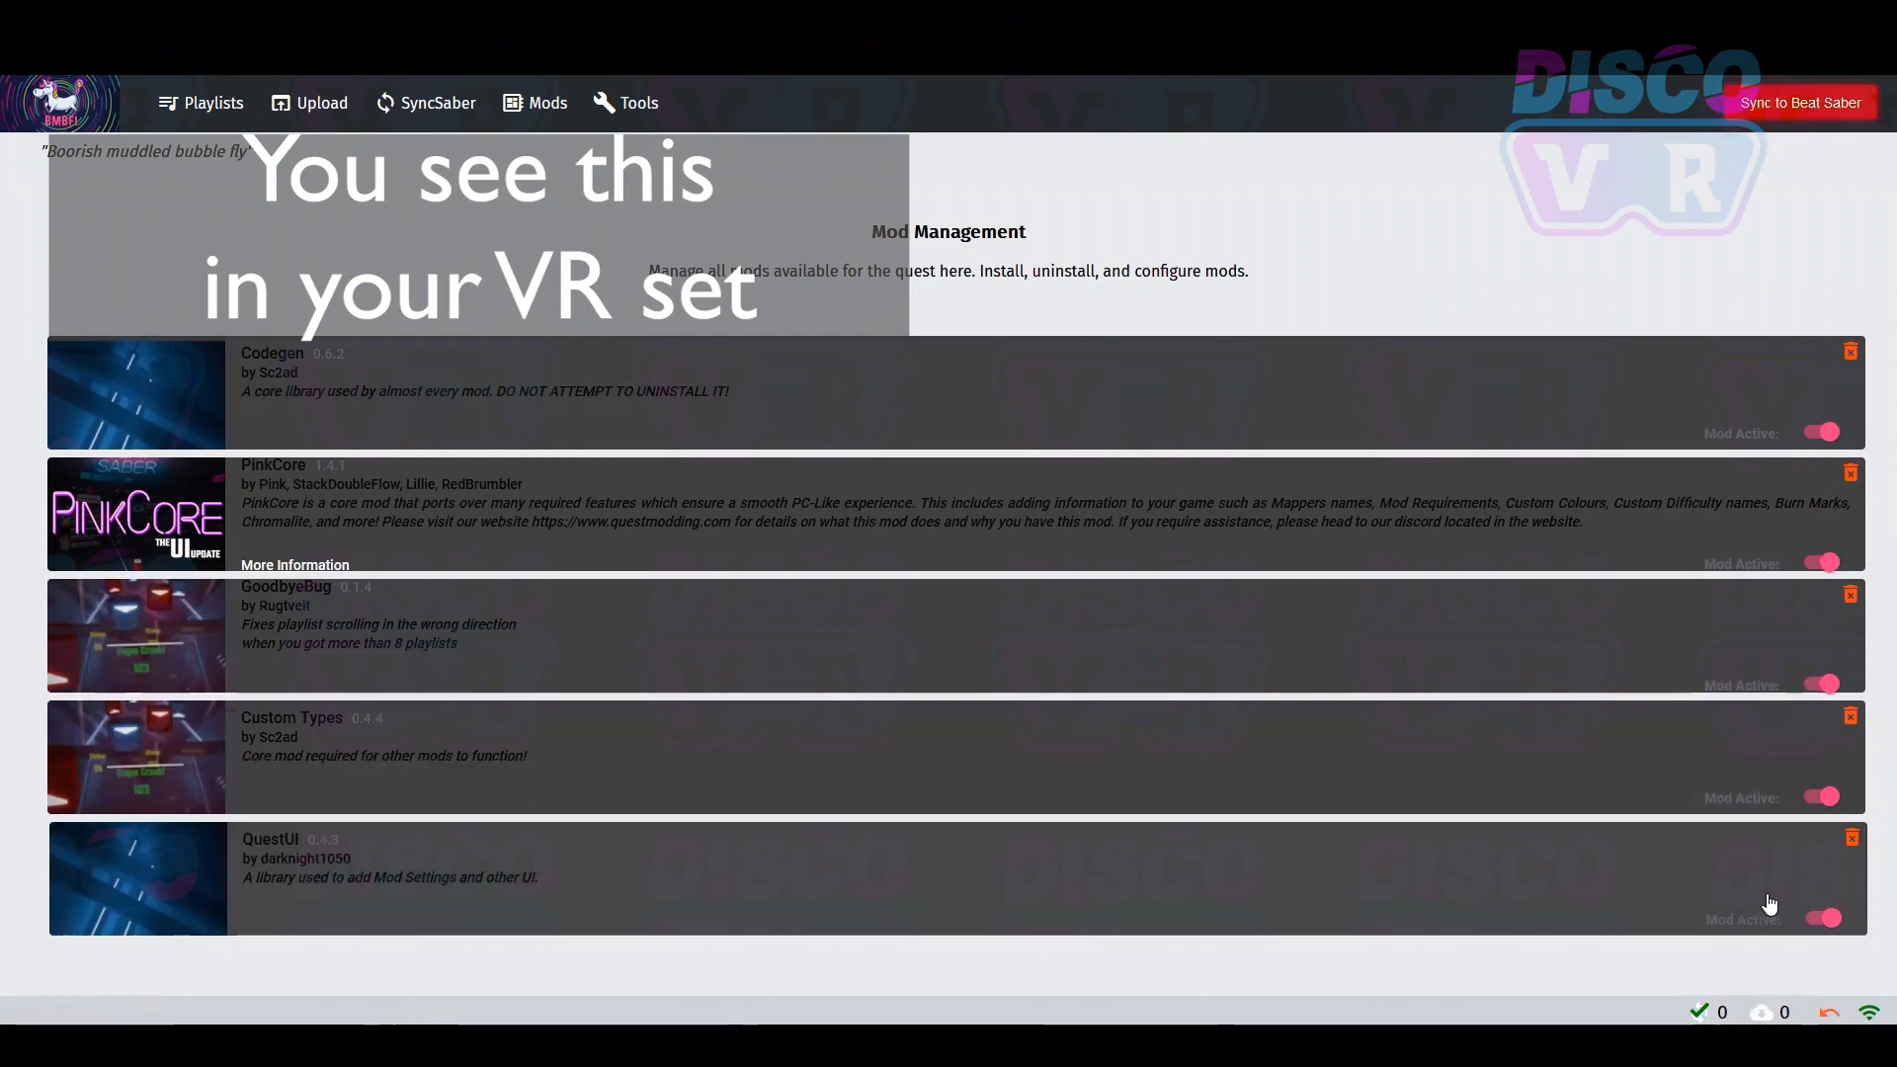
left_click(1821, 685)
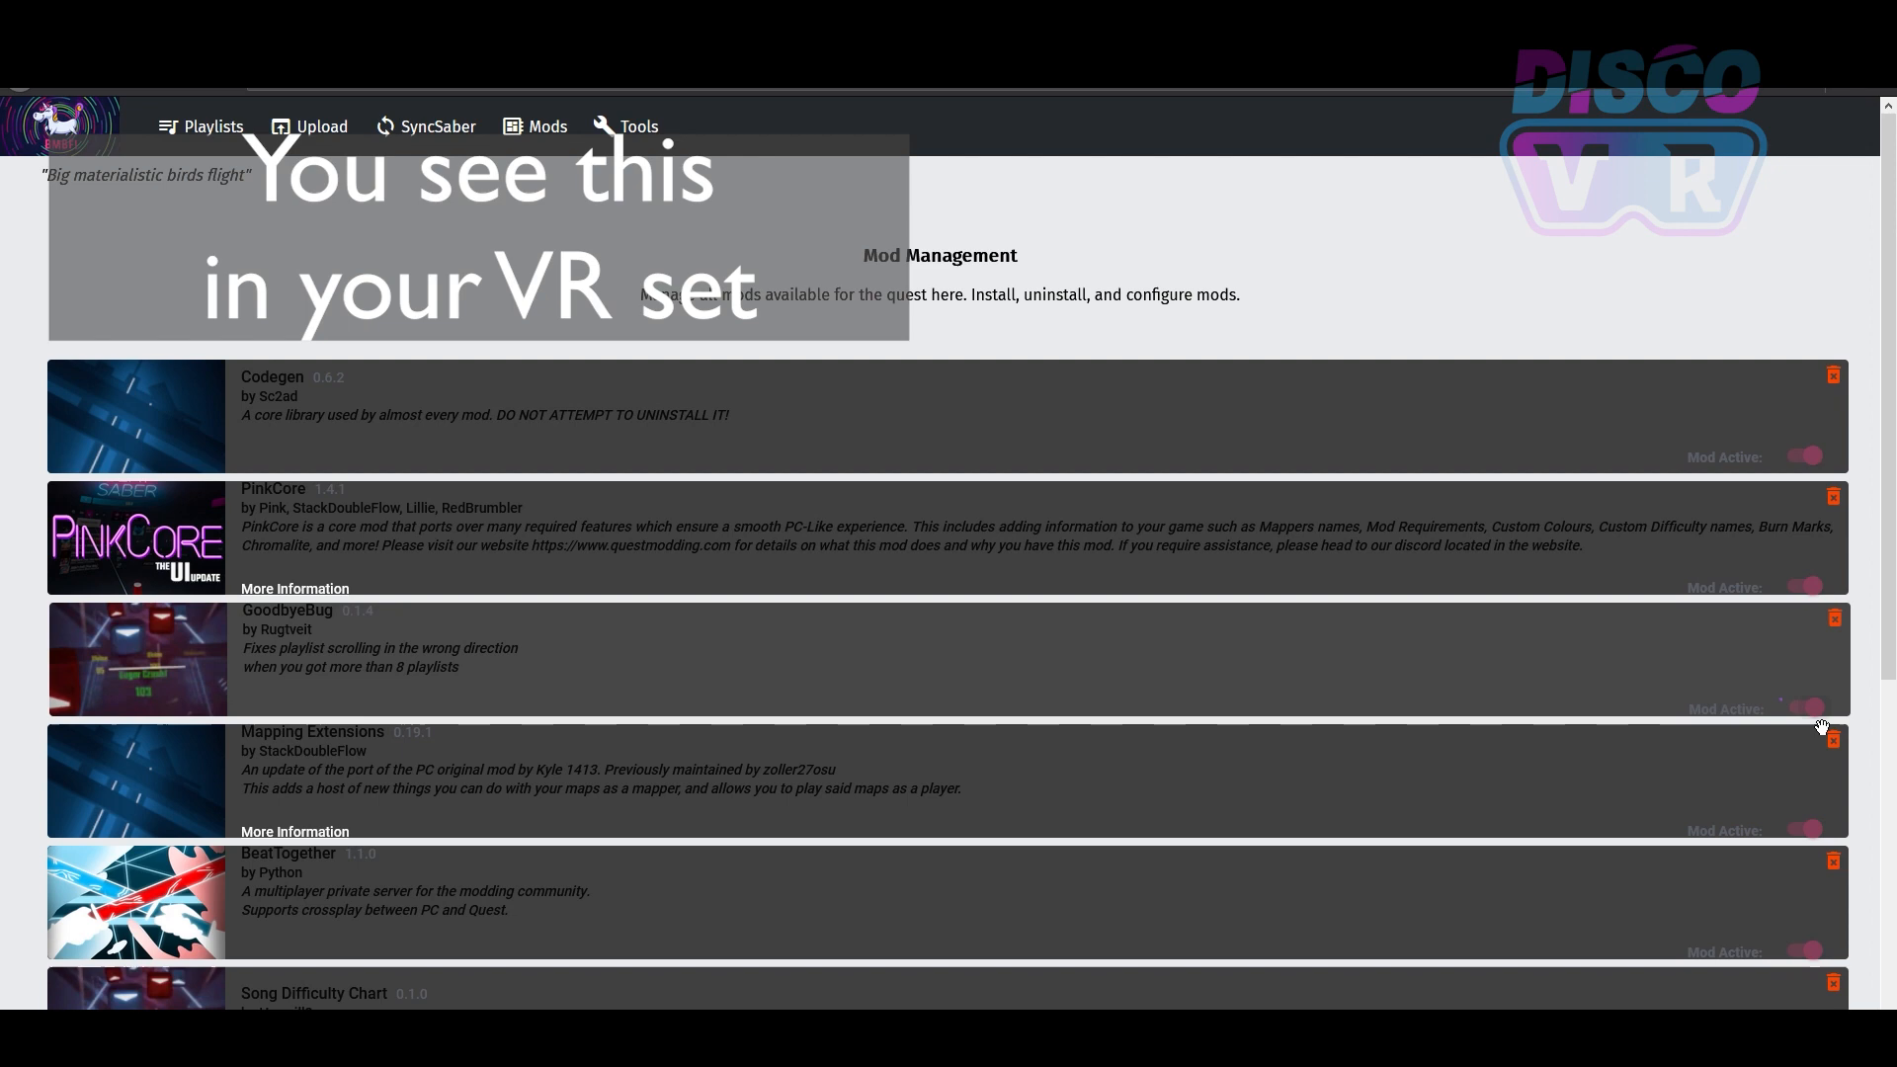
left_click(1804, 707)
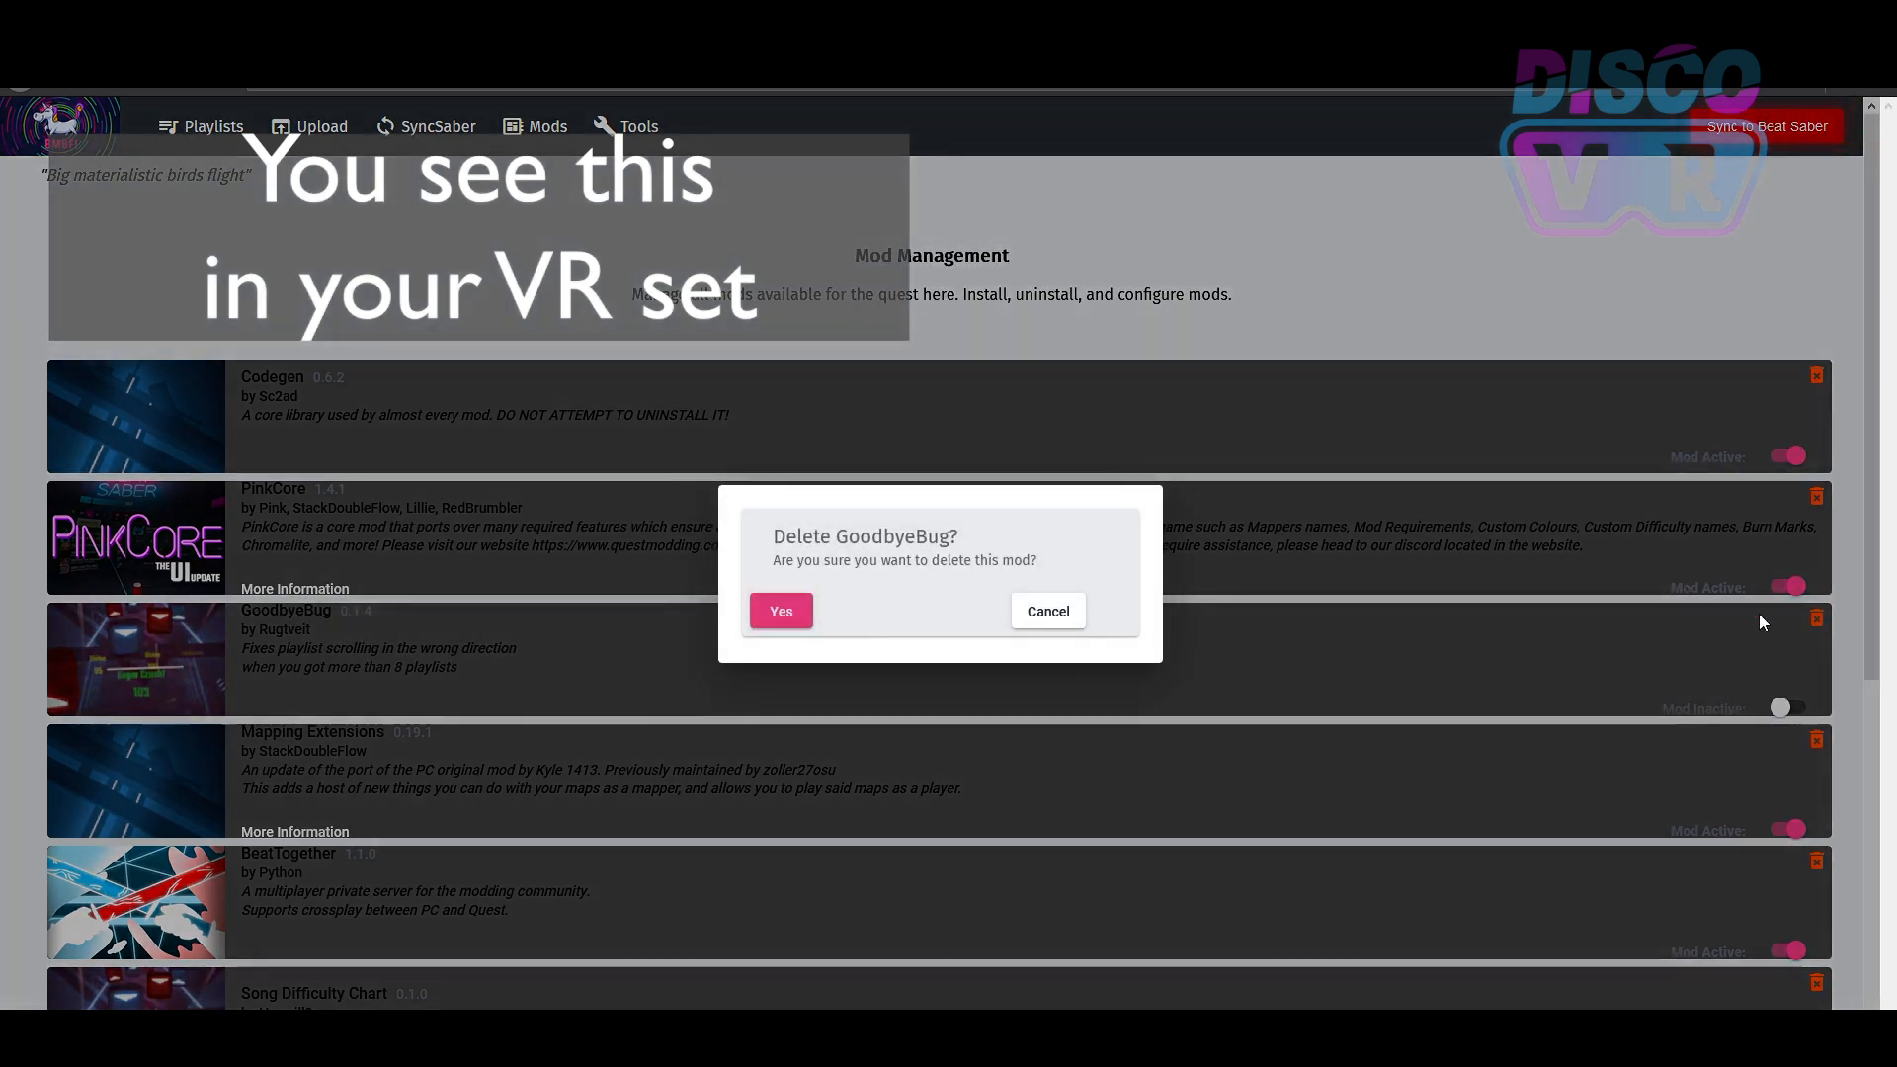
left_click(781, 610)
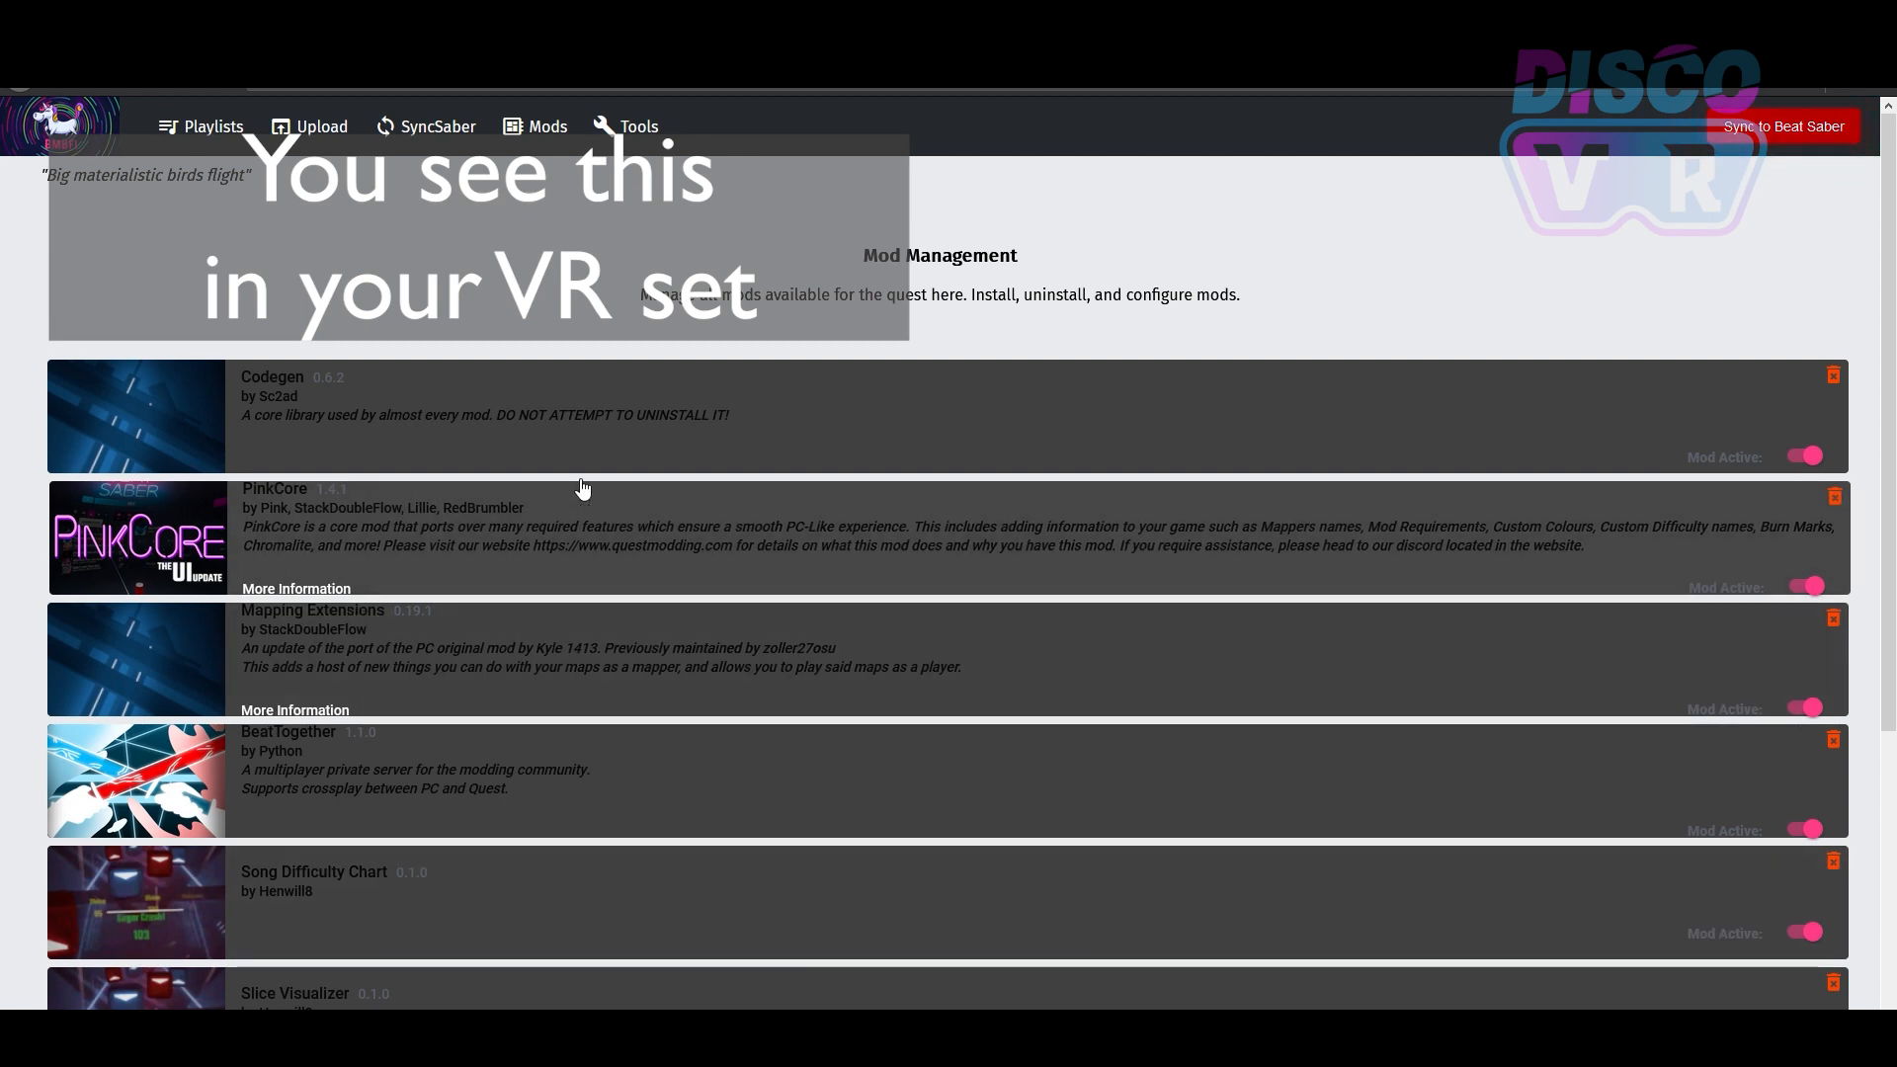
left_click(1783, 126)
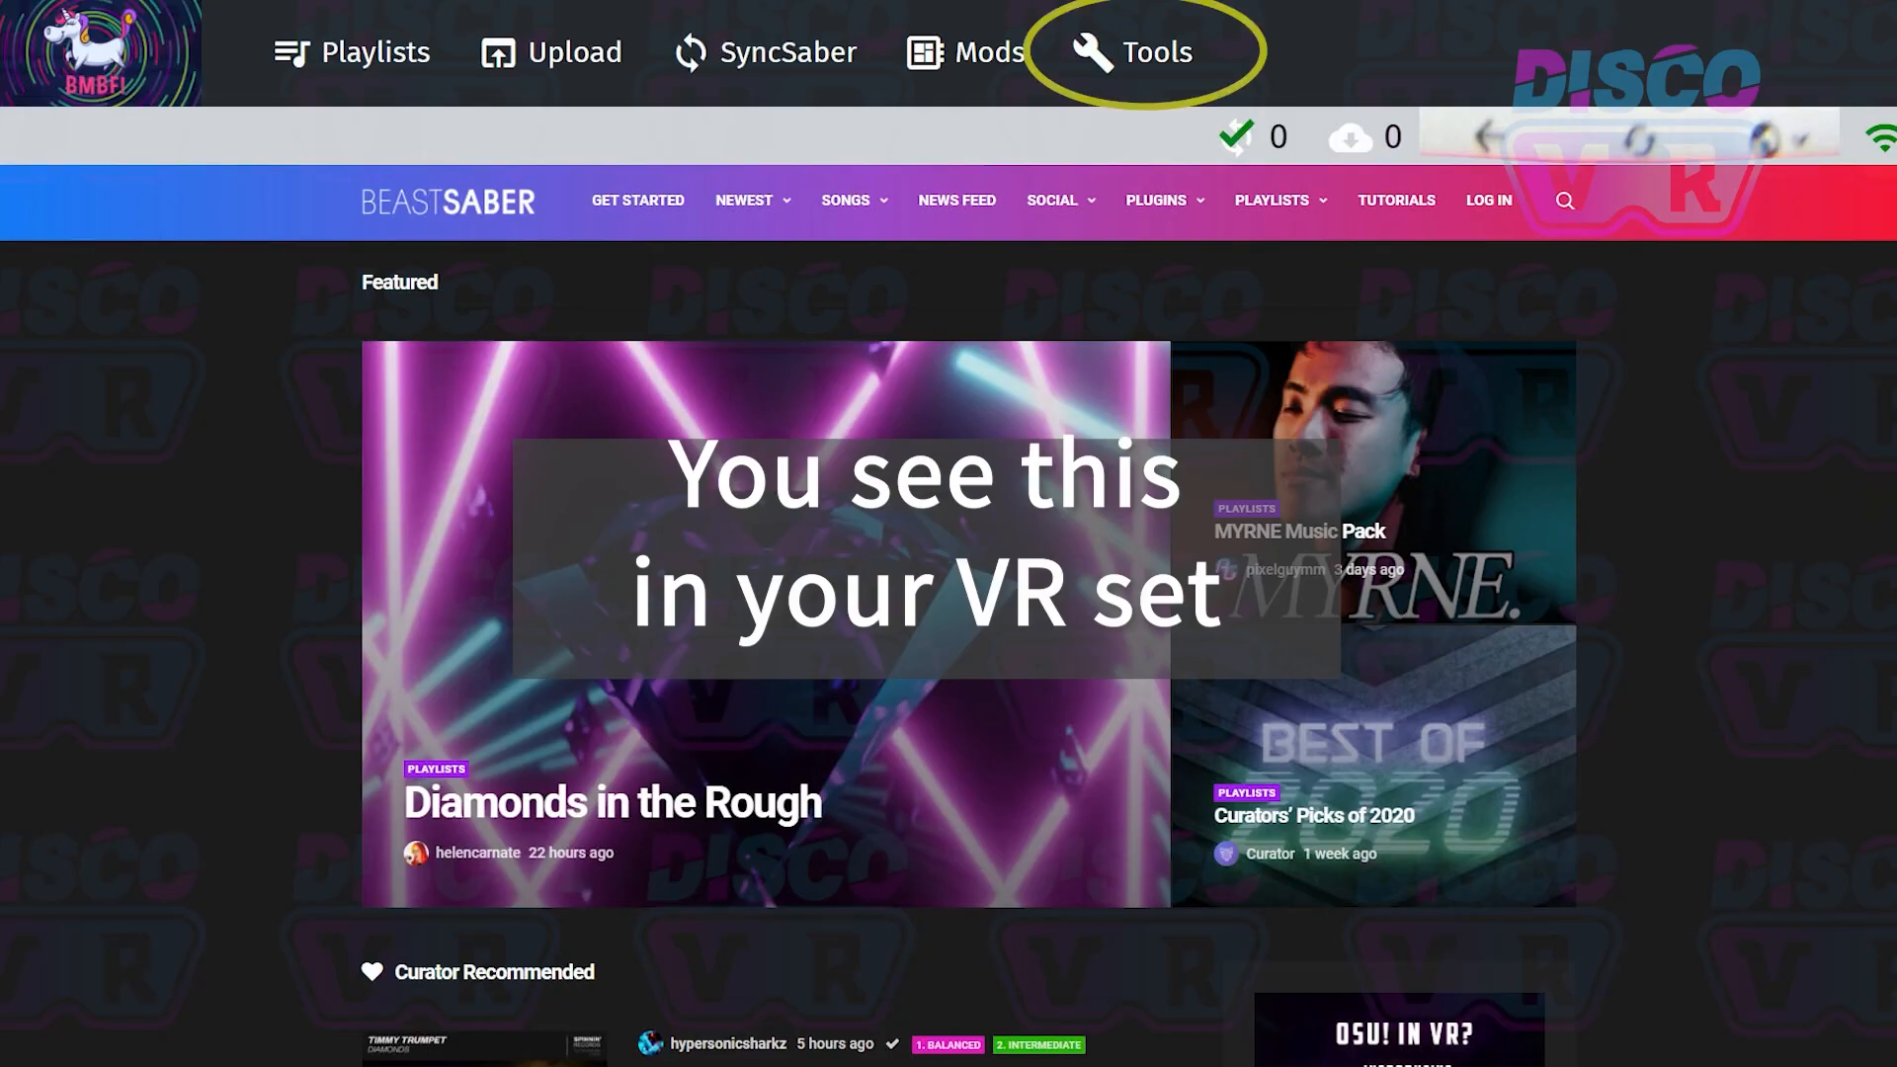
Step: Show BMBF's Tools page with Reset Assets, Reload Songs Folder and Quick Fix
left_click(1154, 52)
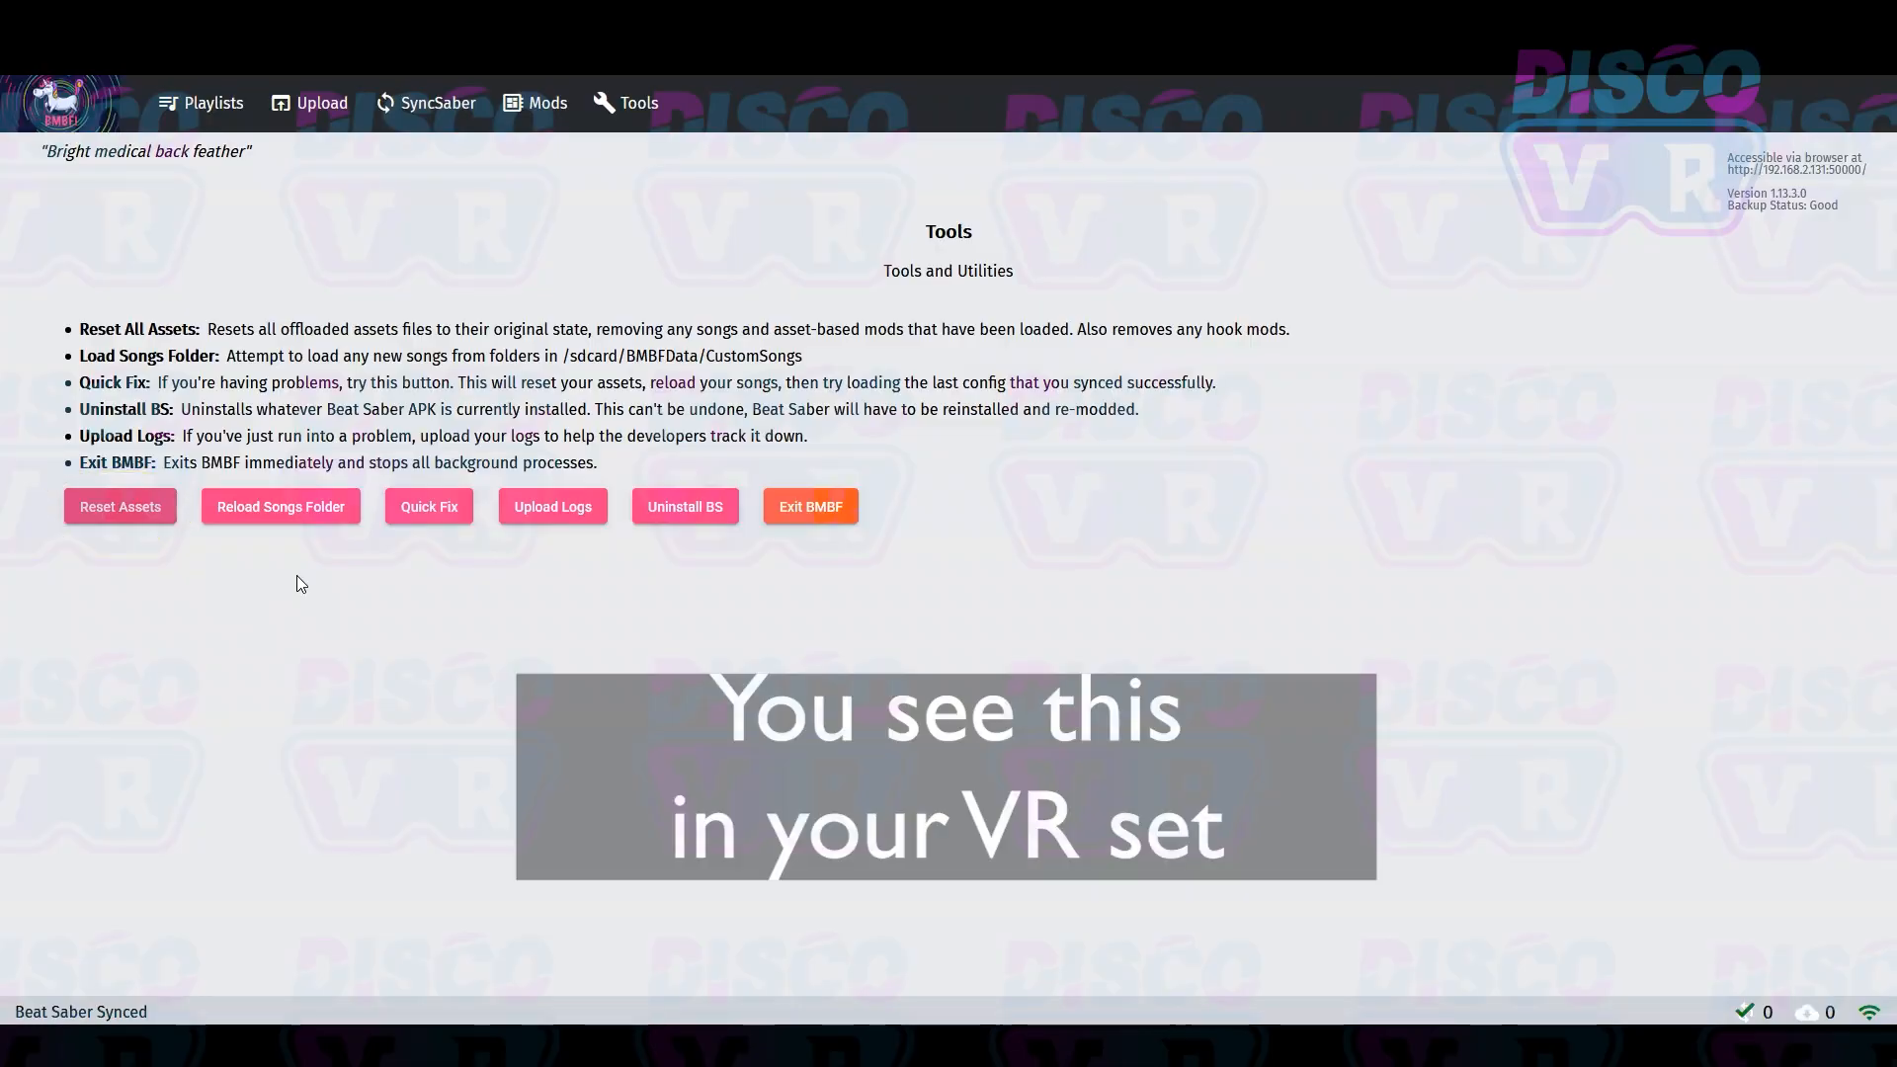
Step: Return to the browser's bookmarks: Beat Saver, SideQuest, Google and QuestBoard
left_click(279, 505)
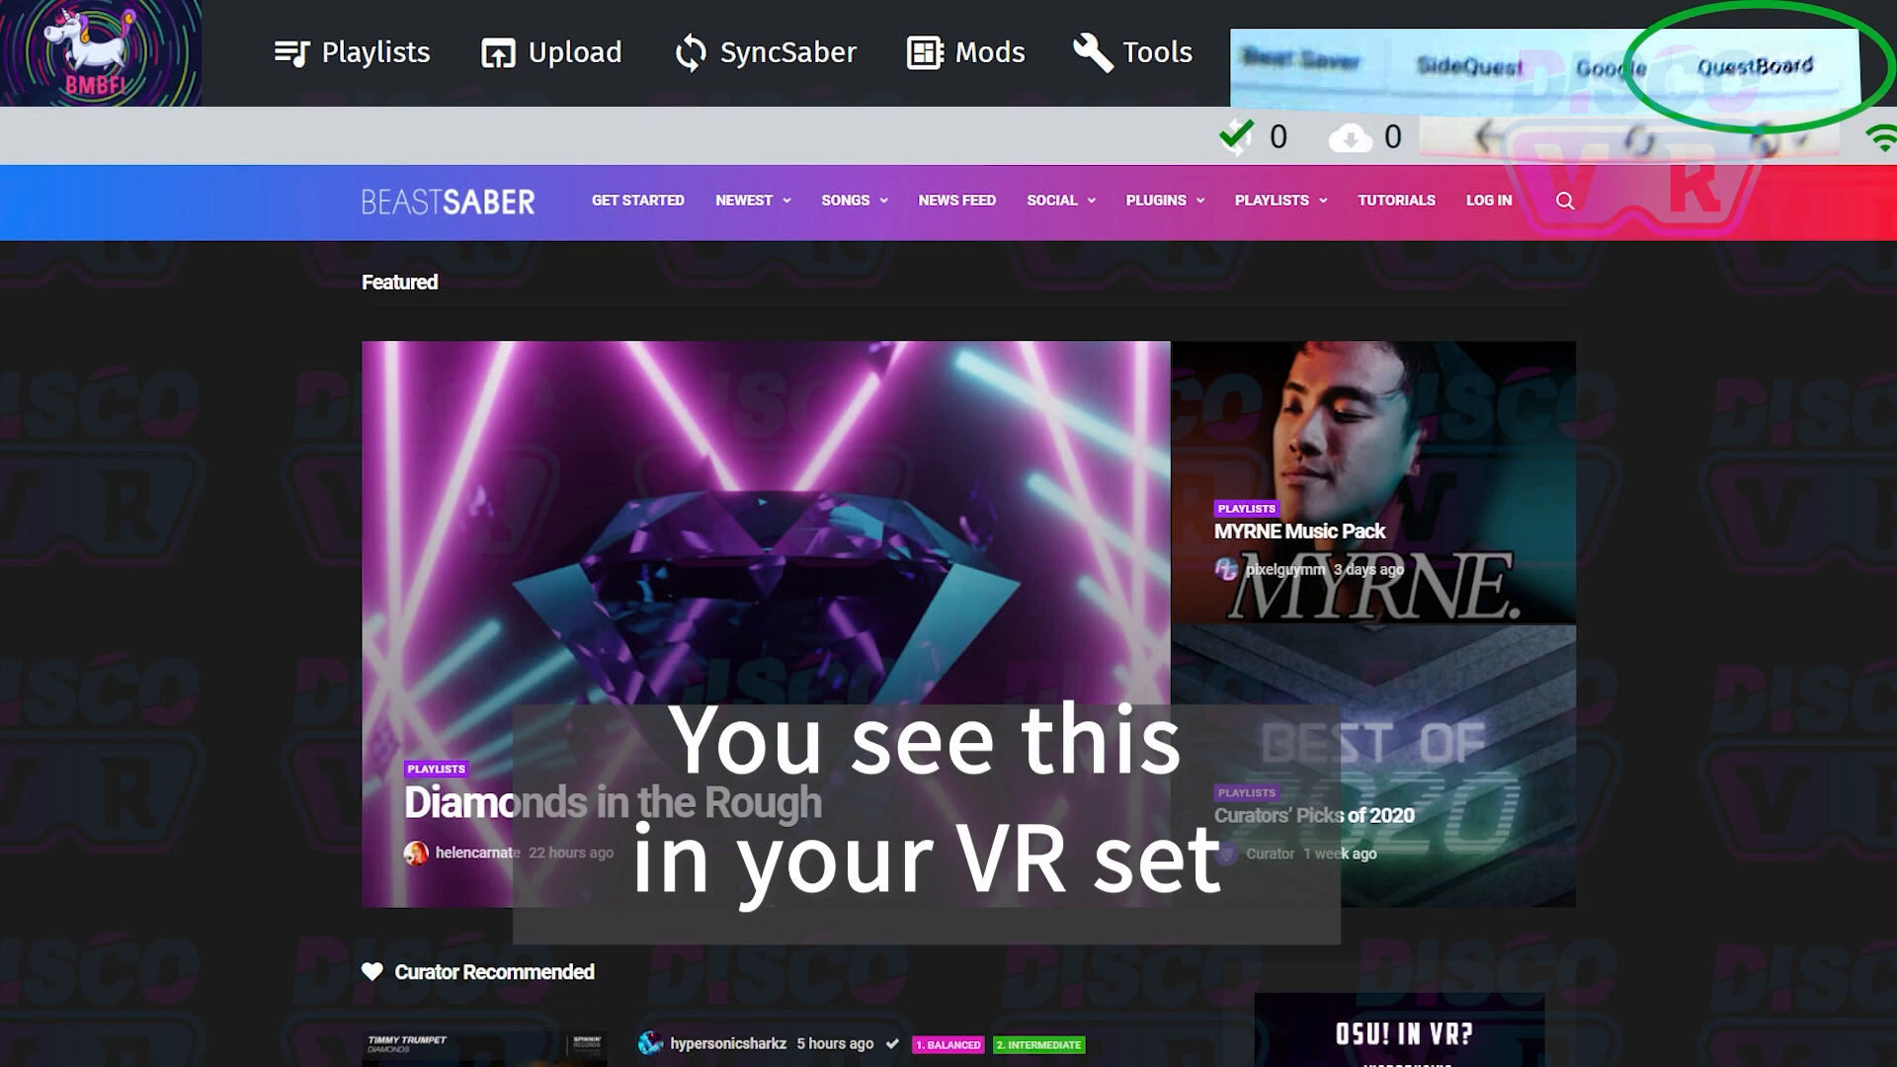
Step: Open the QuestBoard bookmark and scroll through its Download Mods table
left_click(1756, 65)
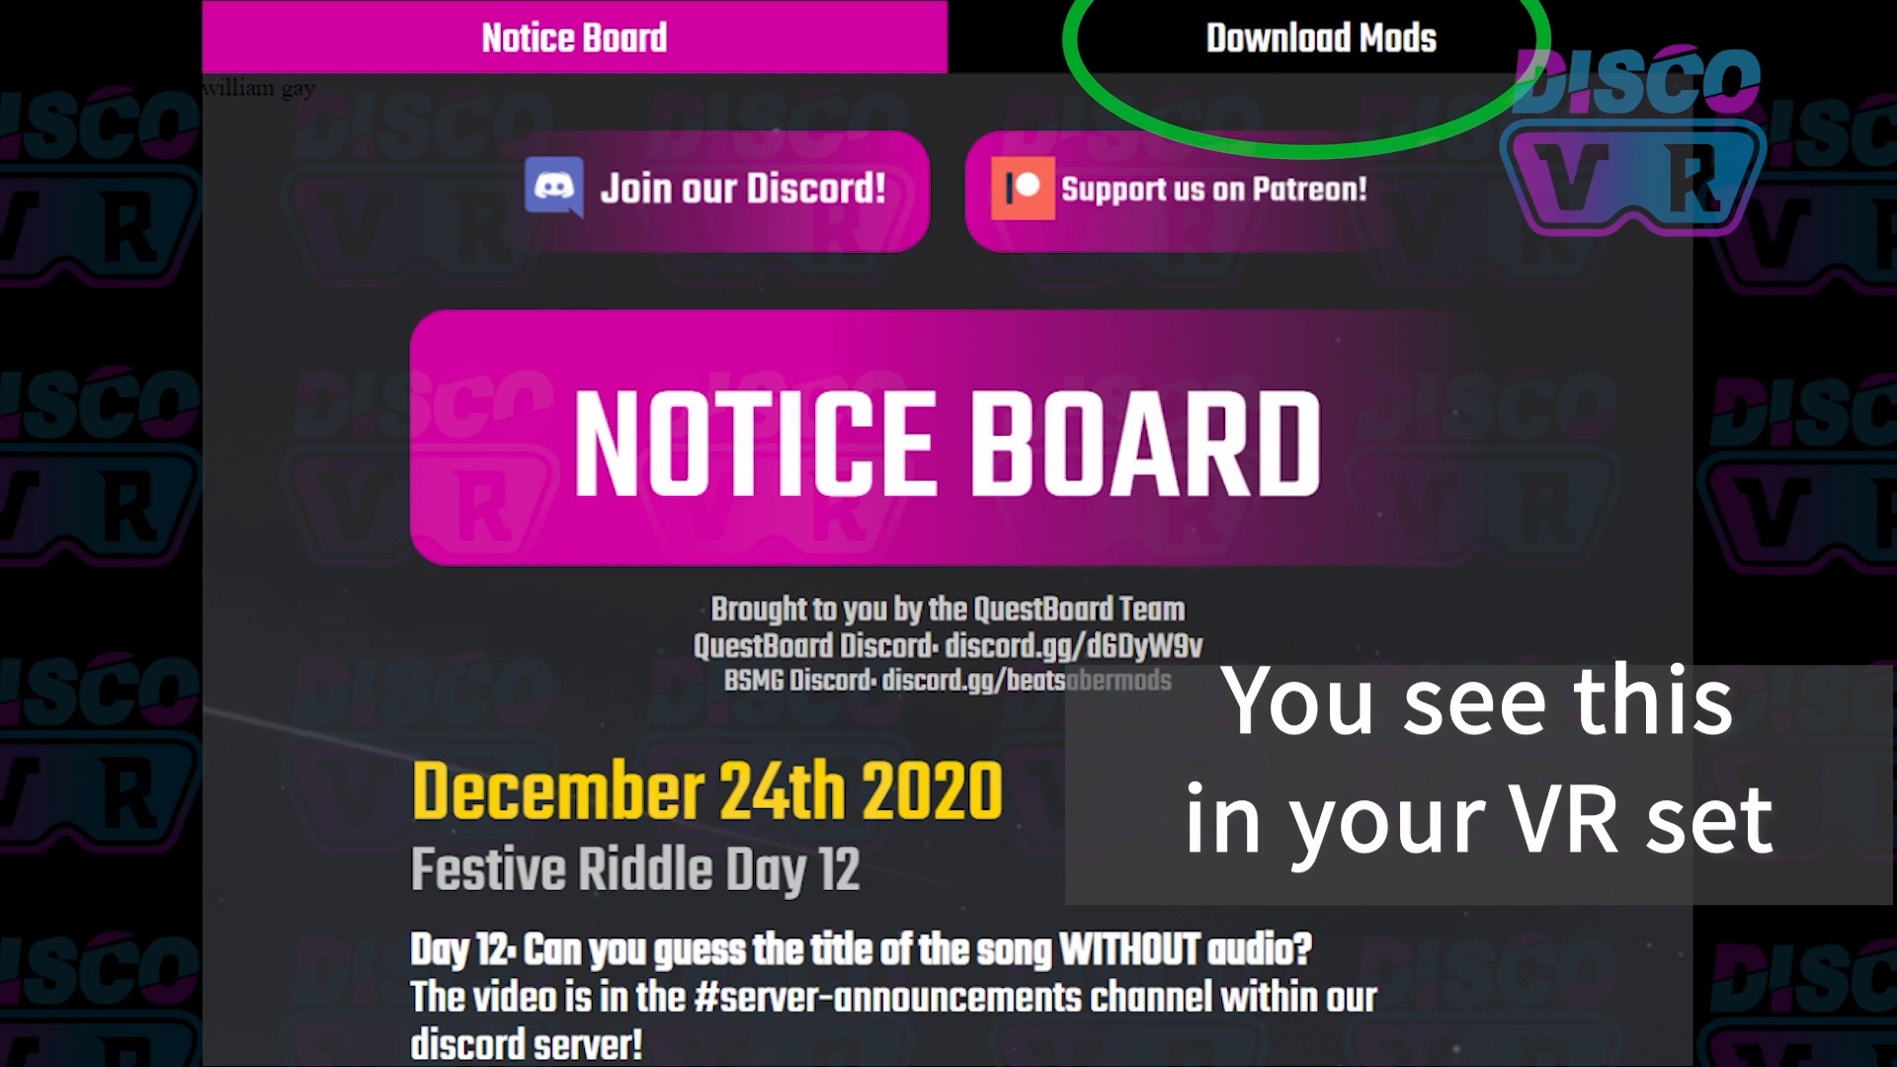
left_click(1317, 33)
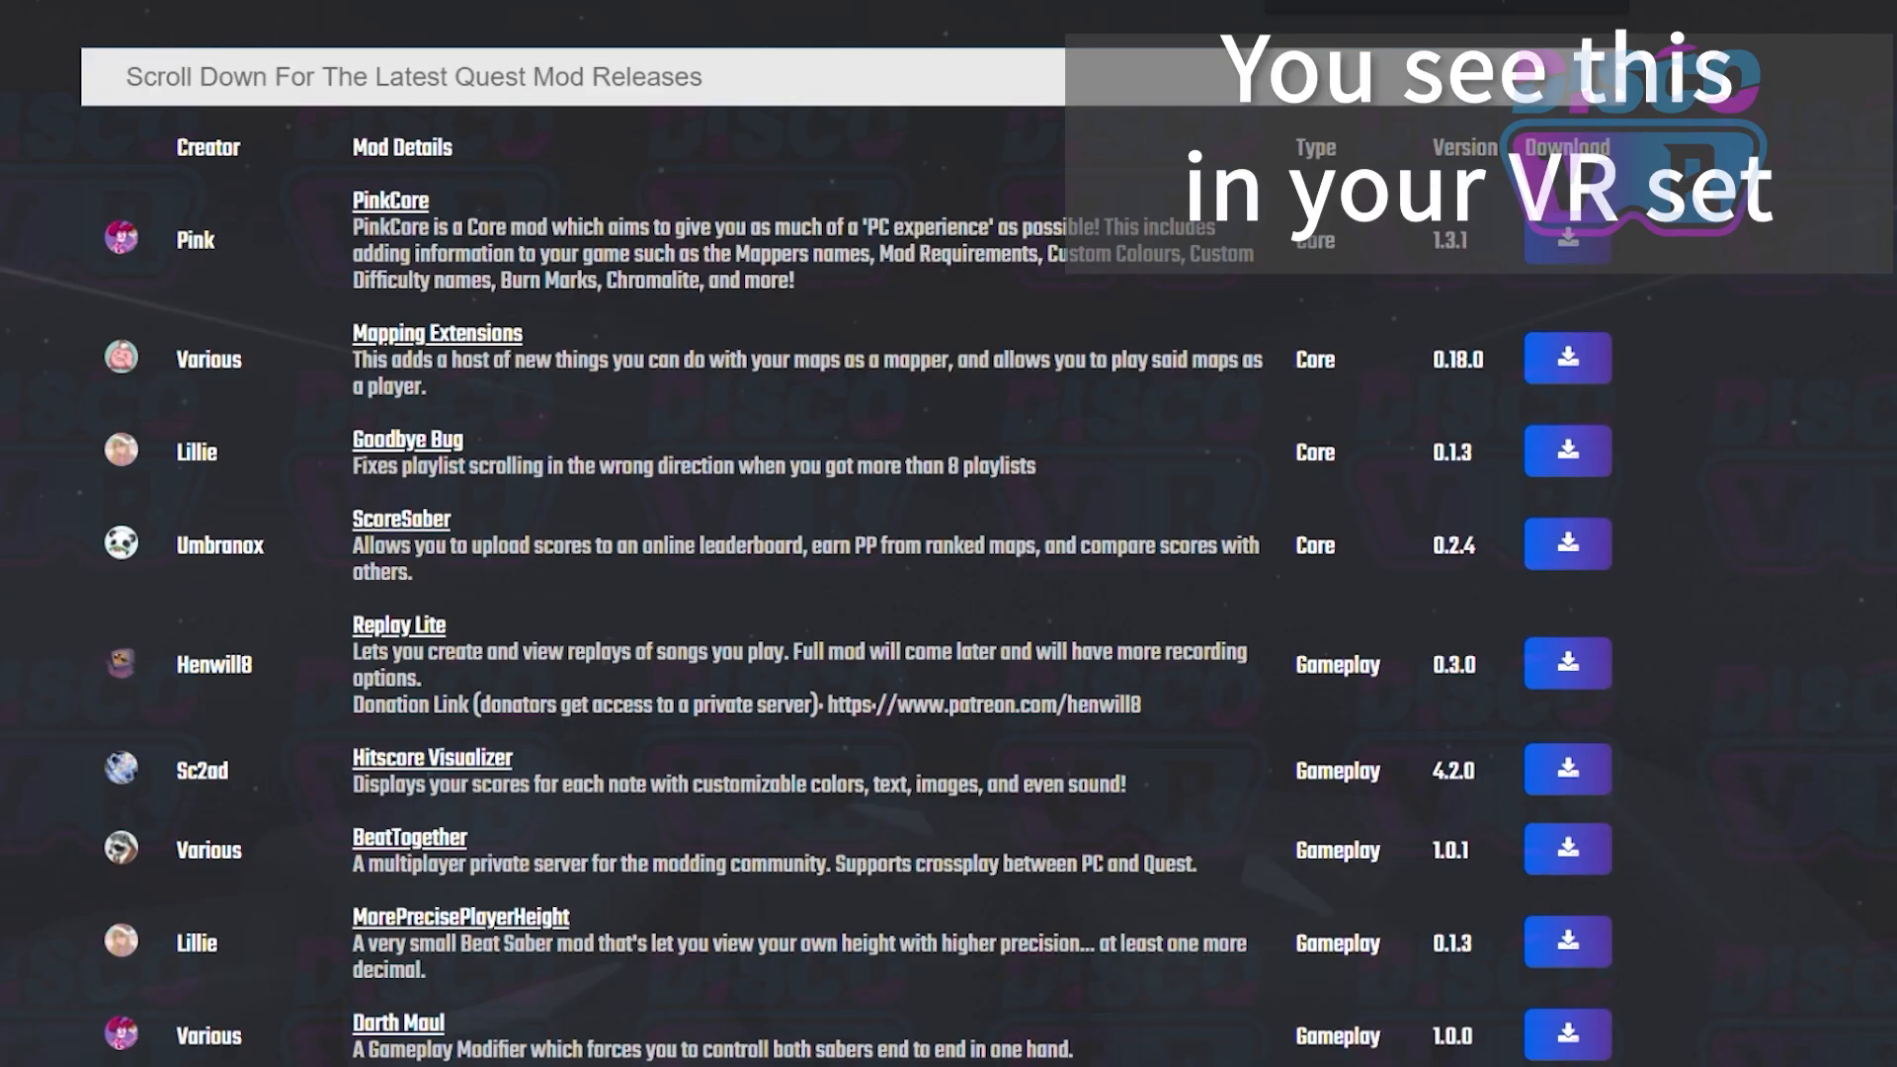
scroll("down", 3)
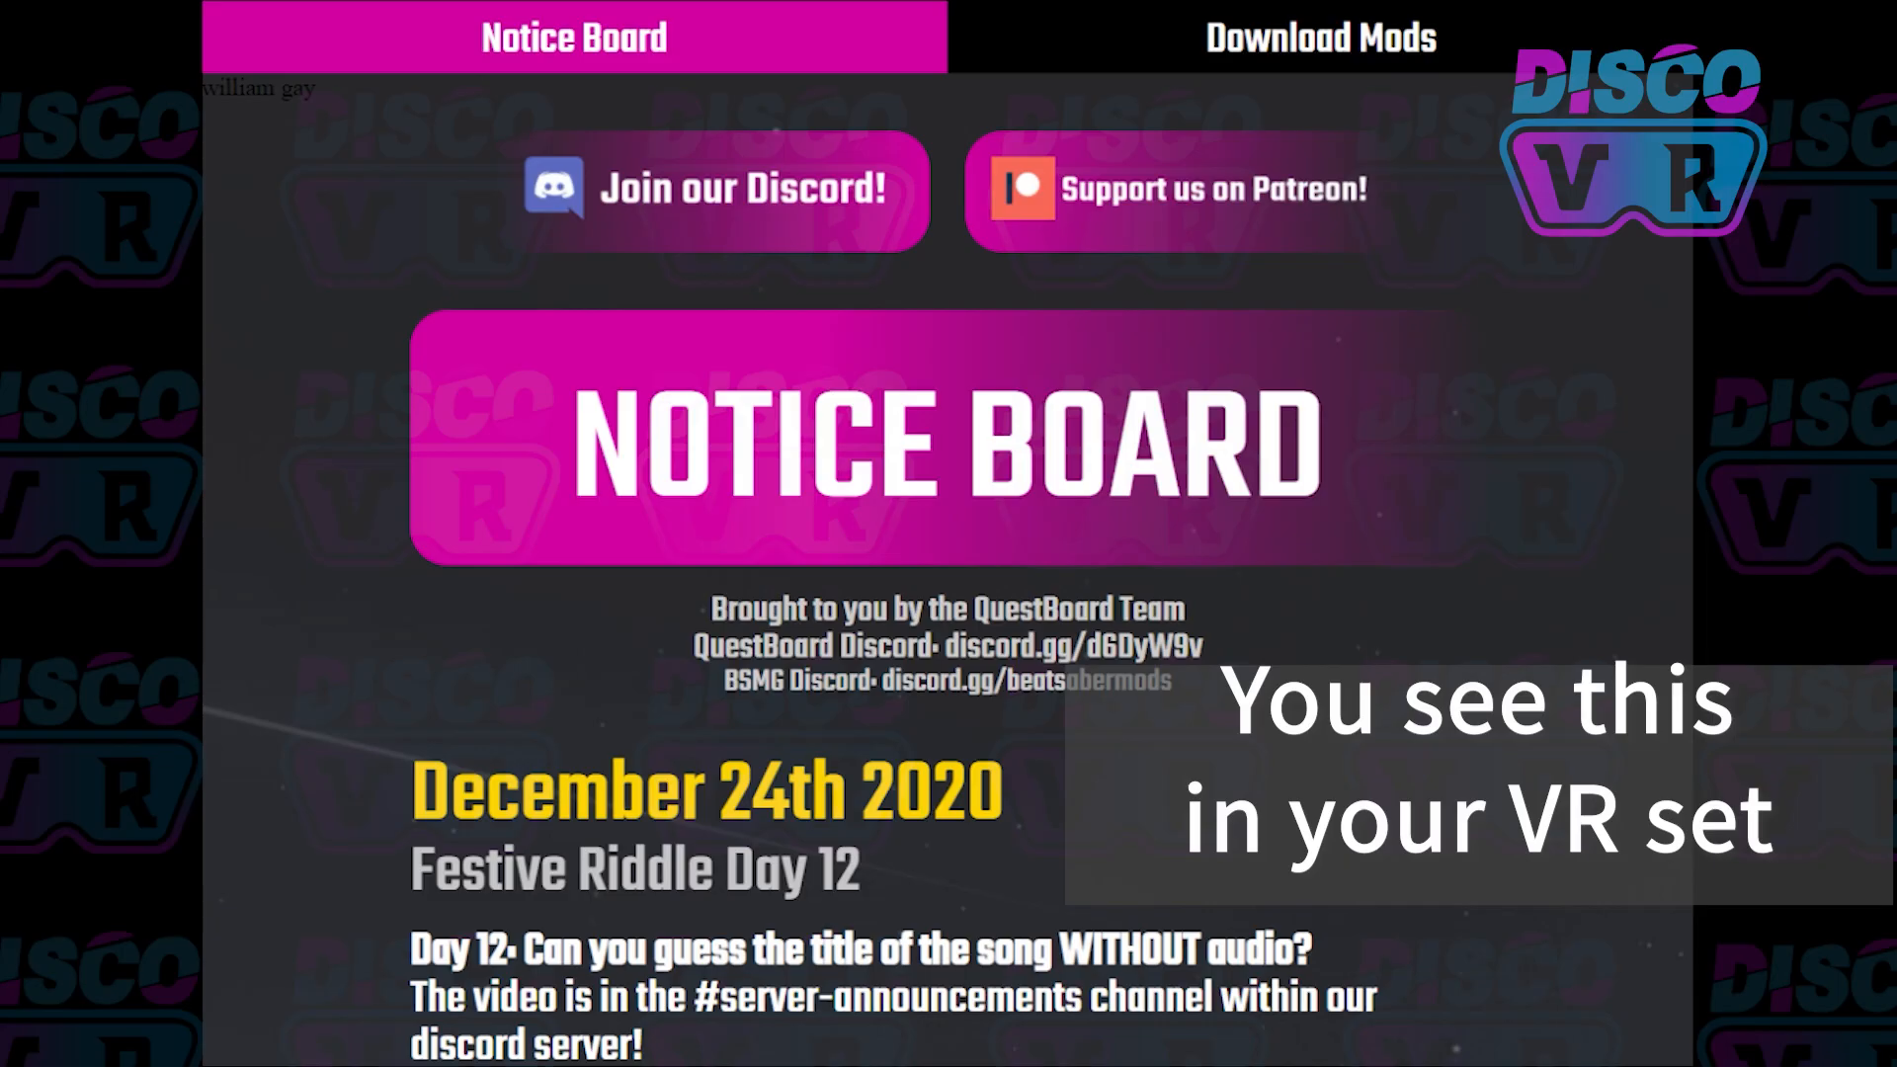
Step: Reopen QuestBoard's Download Mods tab and scroll down to the latest mod releases
left_click(1316, 33)
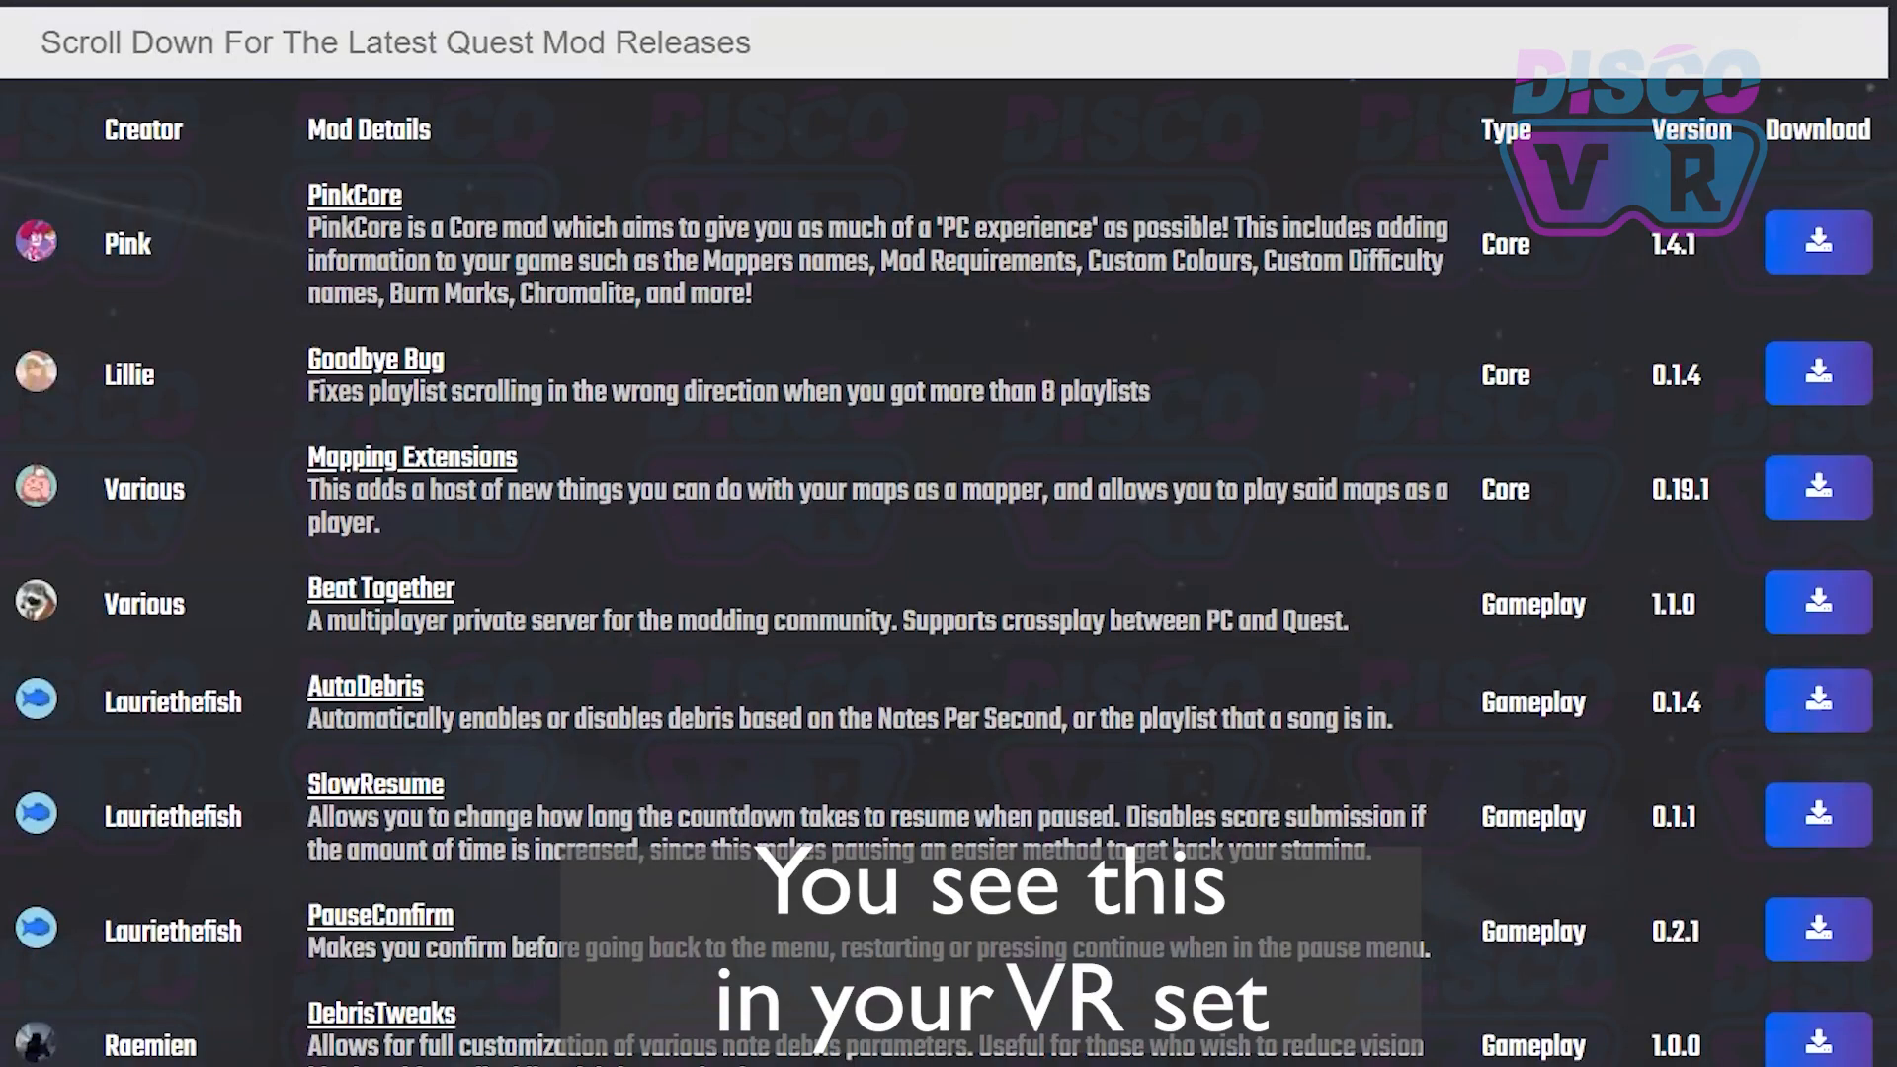
scroll("down", 3)
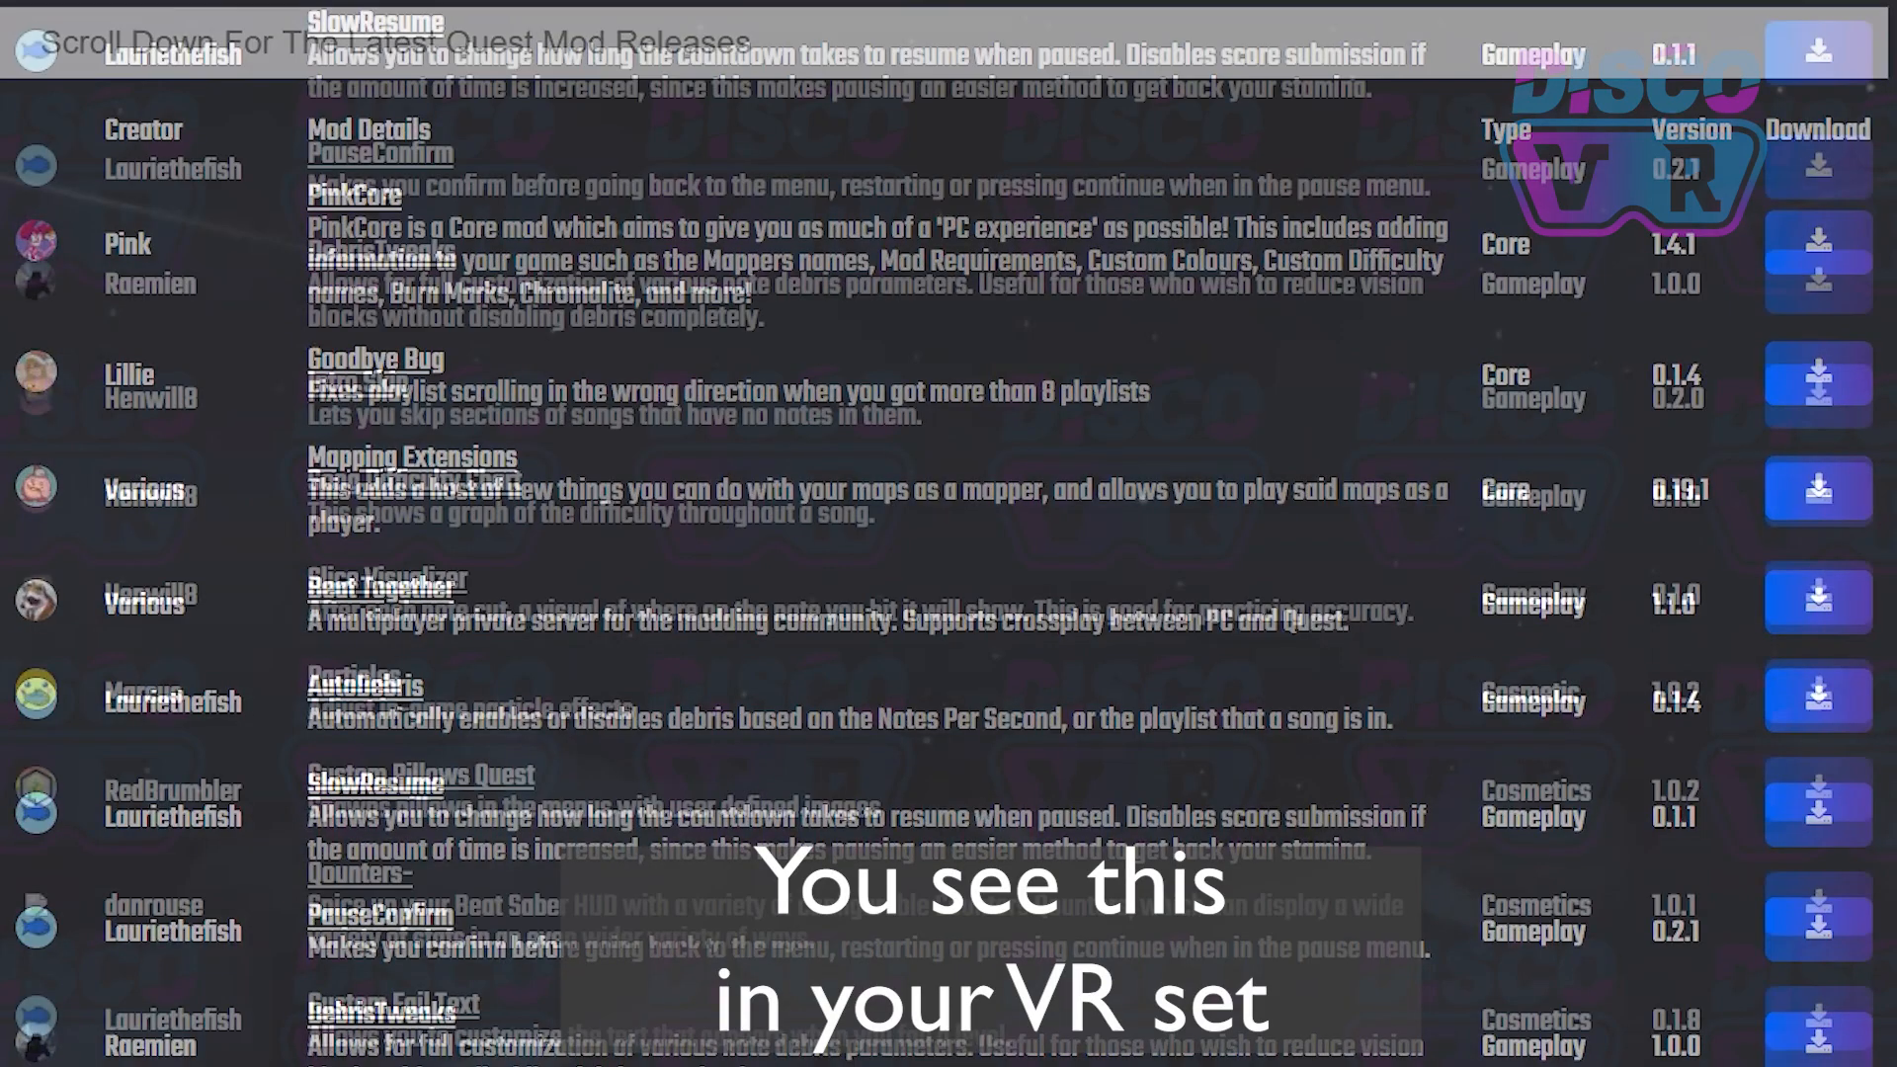
scroll("down", 3)
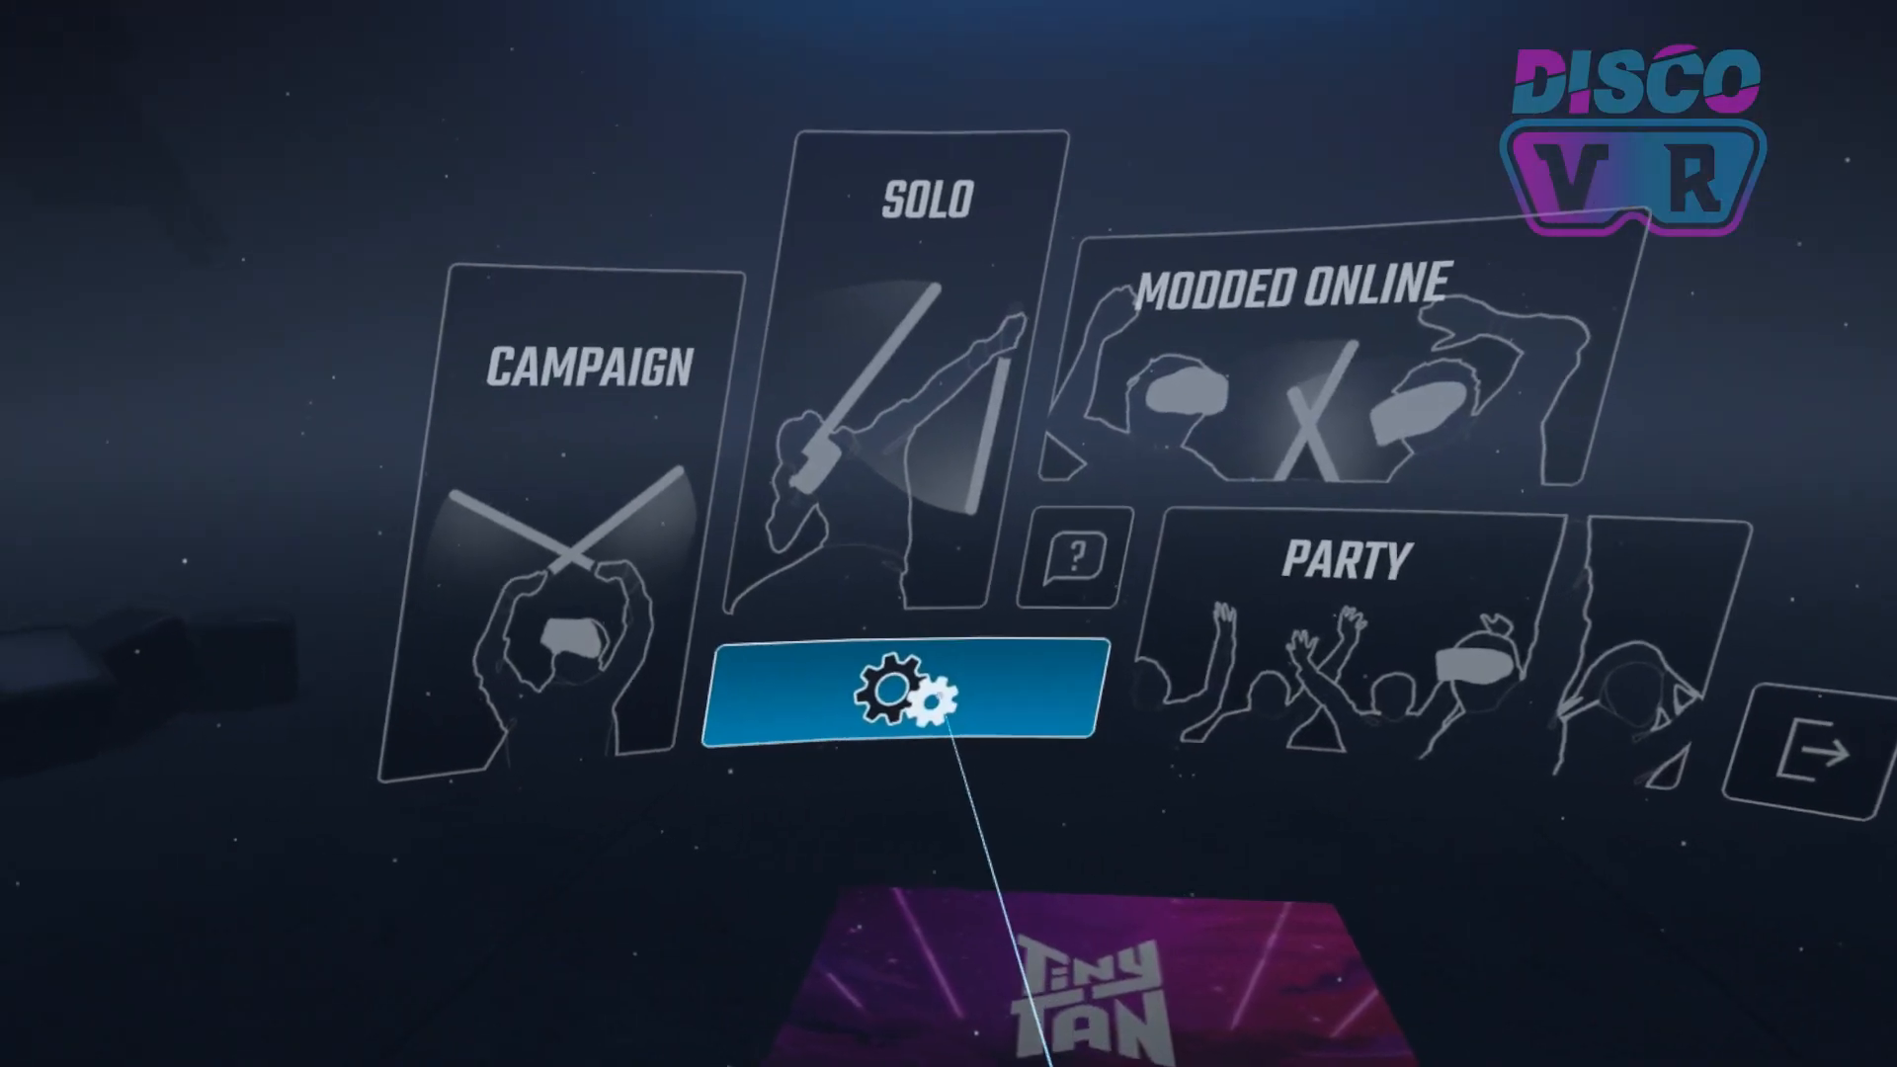
Step: In Beat Saber's mod settings, view PinkCore and SliceVisualizer, then open Qosmetics' sabers, bloqs and walls page
left_click(904, 698)
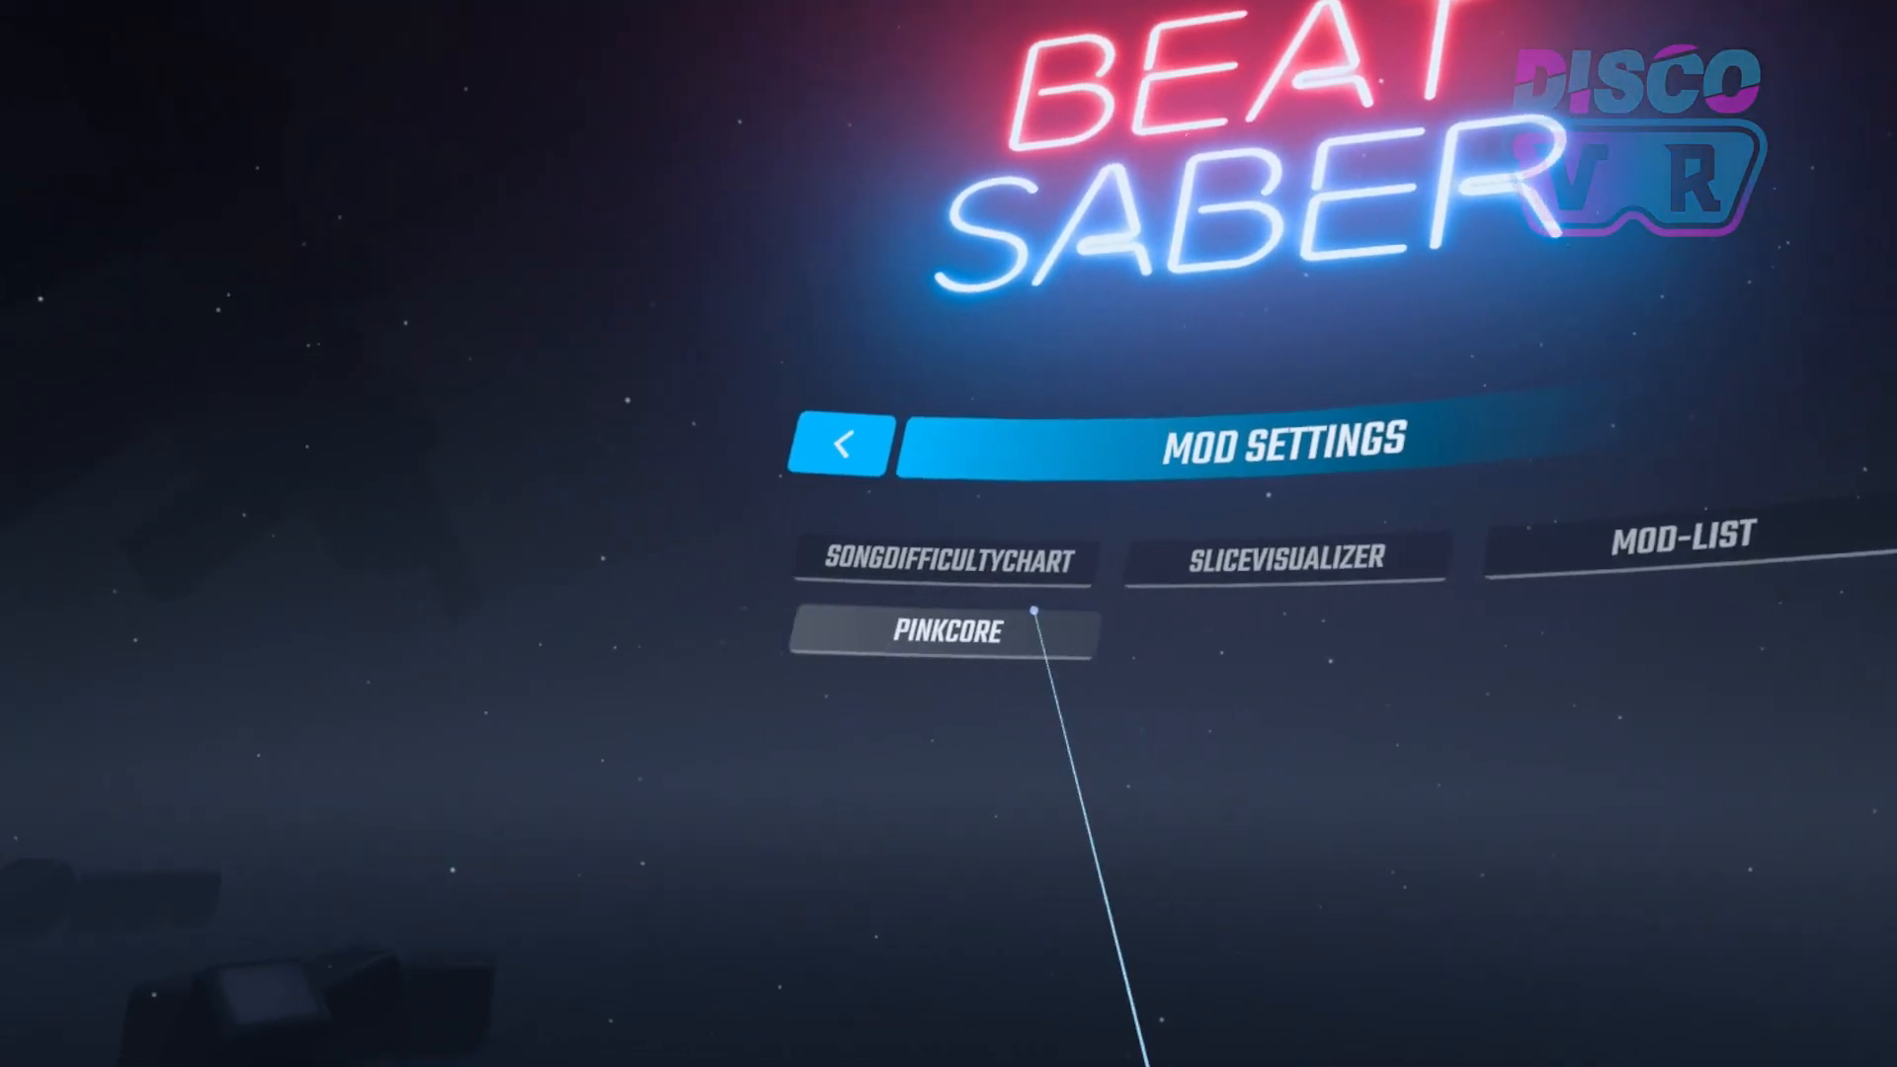
left_click(944, 631)
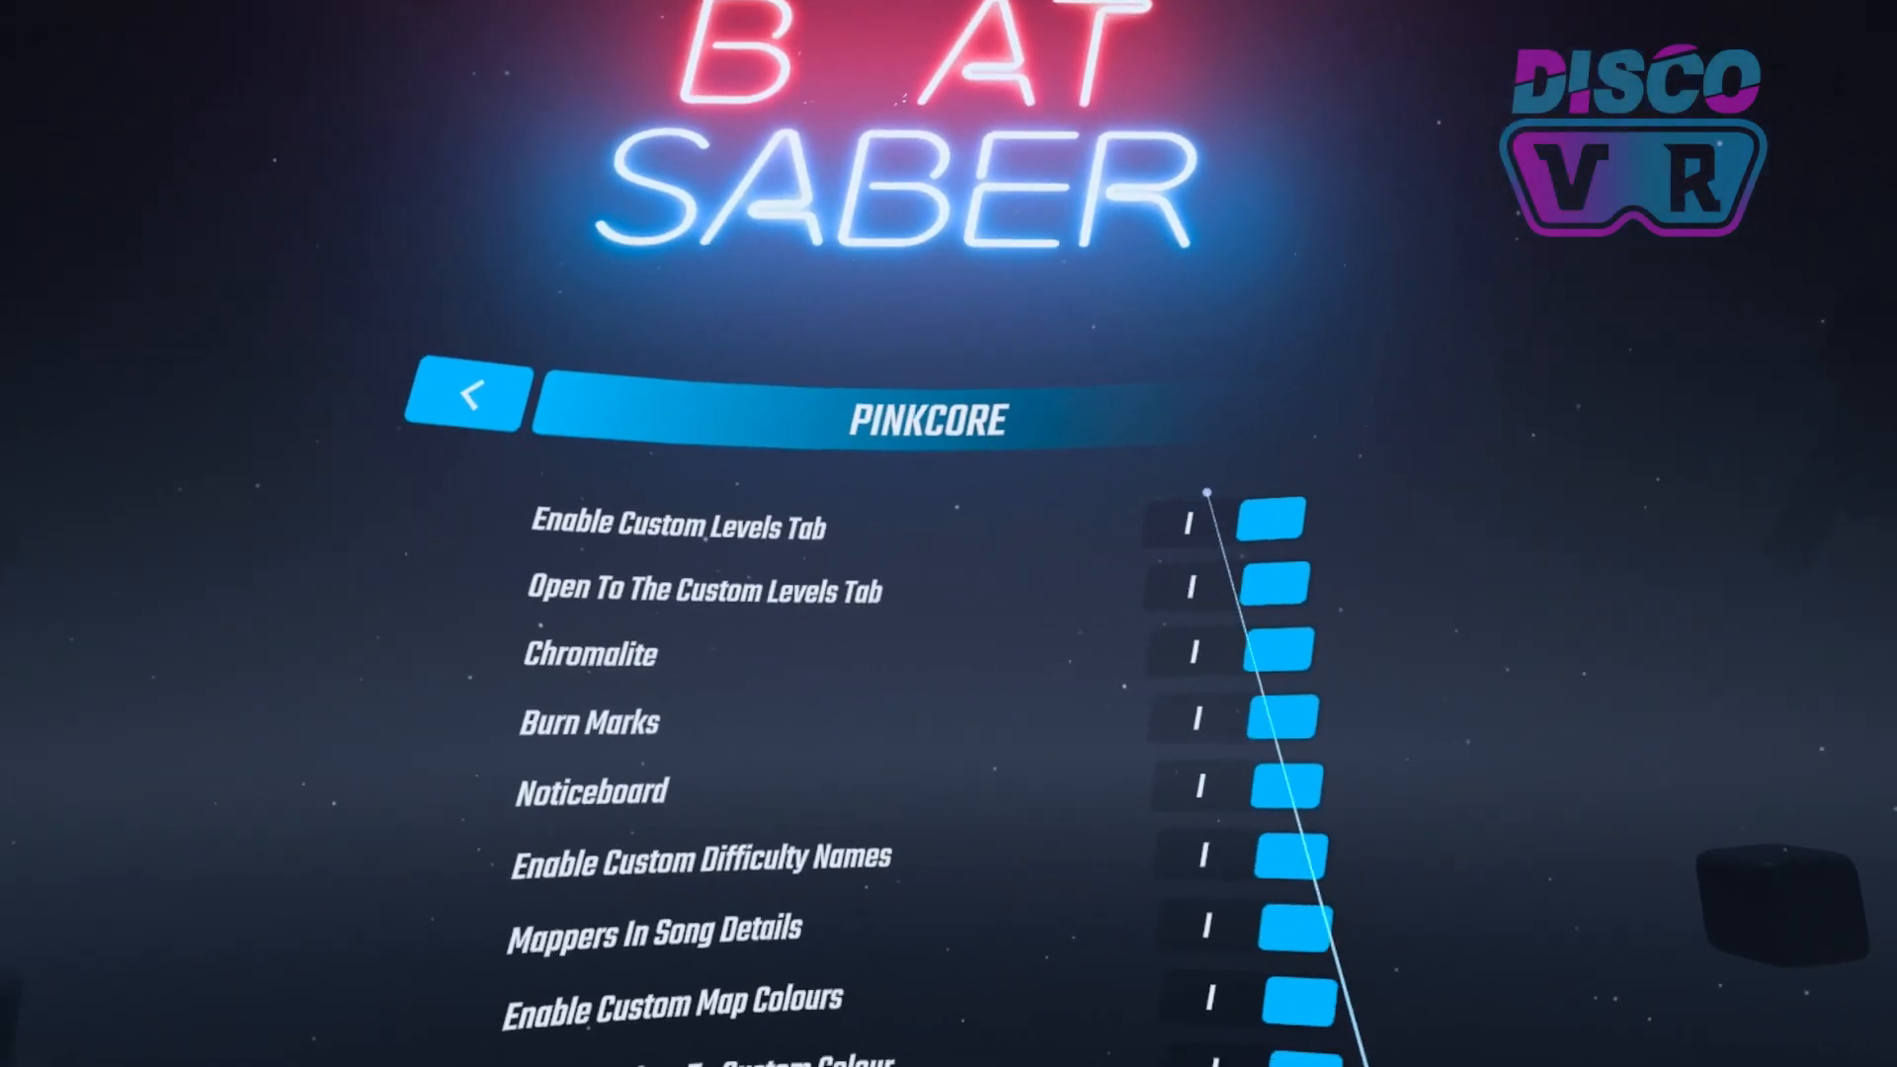
left_click(477, 404)
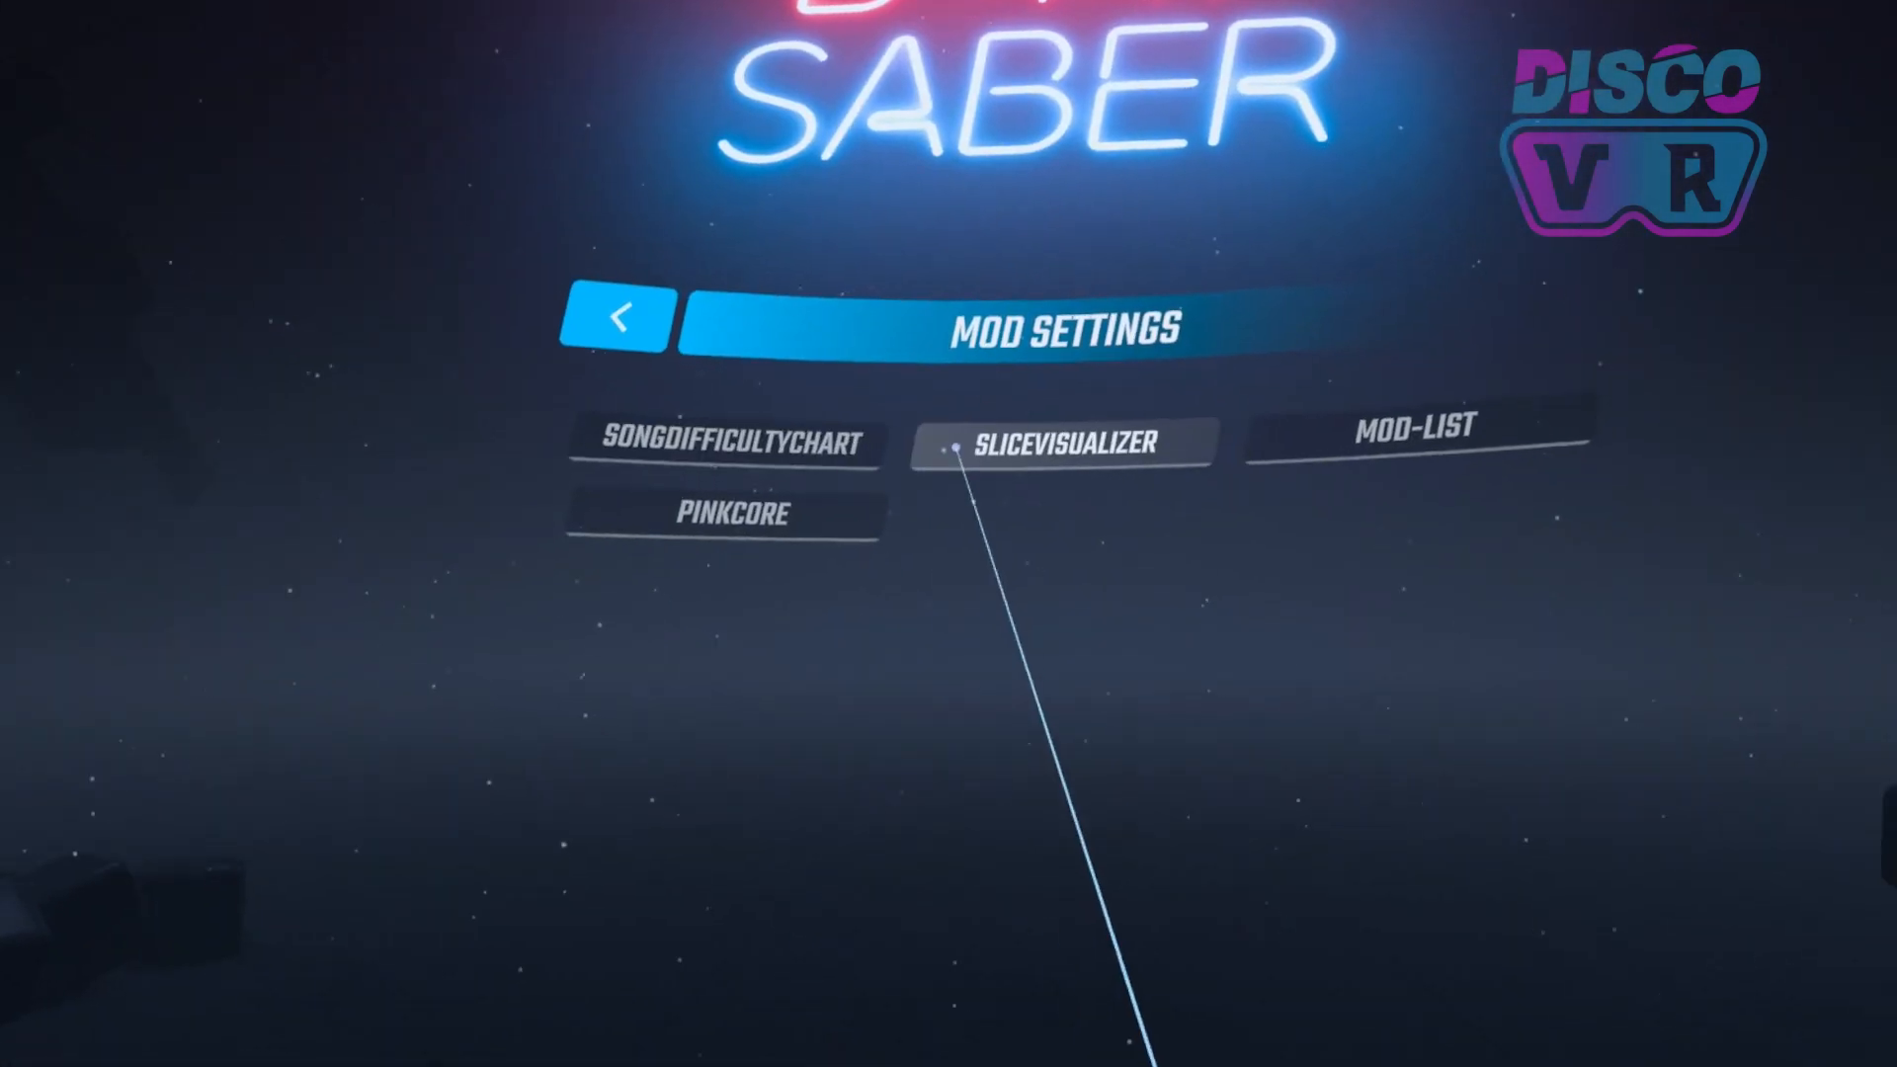
left_click(1059, 443)
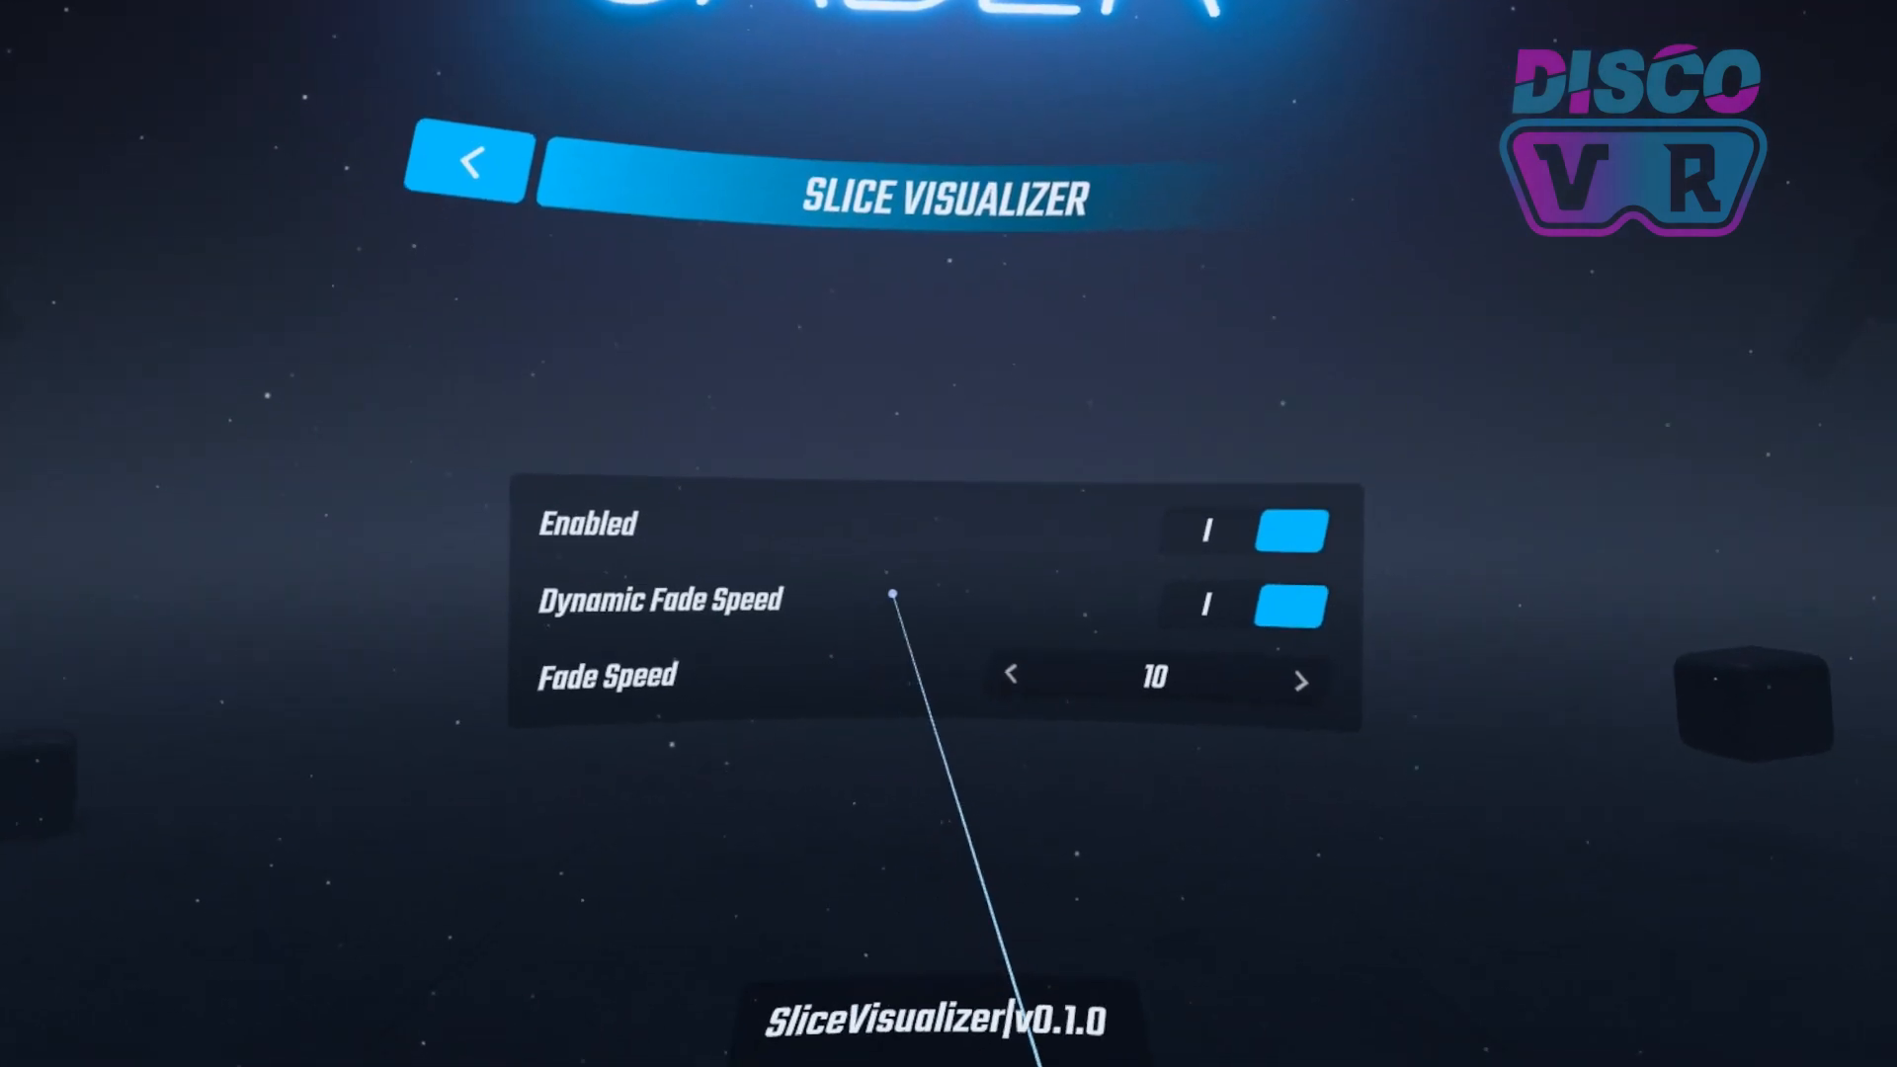
left_click(474, 163)
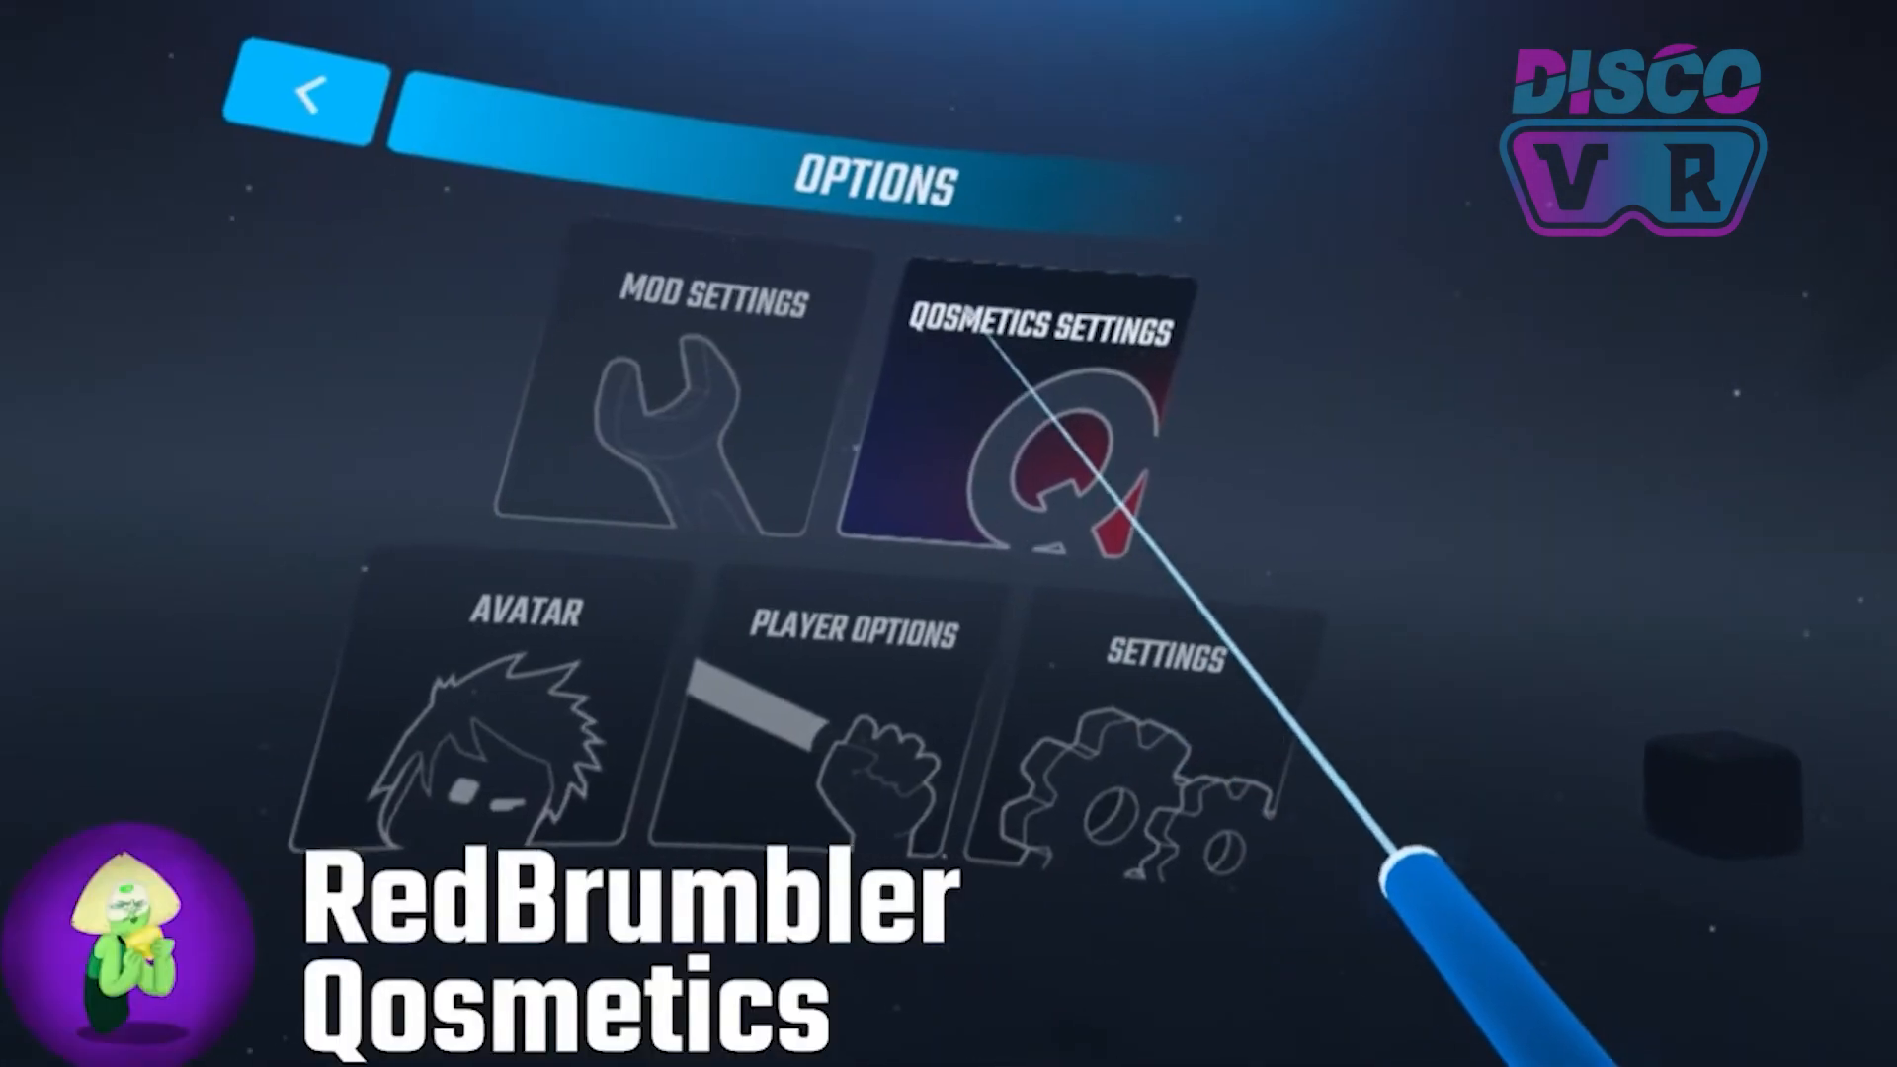
left_click(1031, 411)
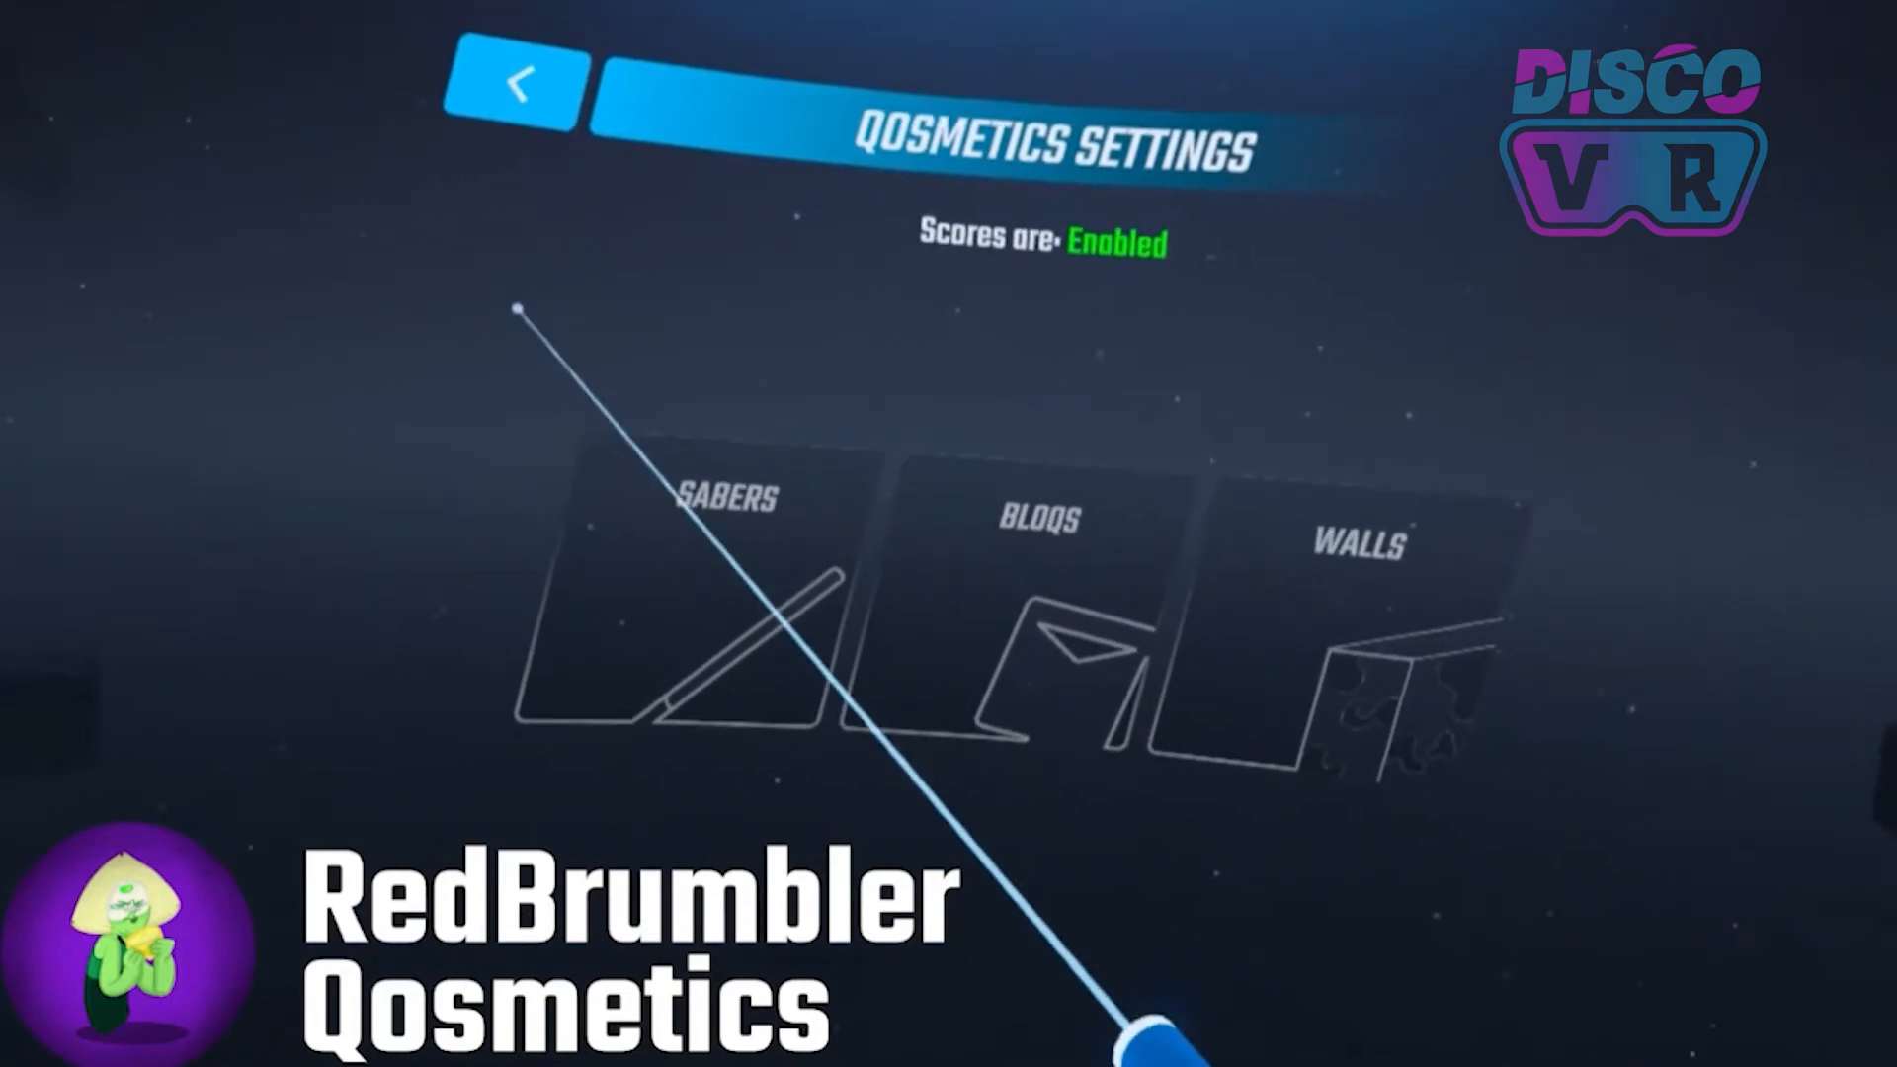